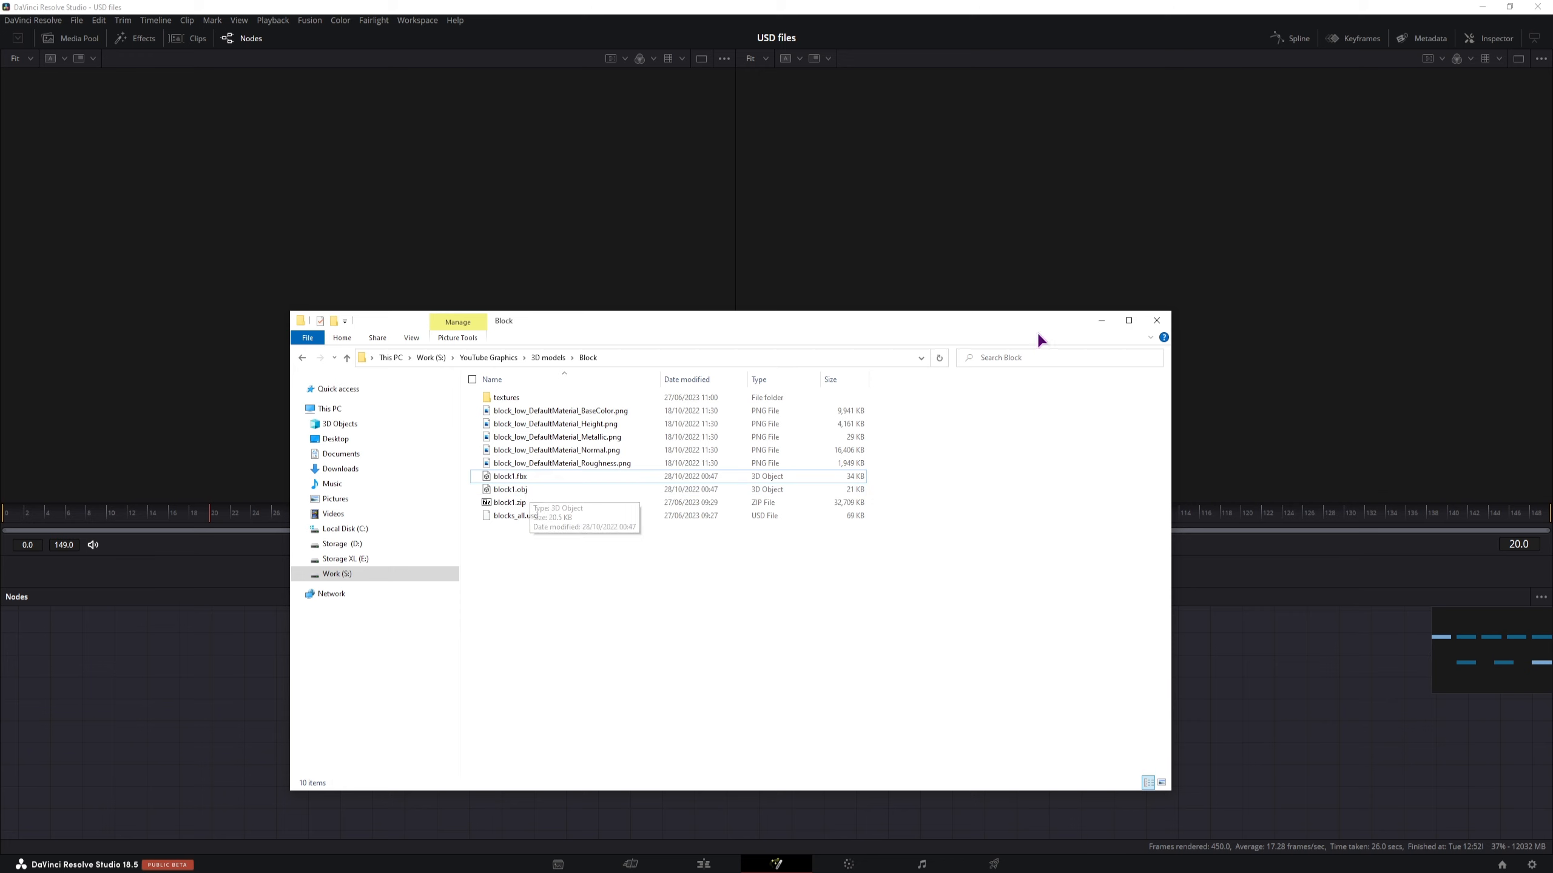
Import block1.fbx as an FBX scene with the default importer settings.
{"action": "left_click", "coordinate": [309, 19]}
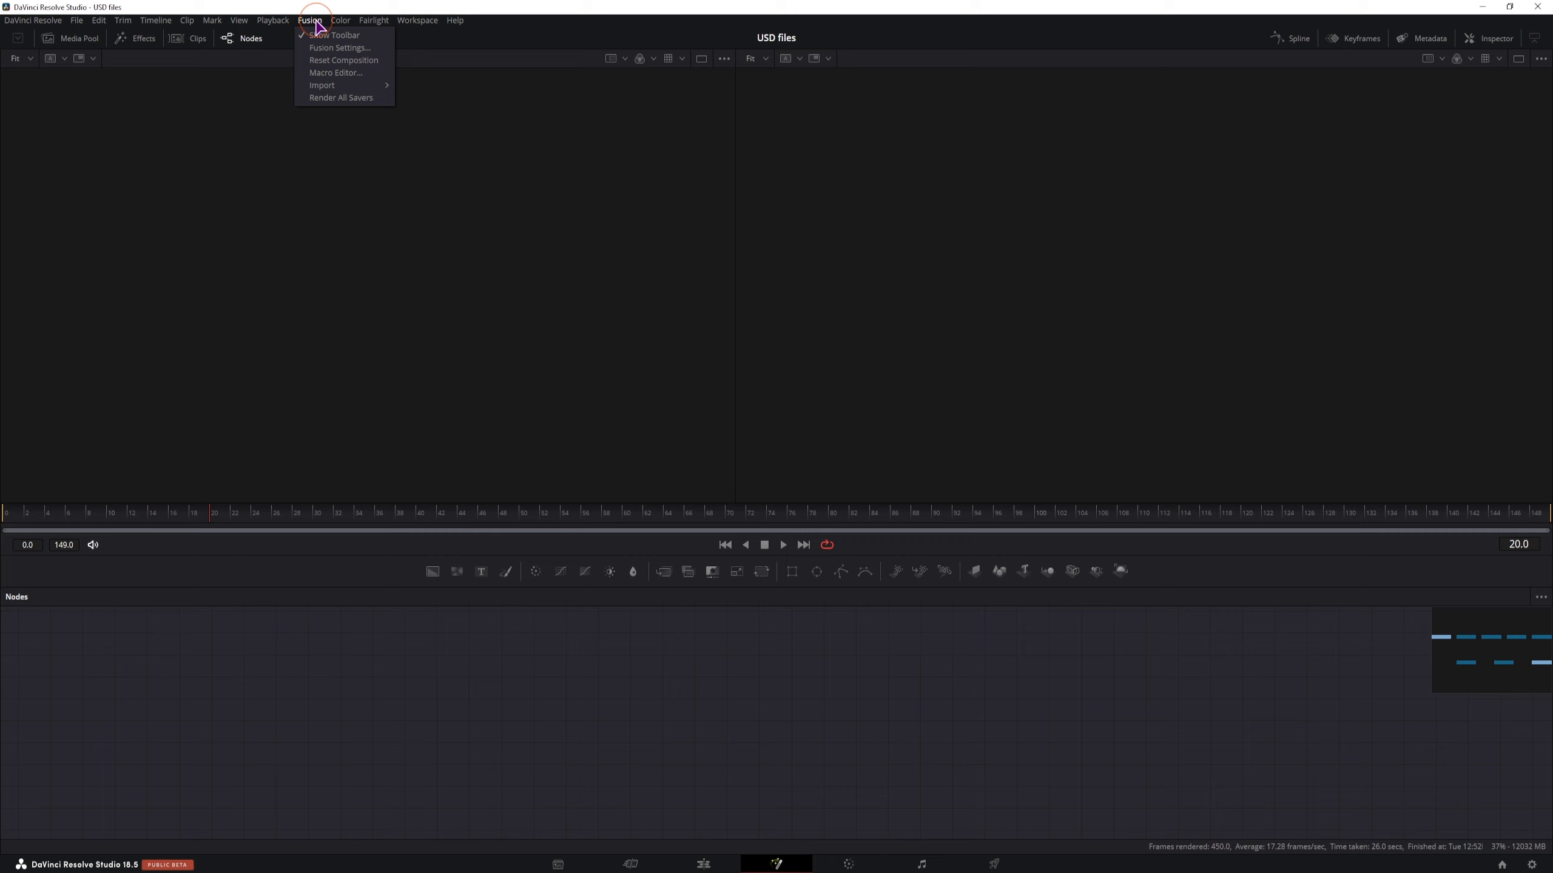
{"action": "left_click", "coordinate": [321, 85]}
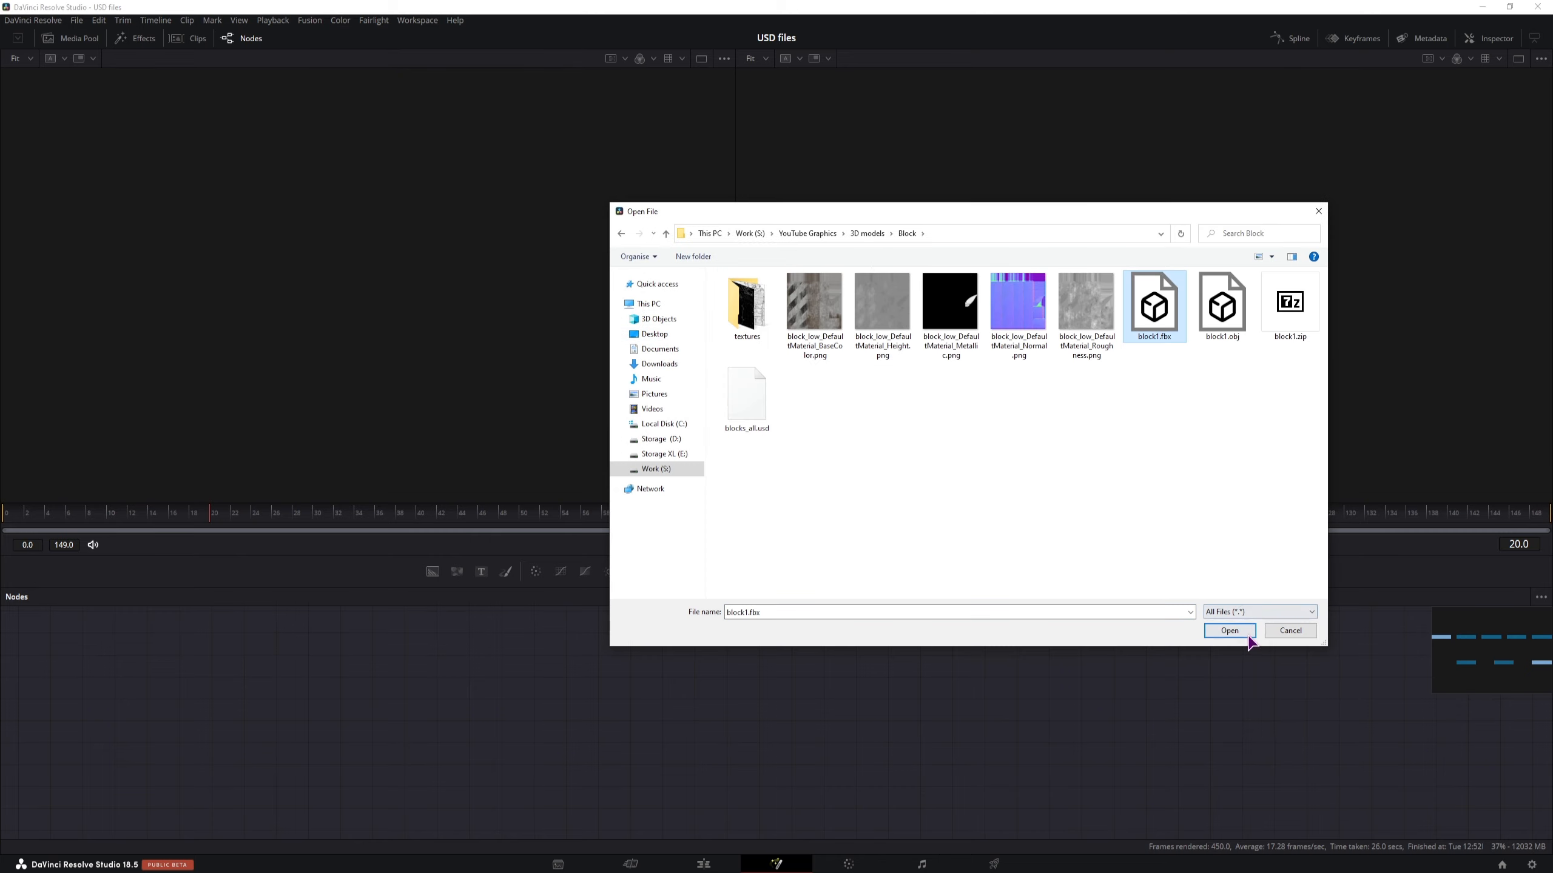
{"action": "left_click", "coordinate": [1230, 631]}
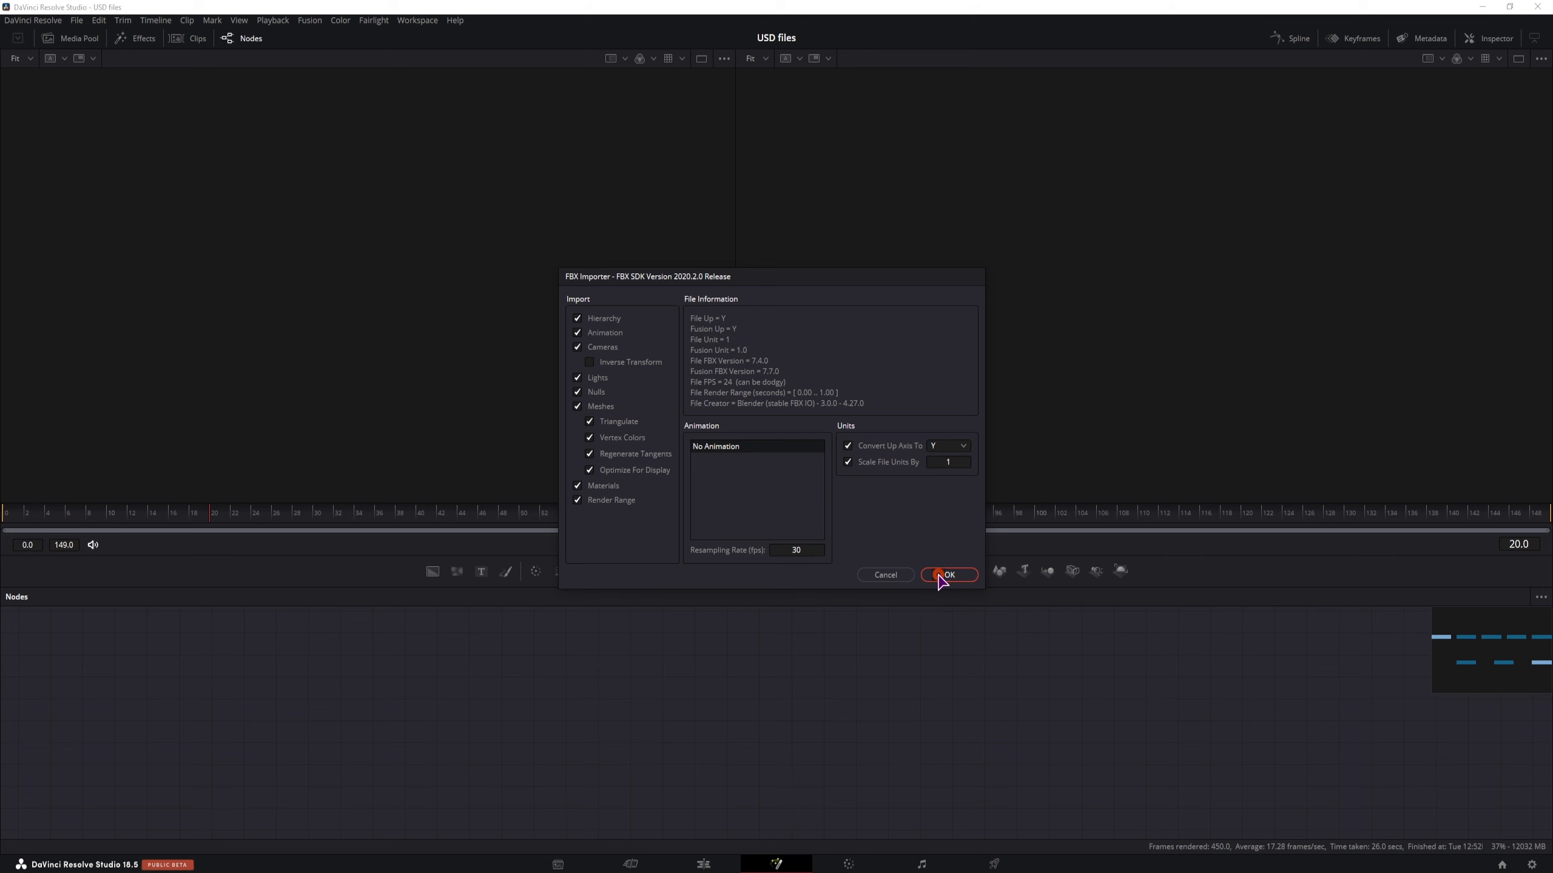
{"action": "left_click", "coordinate": [949, 575]}
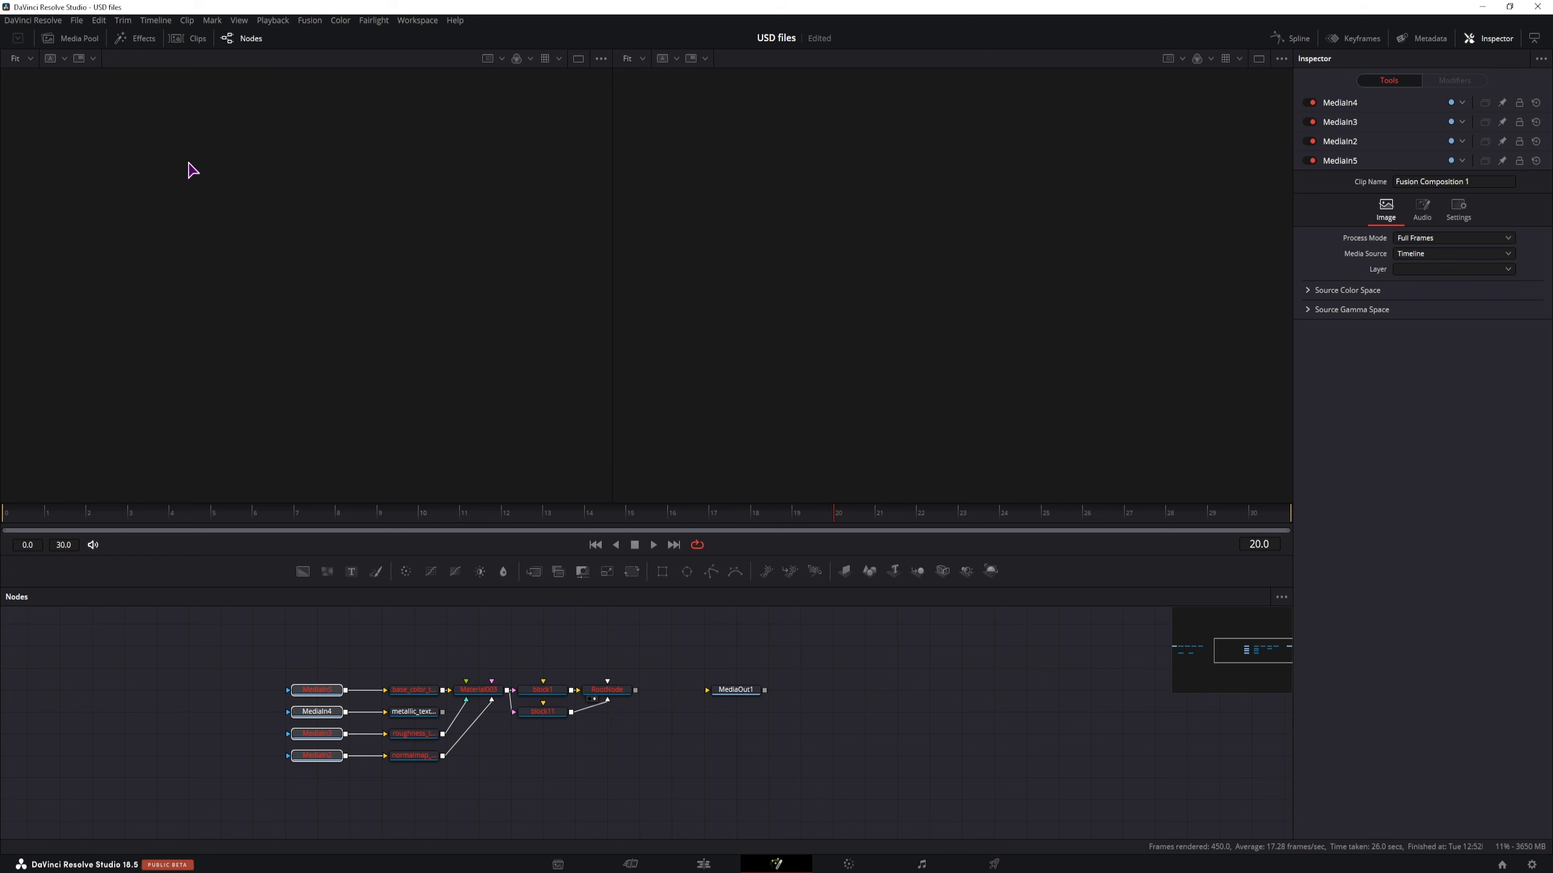
Show the Media Pool and remove the imported block nodes, leaving only MediaOut1.
{"action": "left_click", "coordinate": [78, 38]}
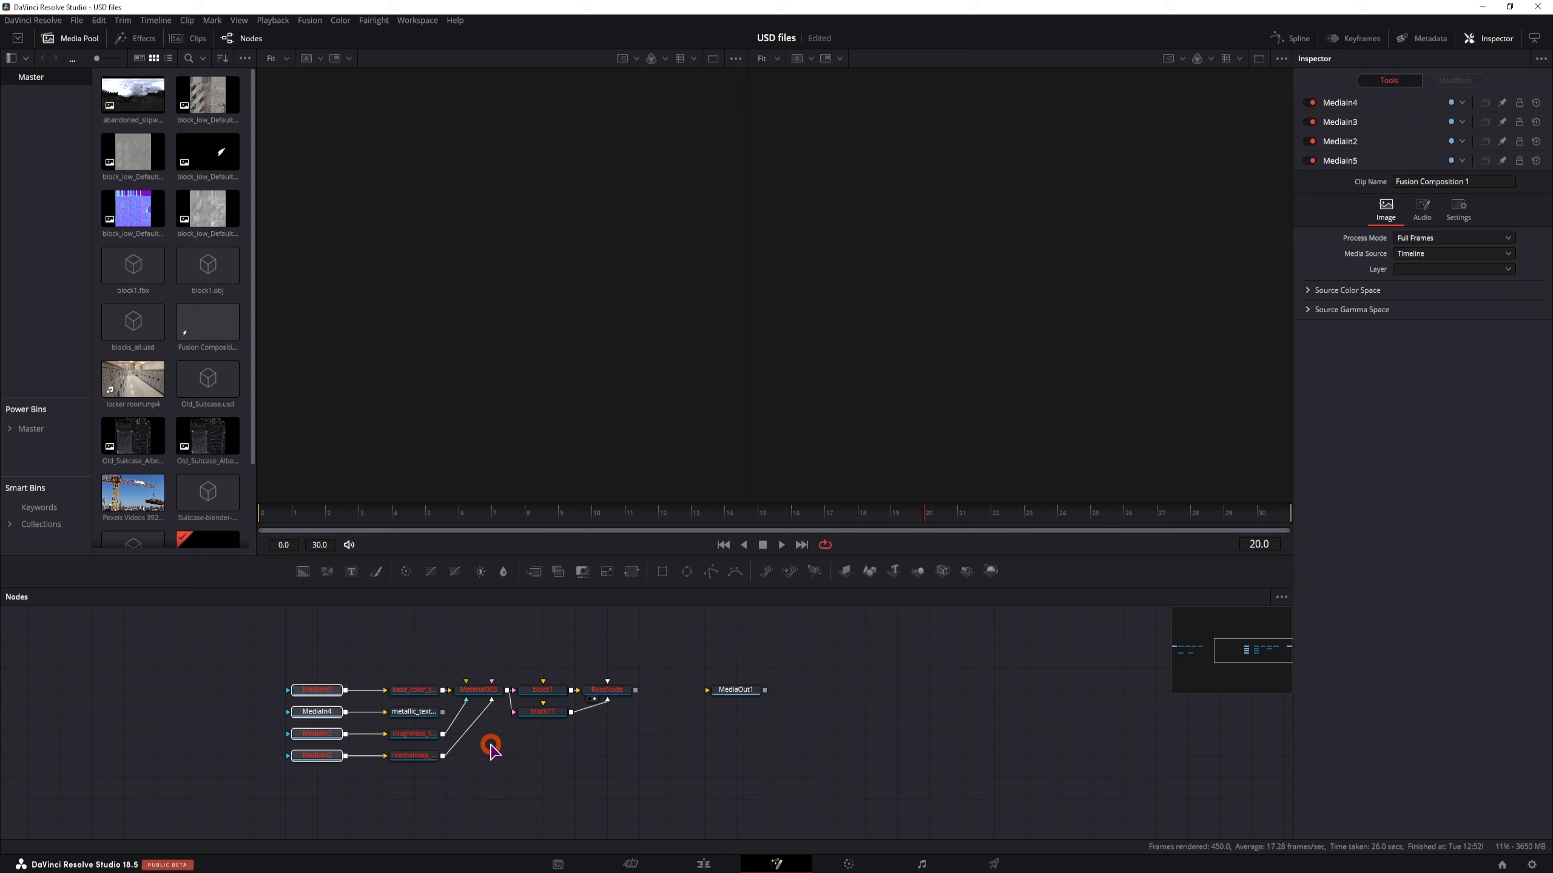
{"action": "left_click", "coordinate": [413, 711]}
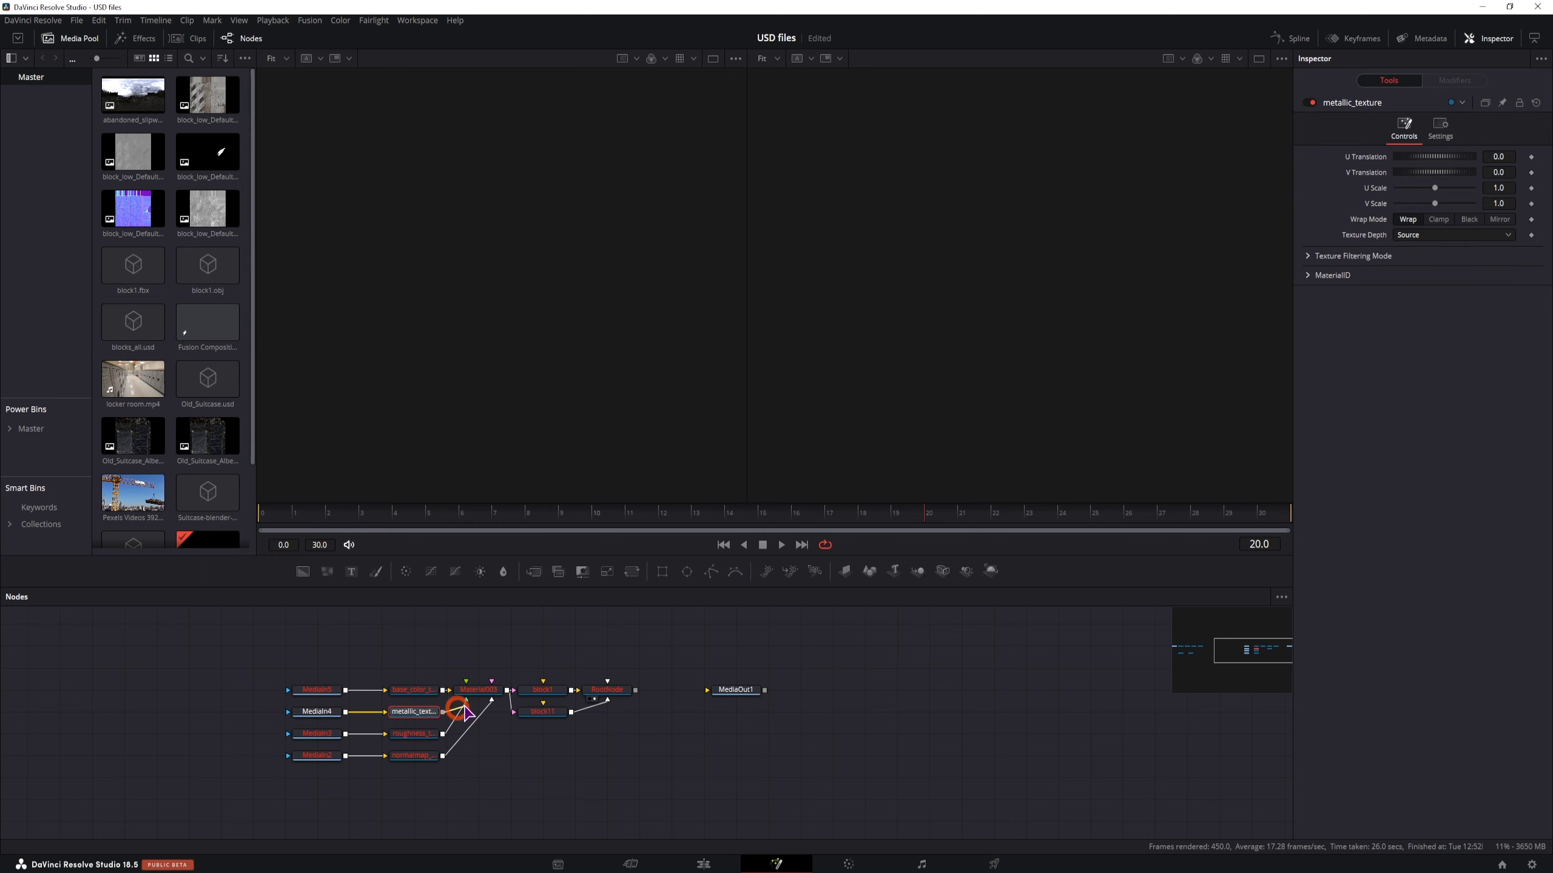
{"action": "left_click", "coordinate": [310, 19]}
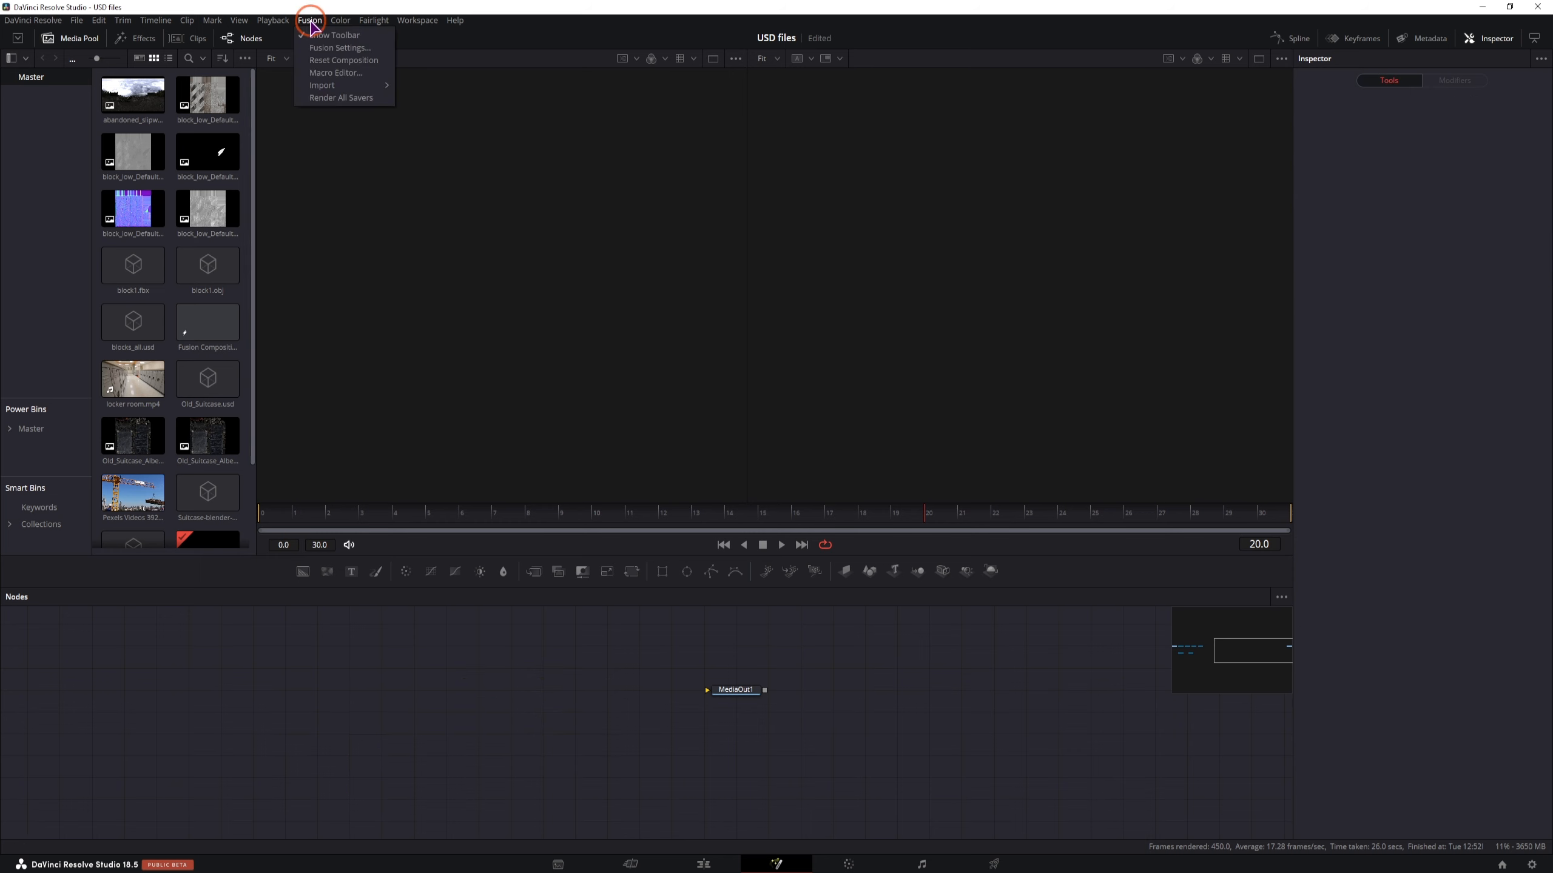
{"action": "mouse_move", "coordinate": [322, 85]}
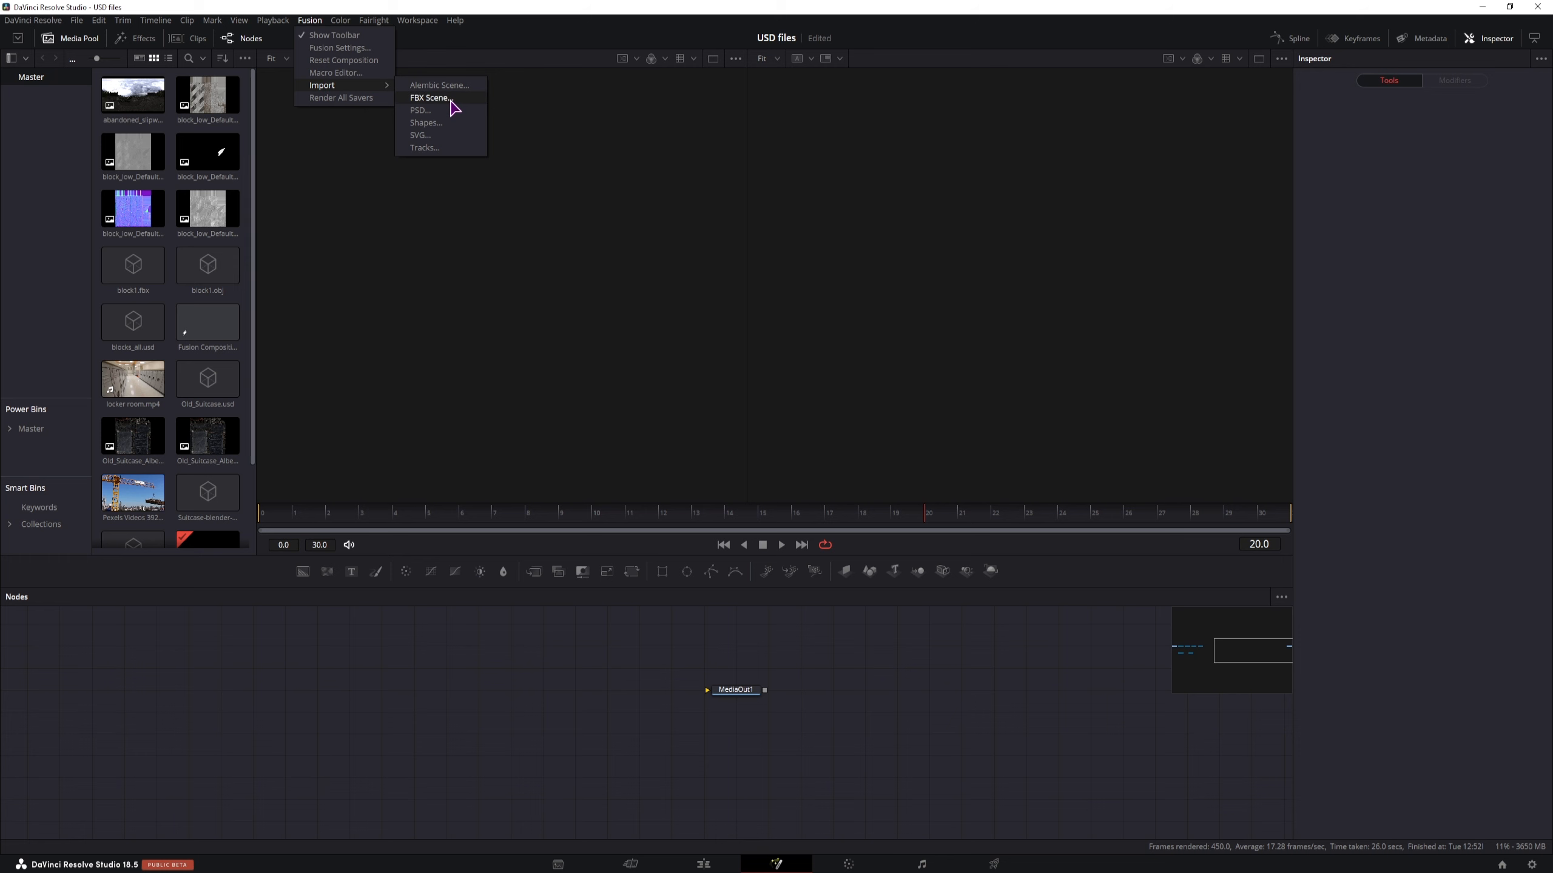
Import block1.obj as a scene, producing a node chain ending in RootNode.
{"action": "left_click", "coordinate": [429, 97]}
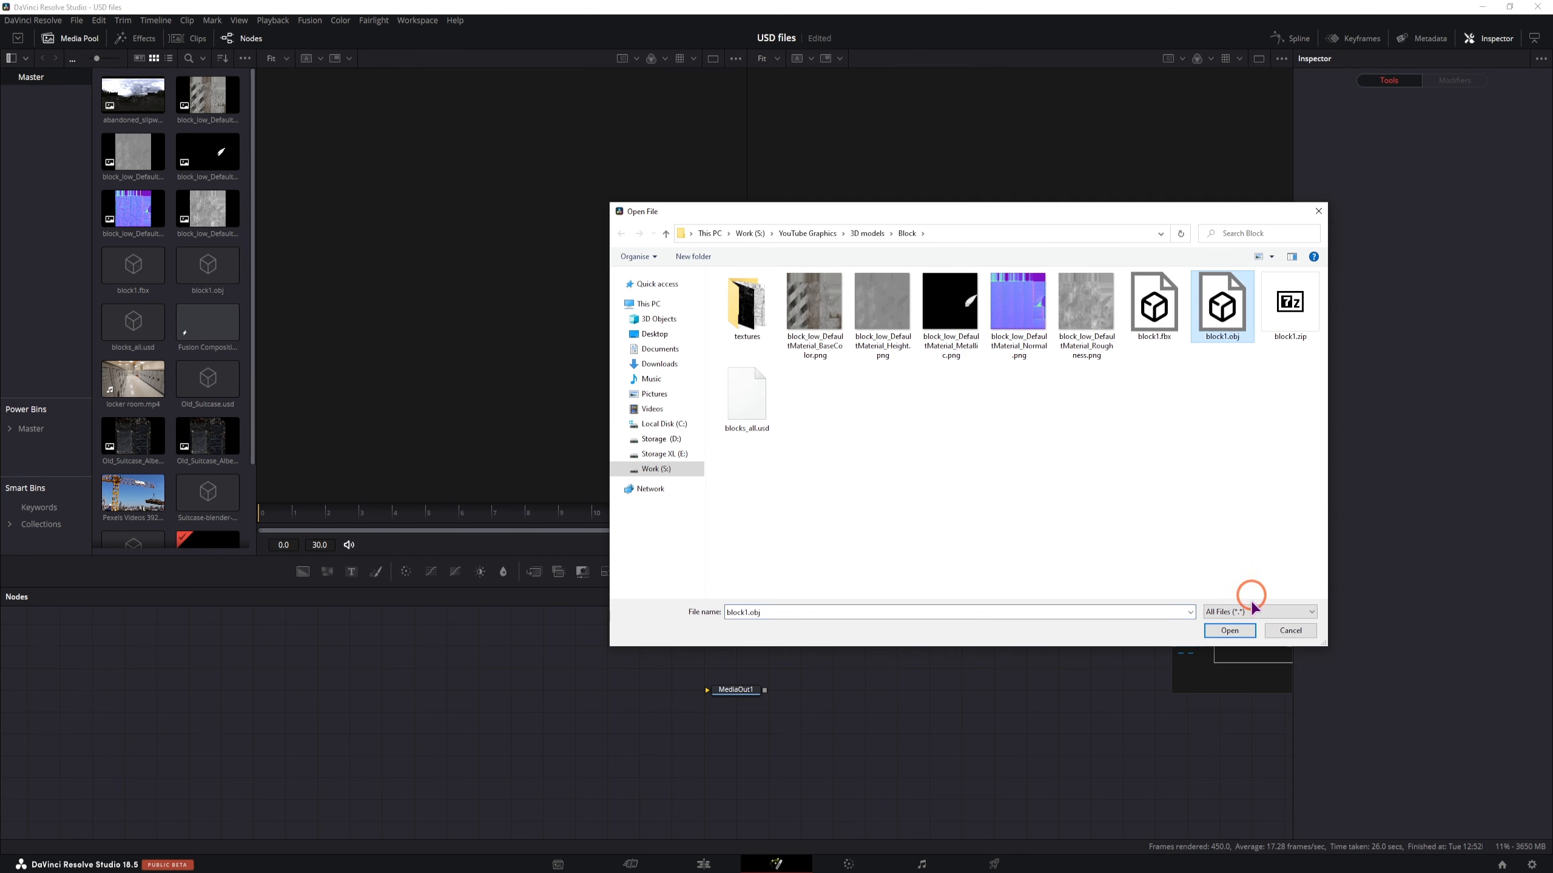
{"action": "left_click", "coordinate": [1230, 631]}
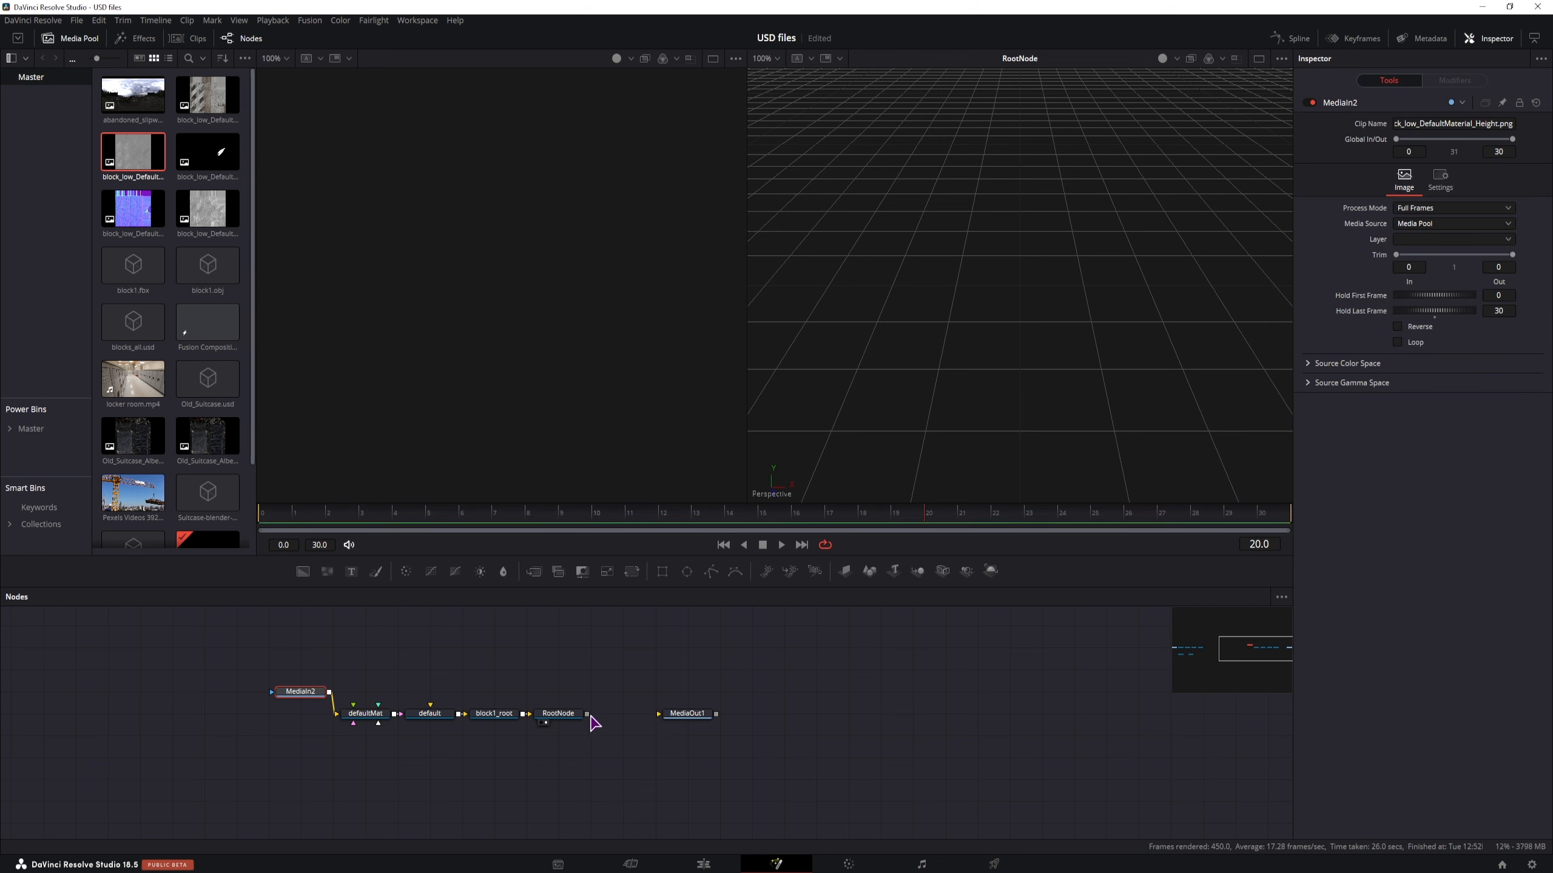
Inspect the imported defaultMat material and default mesh nodes, which show no geometry.
{"action": "left_click", "coordinate": [366, 713]}
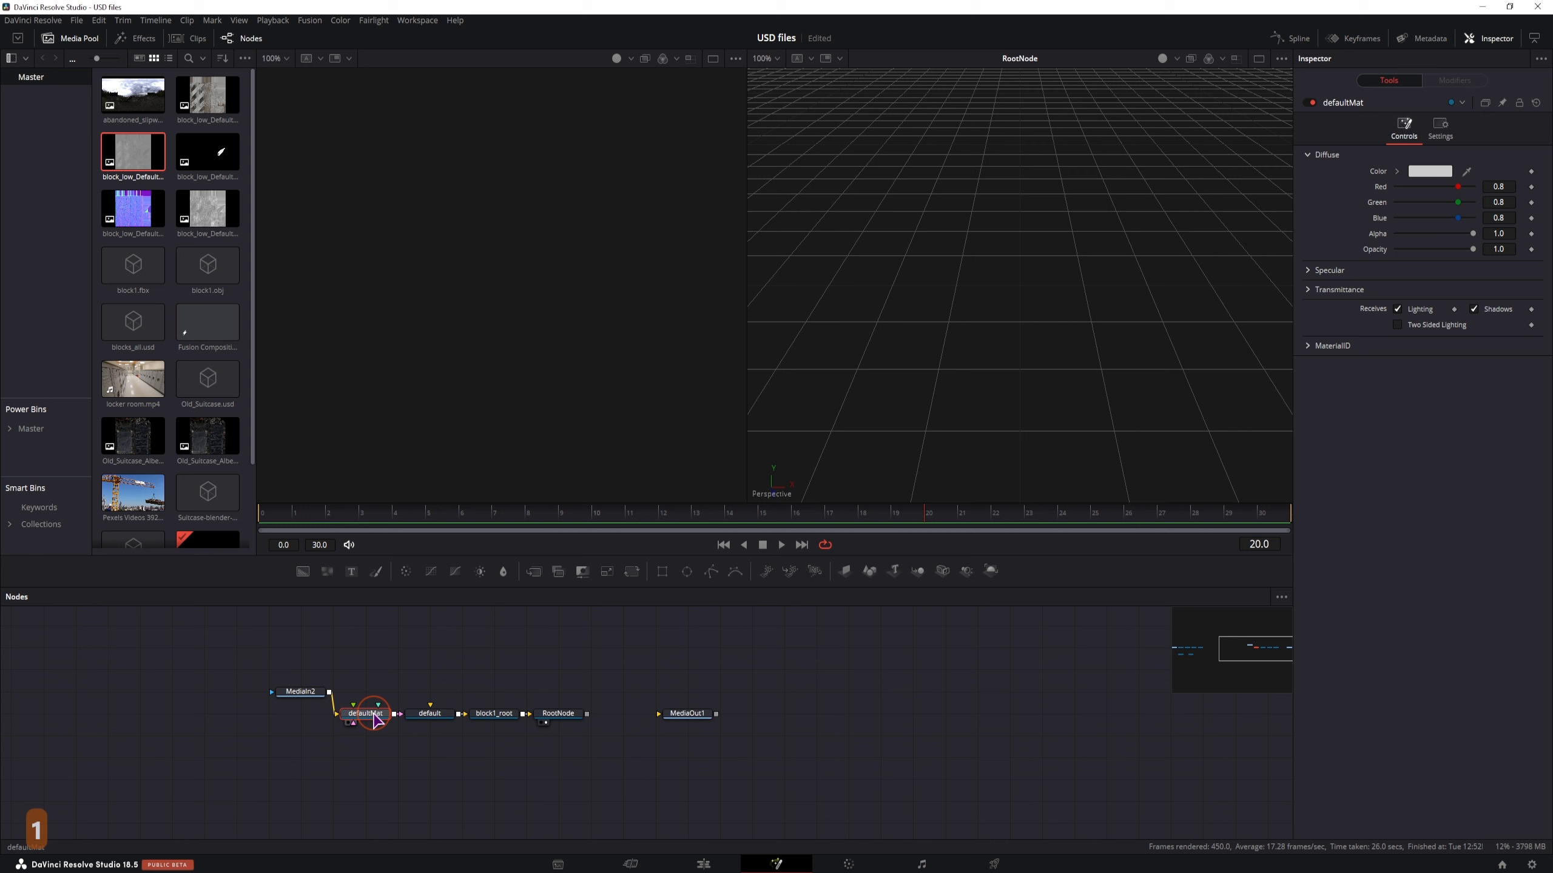
{"action": "left_click", "coordinate": [430, 714]}
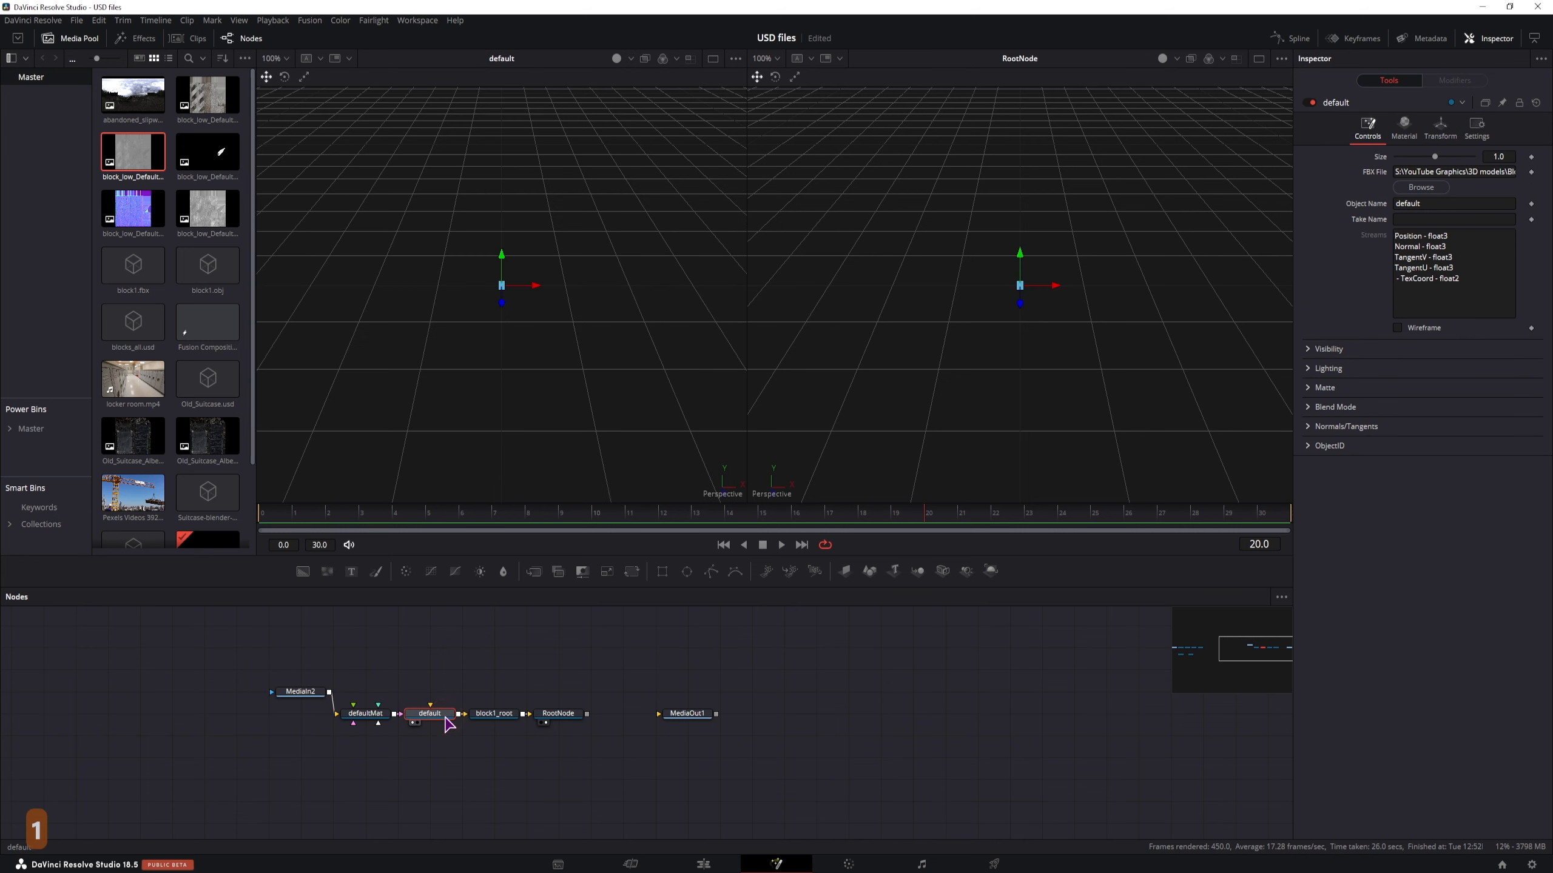
{"action": "left_click", "coordinate": [494, 713]}
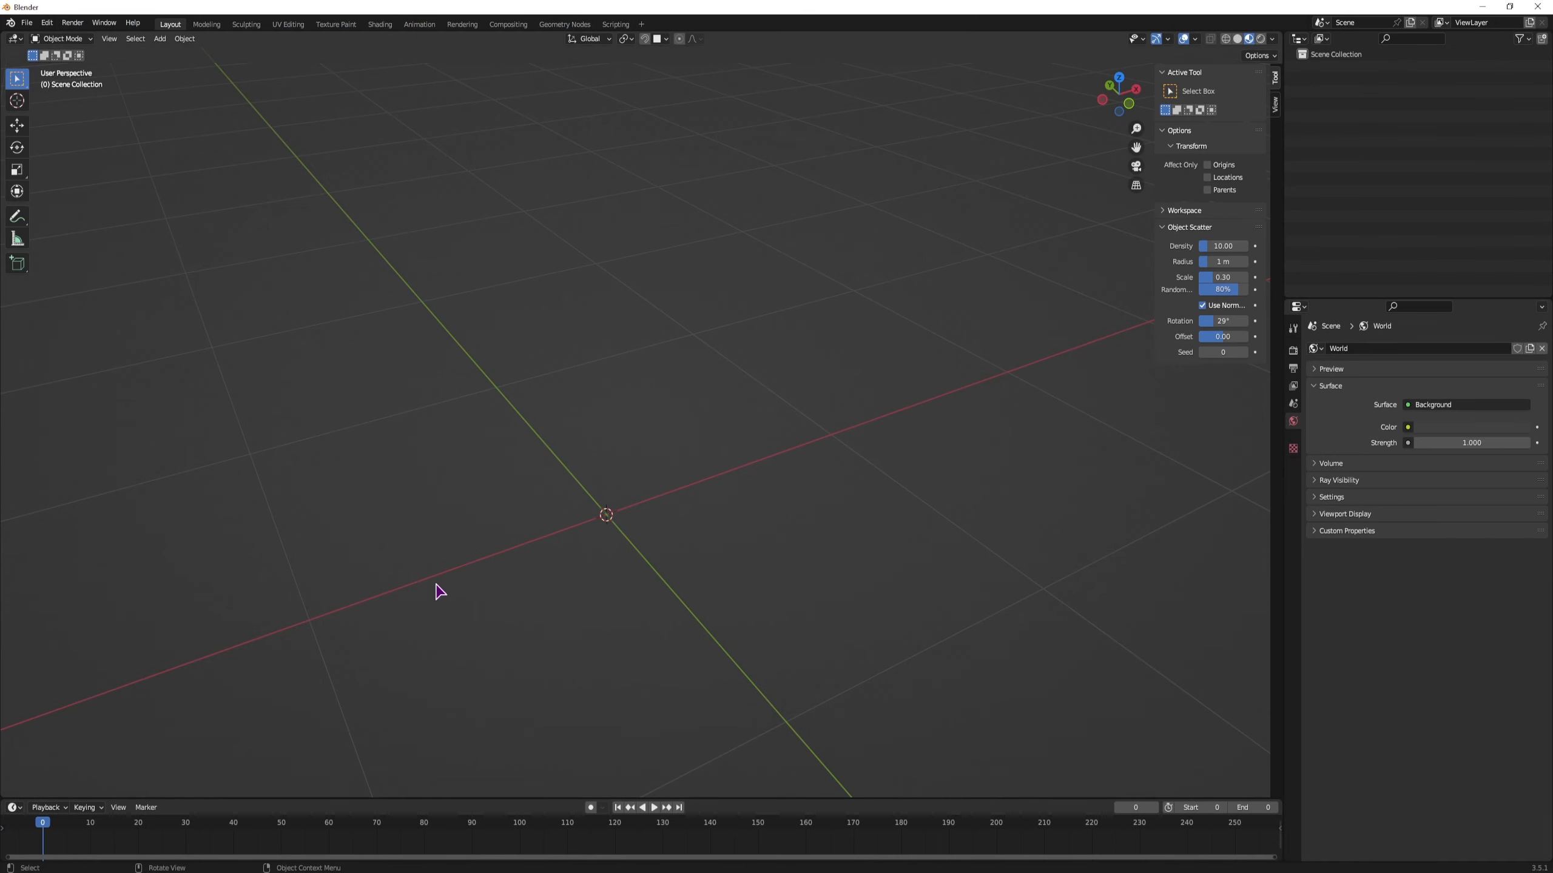
Import the textured concrete barrier model into the Blender scene.
{"action": "left_click", "coordinate": [68, 282]}
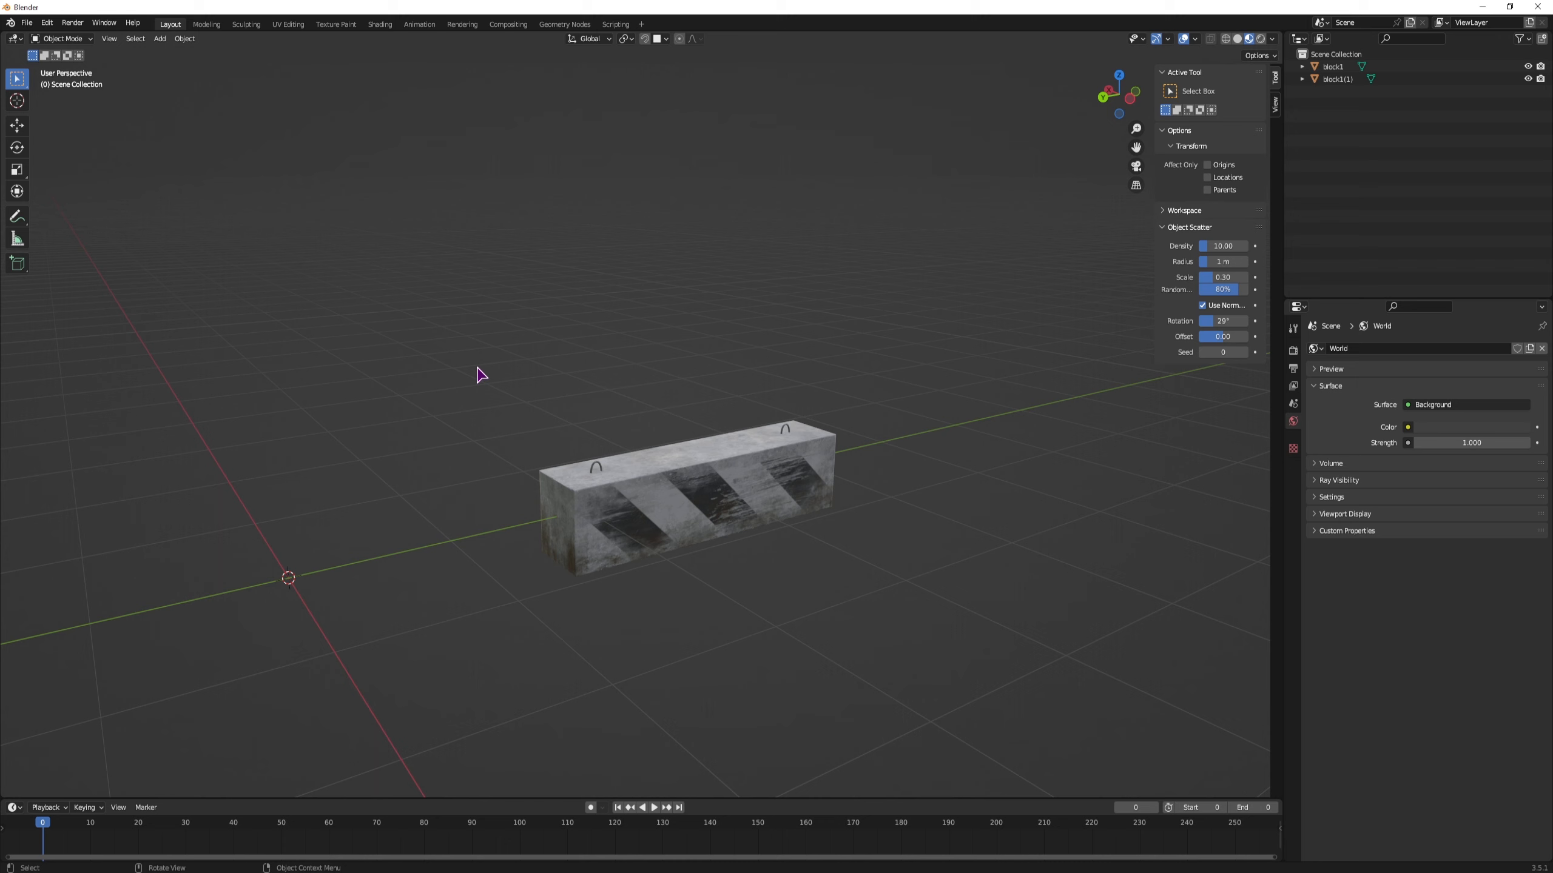
{"action": "mouse_move", "coordinate": [638, 544]}
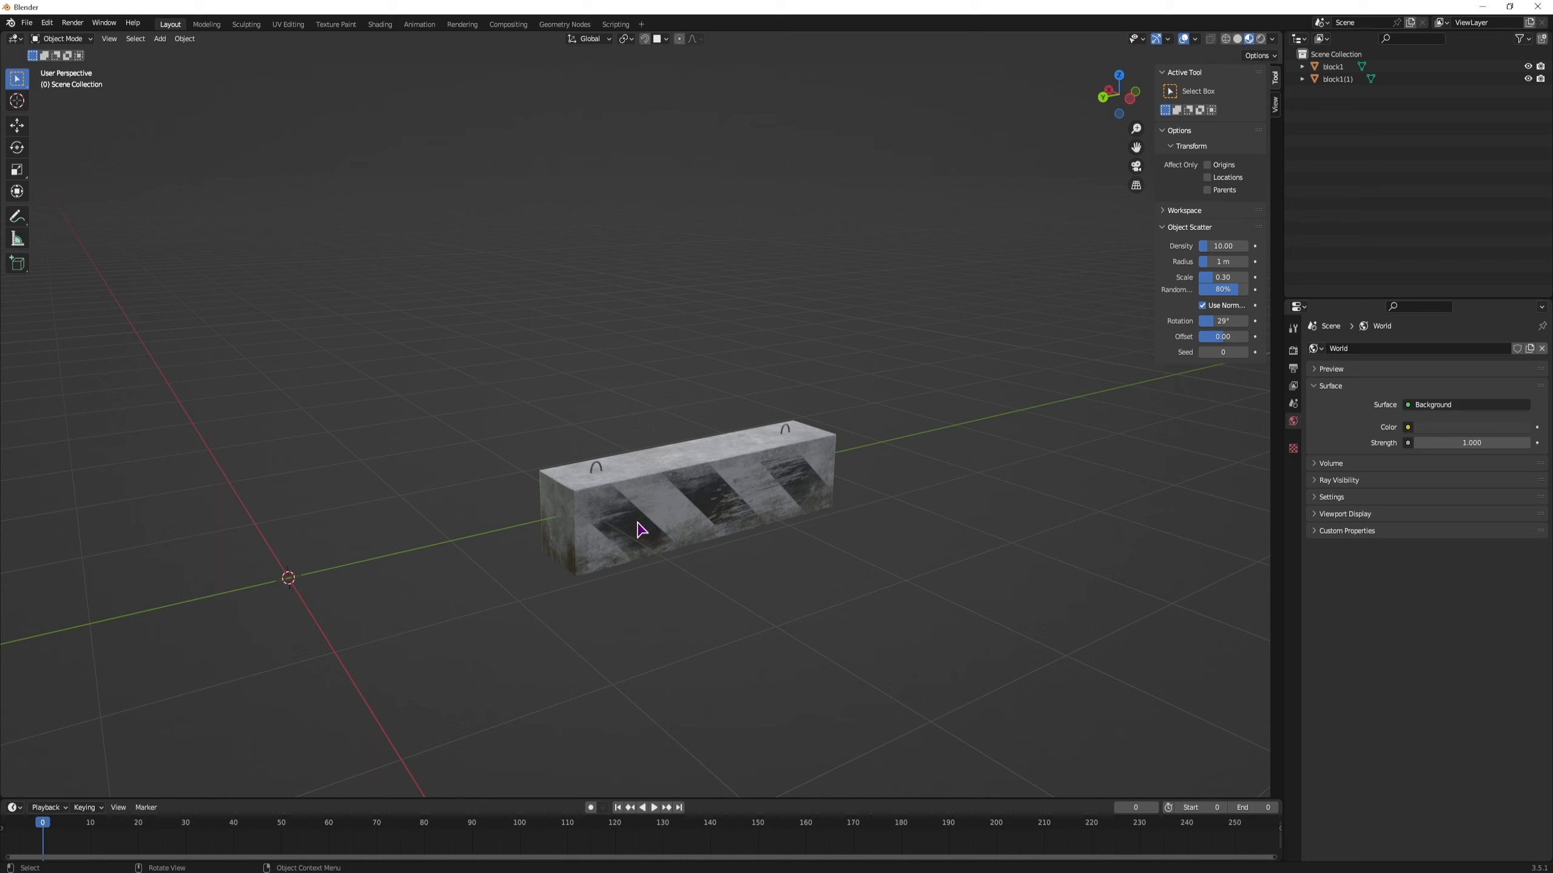
{"action": "mouse_move", "coordinate": [643, 538]}
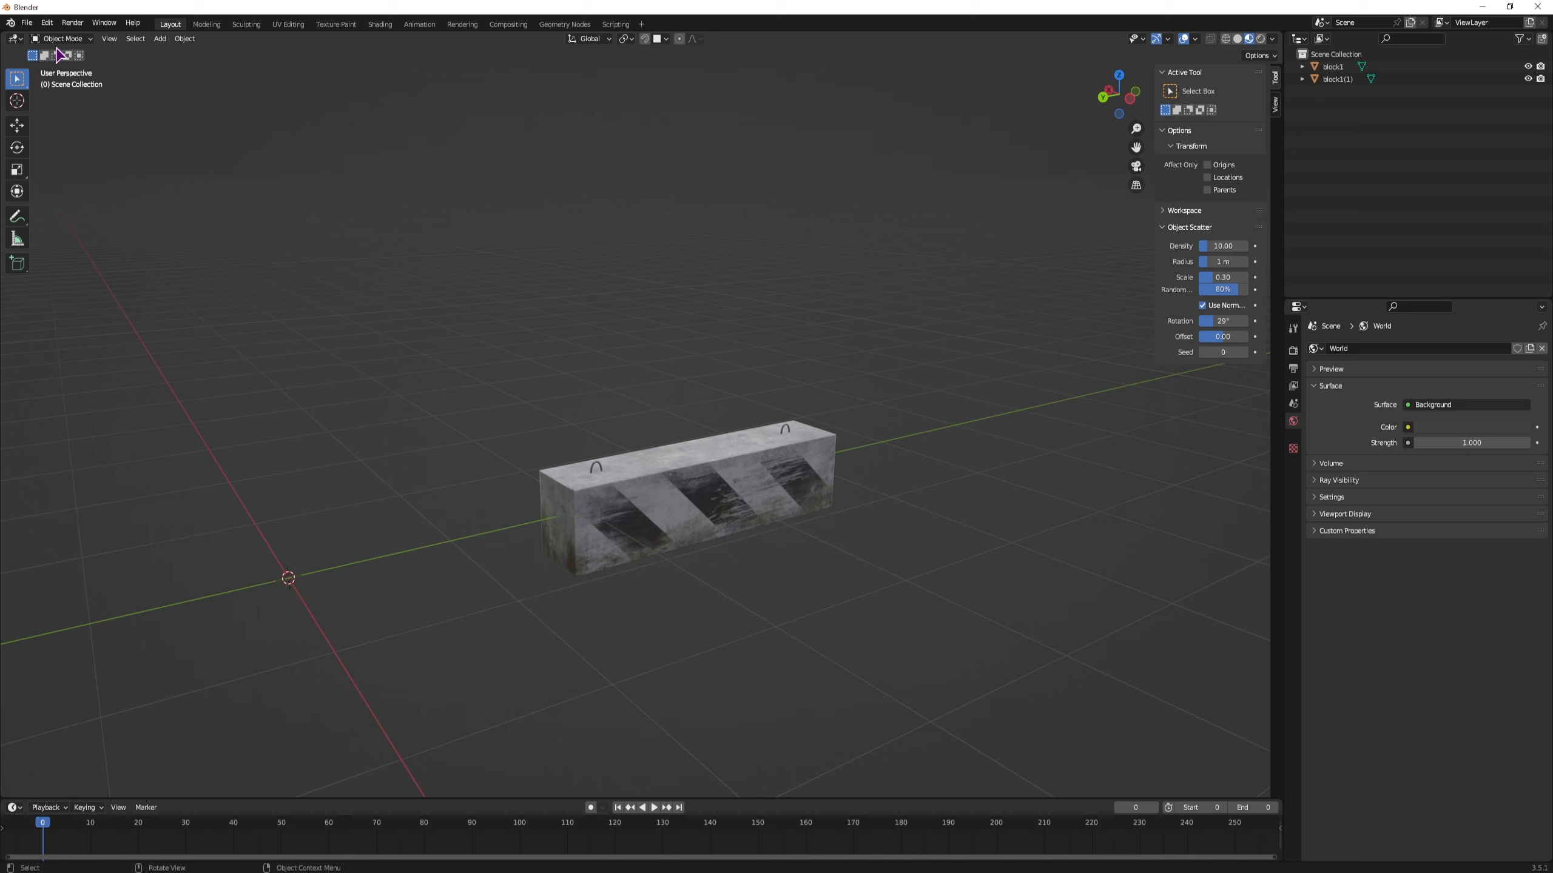
Enable the Node Wrangler add-on in Blender's Preferences and close them.
{"action": "left_click", "coordinate": [49, 22]}
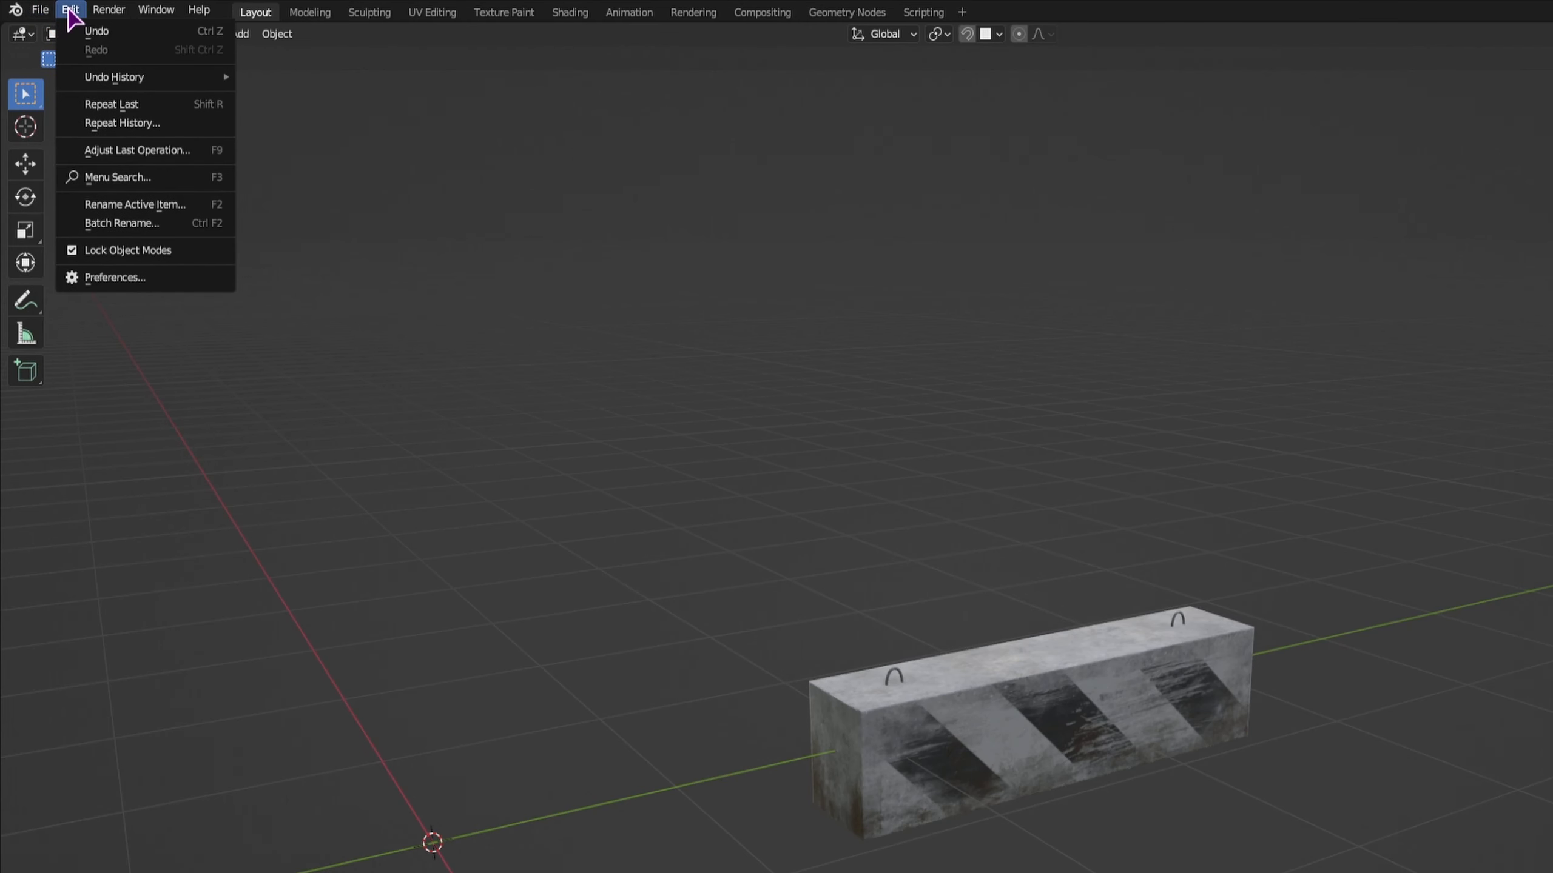
{"action": "left_click", "coordinate": [115, 278]}
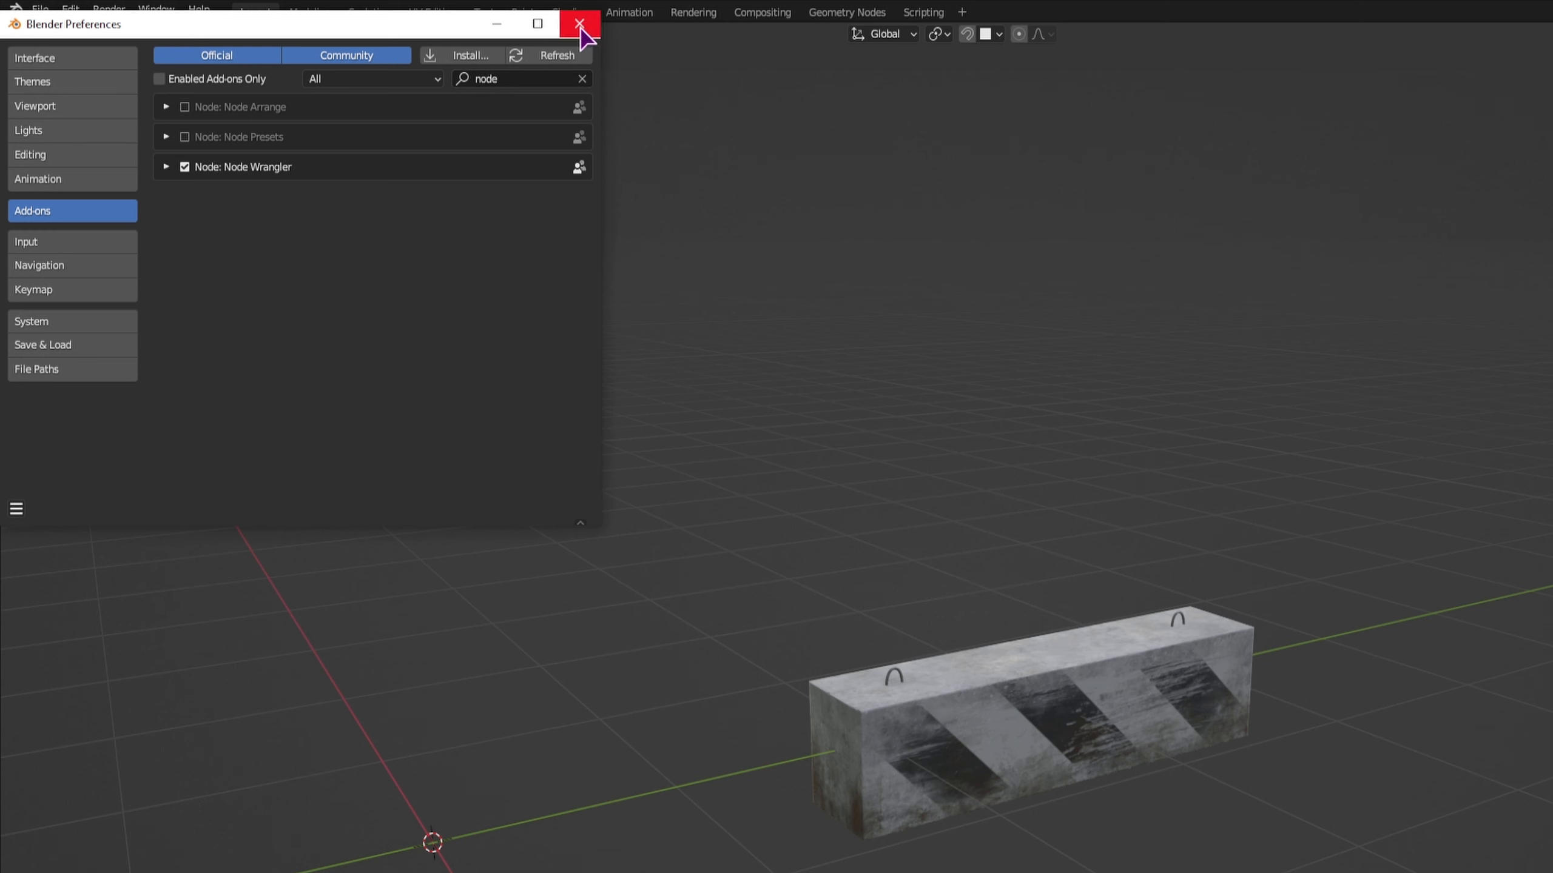
{"action": "left_click", "coordinate": [574, 25]}
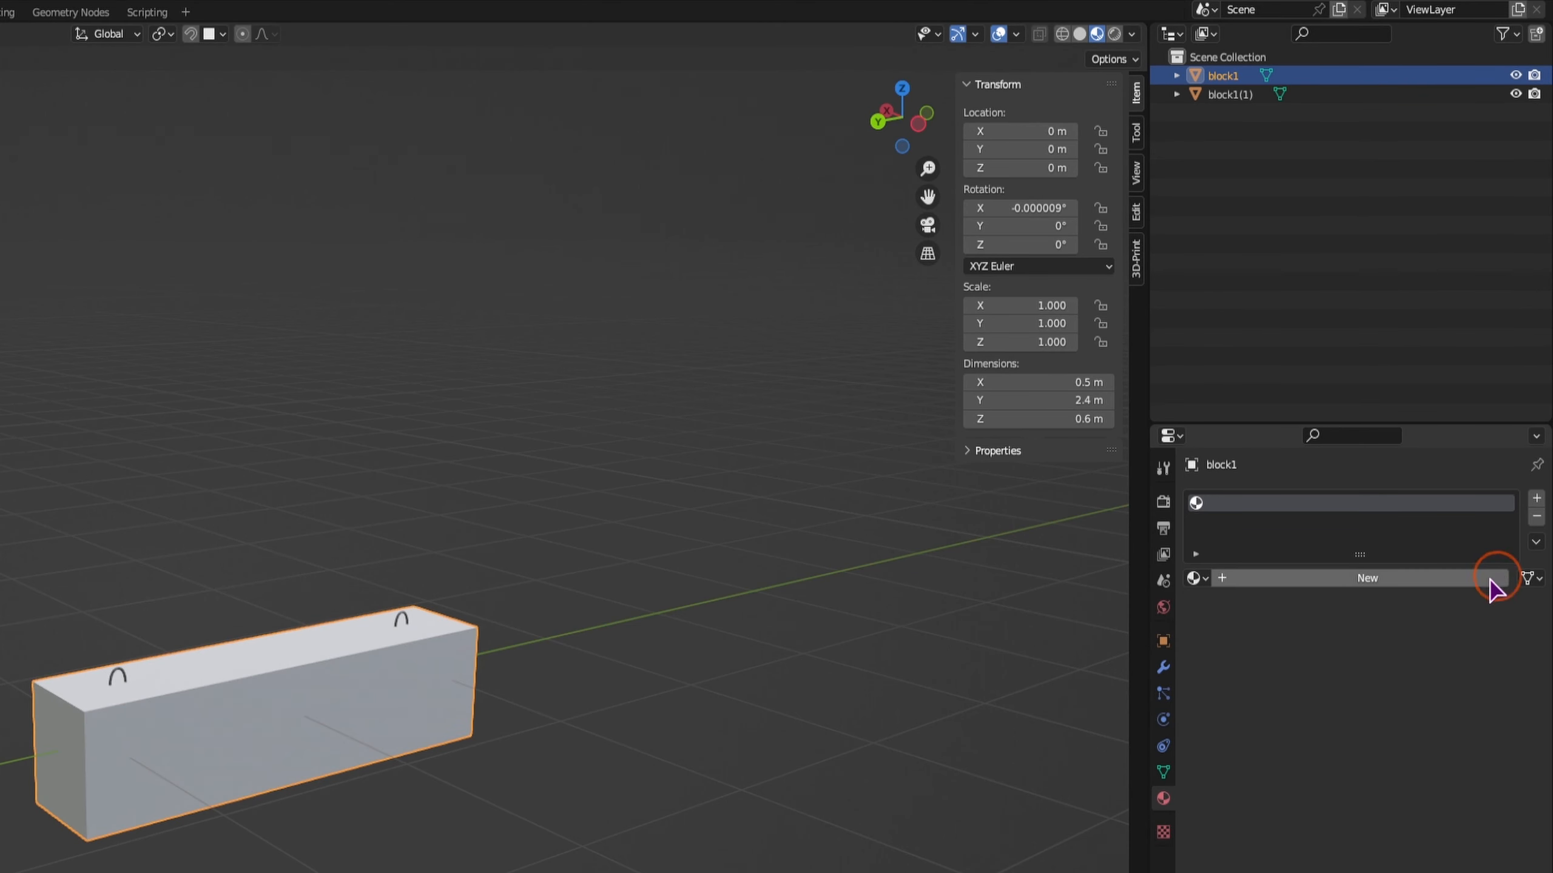
Create a new material for block1 and start Node Wrangler's Principled texture setup in Shading.
{"action": "left_click", "coordinate": [1366, 577]}
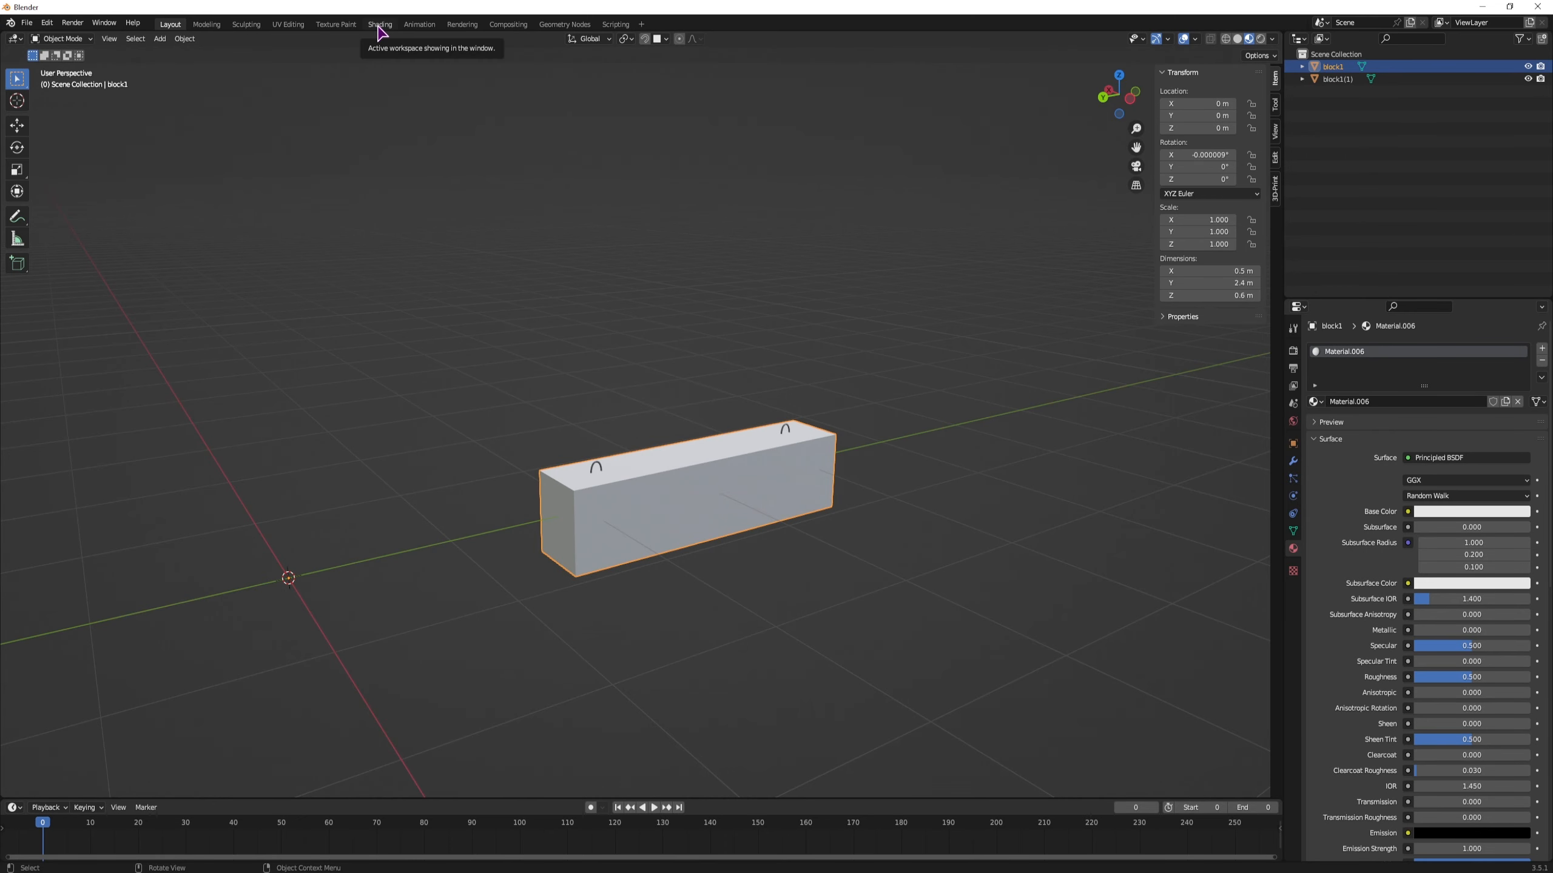
{"action": "left_click", "coordinate": [378, 25]}
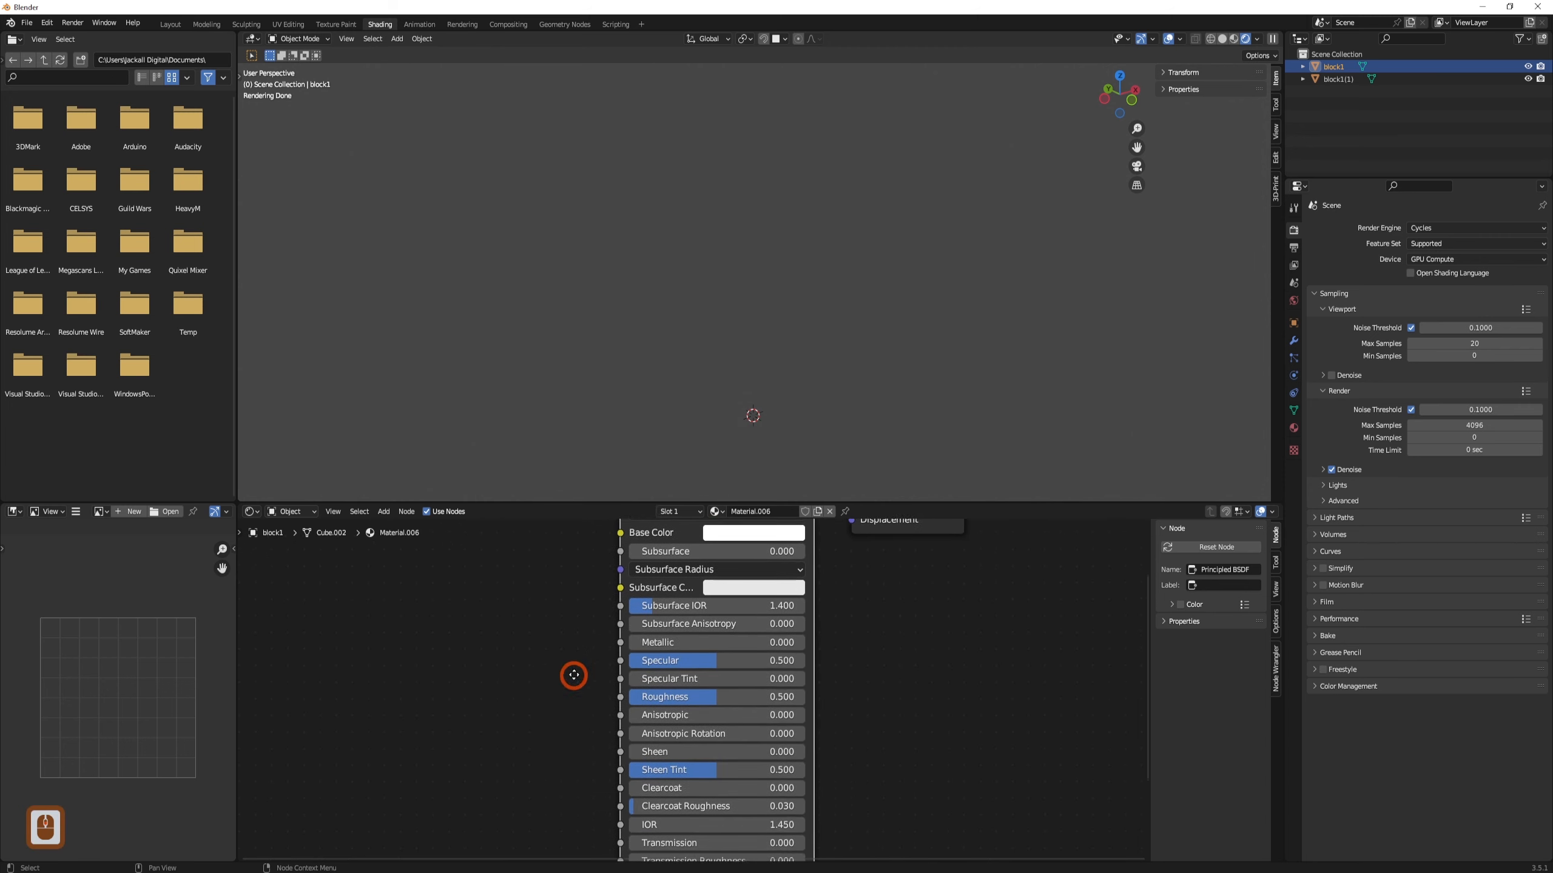
{"action": "scroll", "scroll_direction": "down", "scroll_amount": 3}
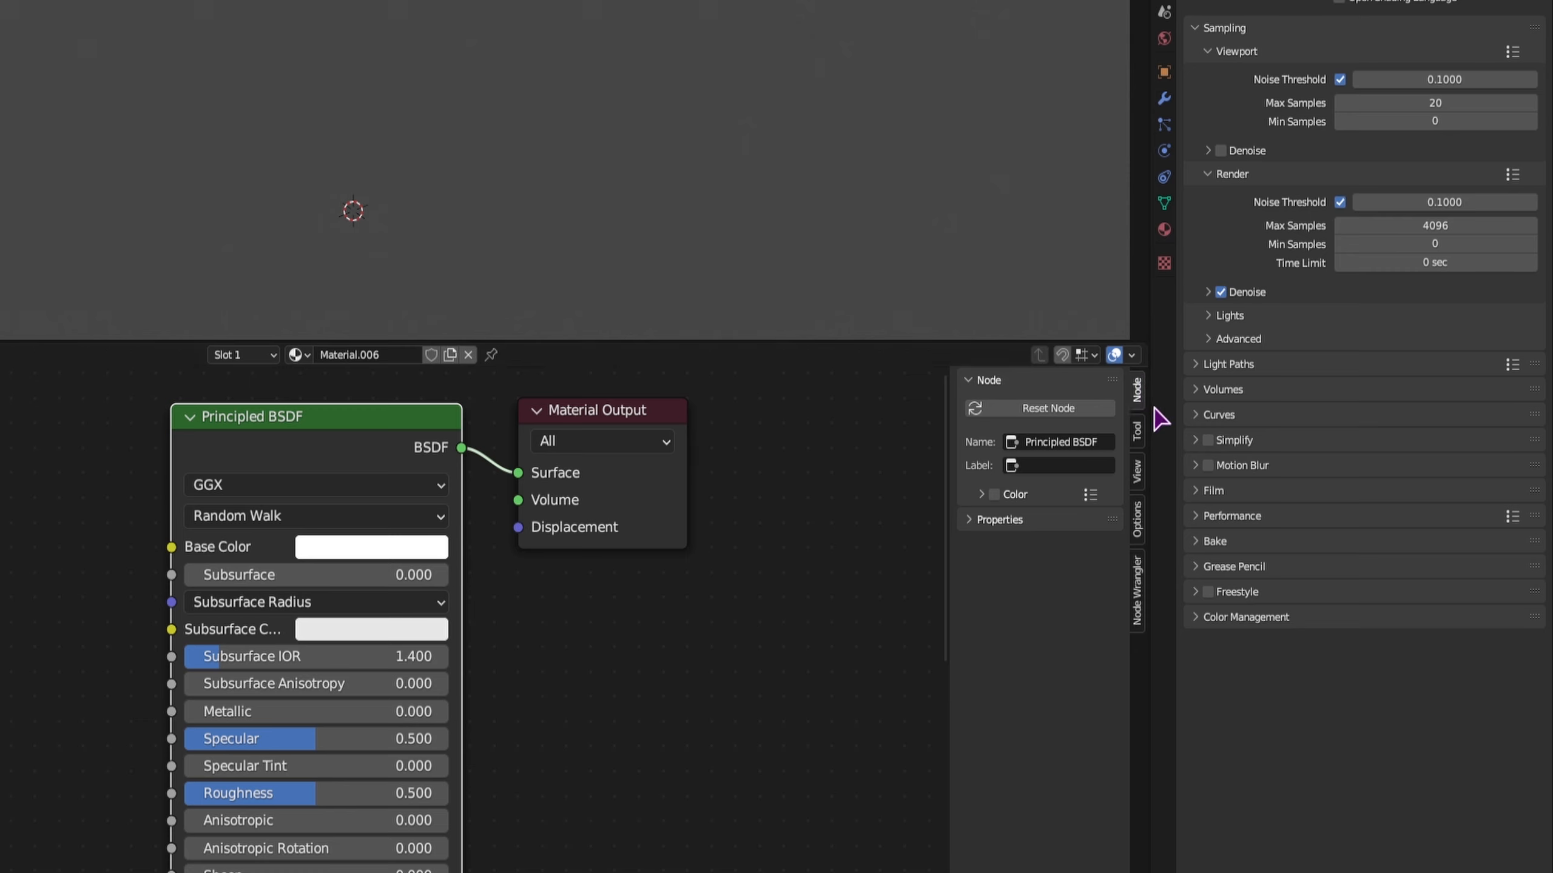
{"action": "mouse_move", "coordinate": [1014, 684]}
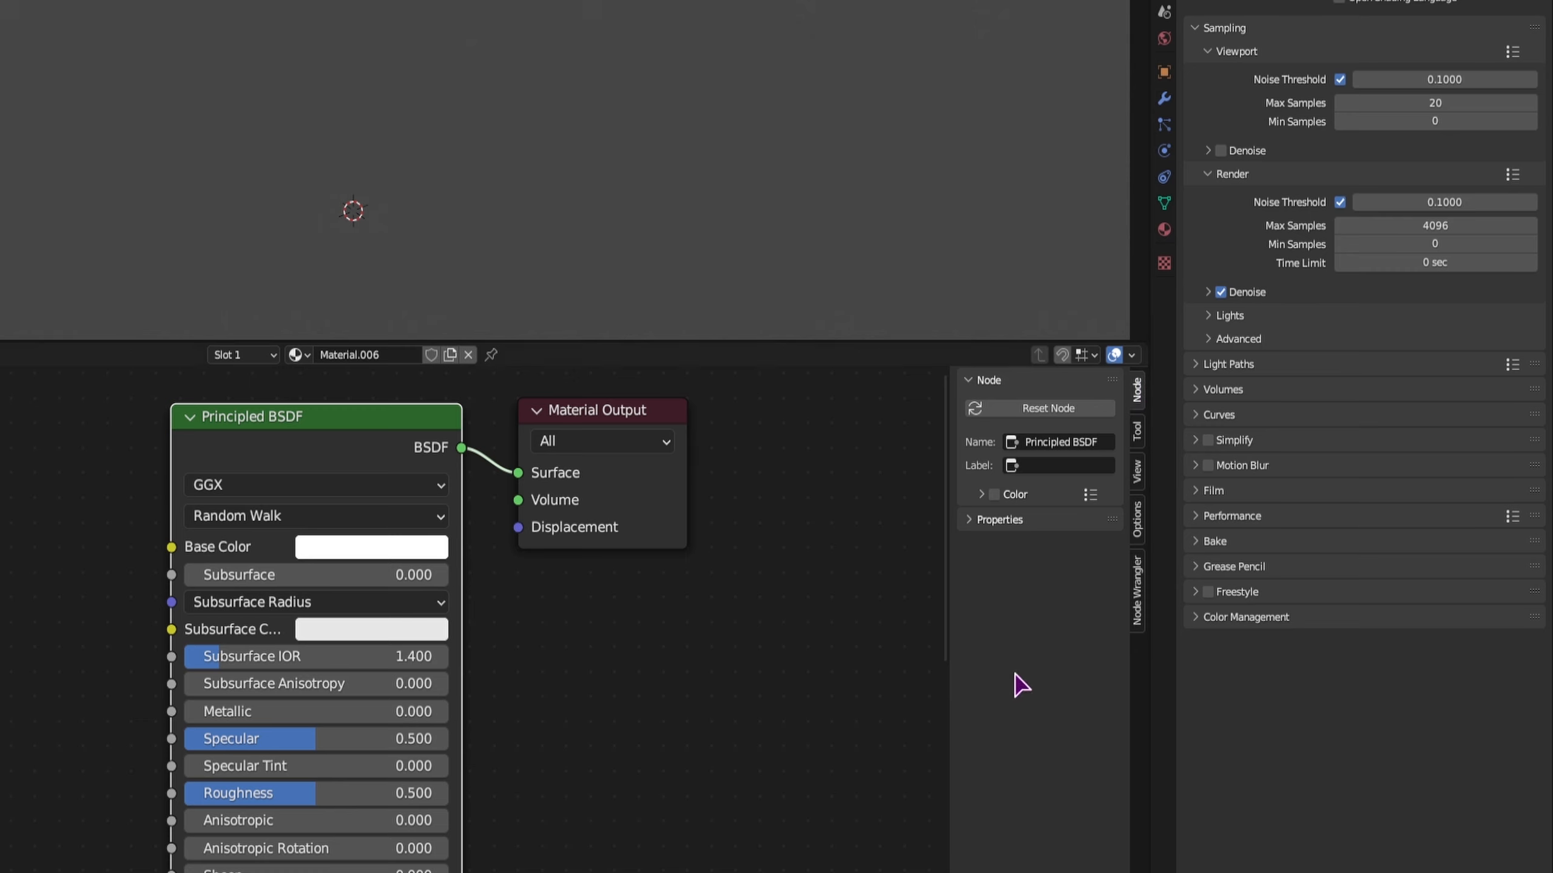
{"action": "mouse_move", "coordinate": [1135, 553]}
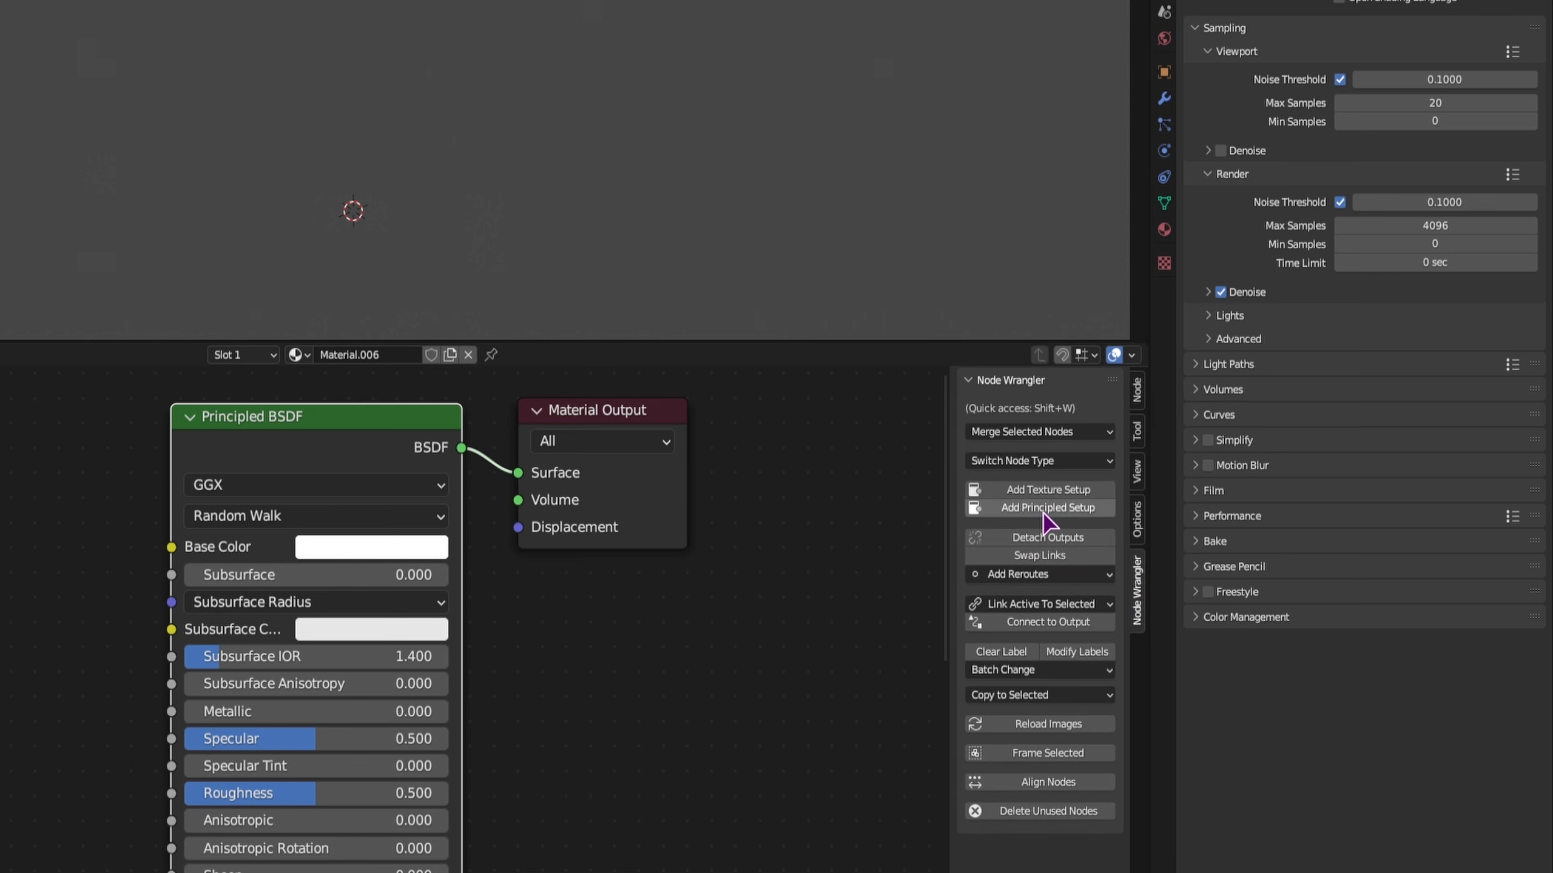
{"action": "mouse_move", "coordinate": [1048, 490]}
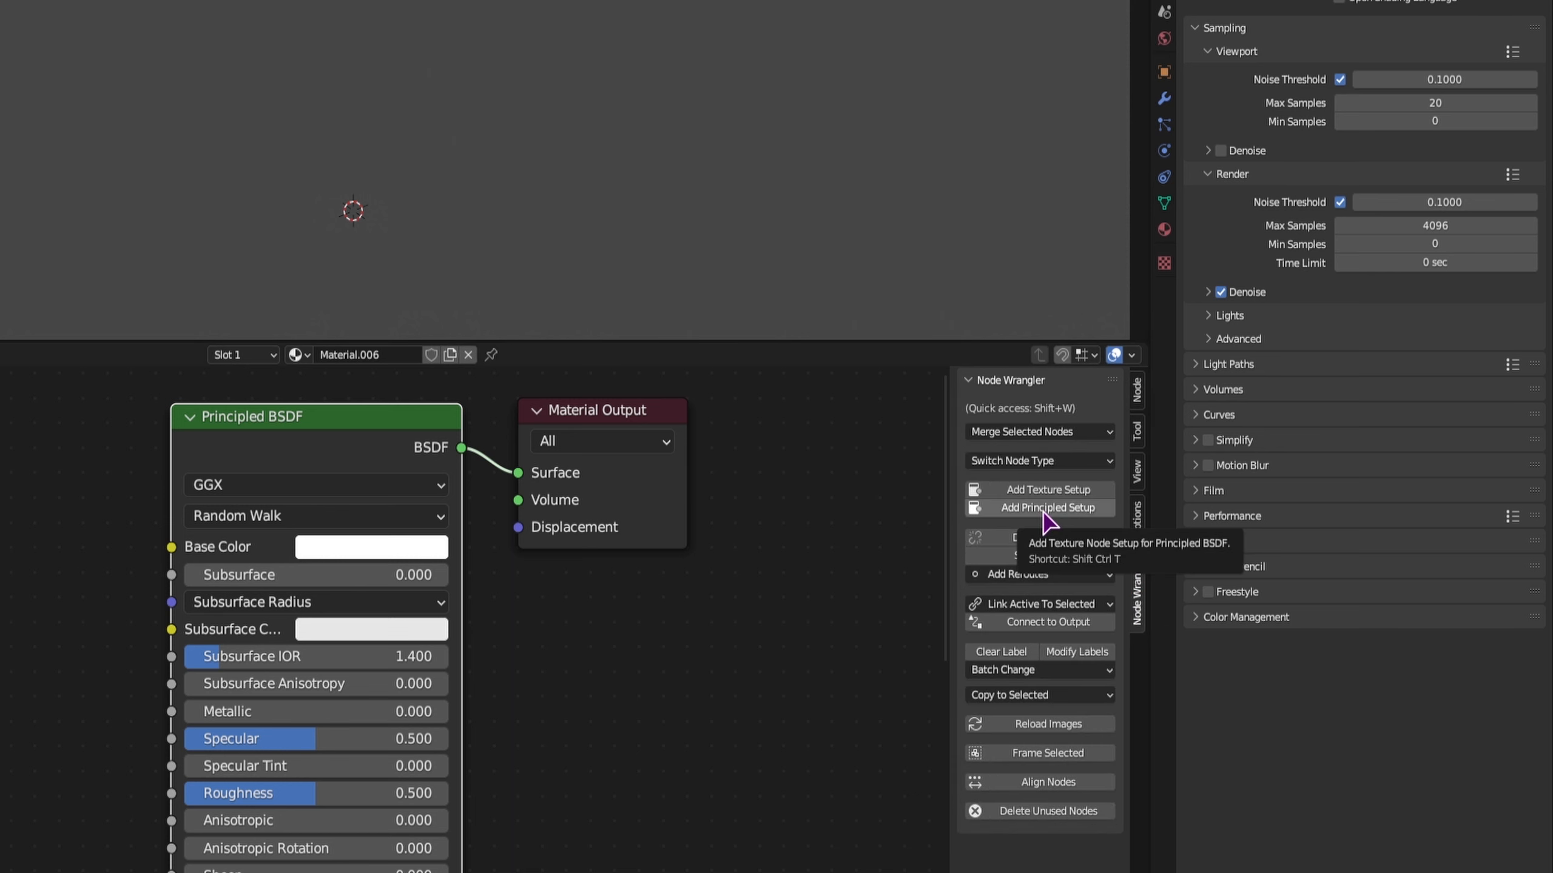
{"action": "left_click", "coordinate": [1048, 507]}
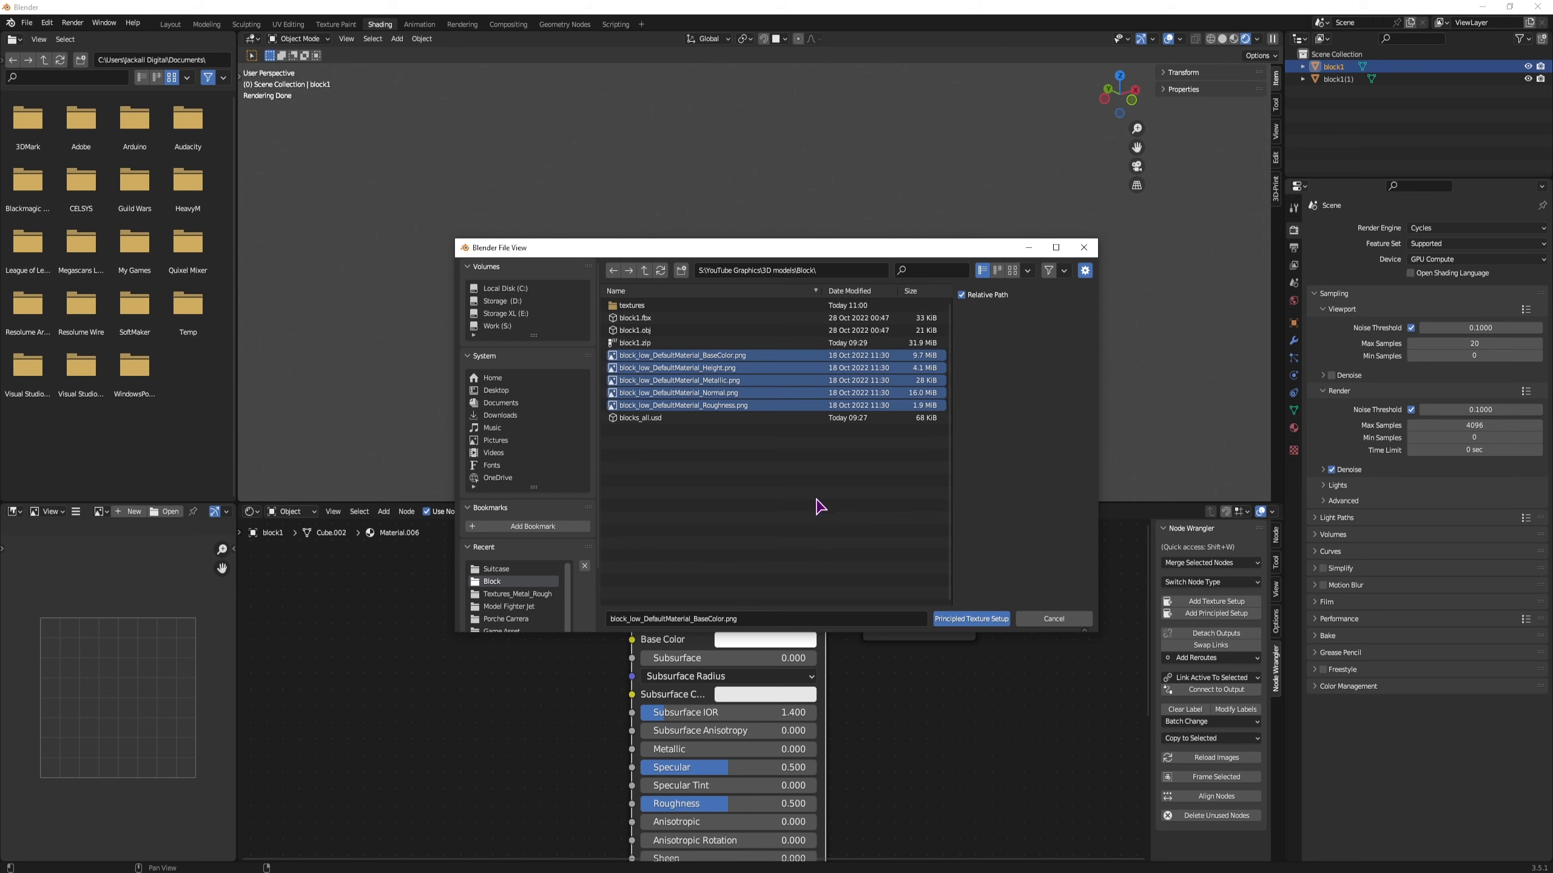
Load the selected maps into the material and view the striped barrier in Layout.
{"action": "left_click", "coordinate": [970, 618]}
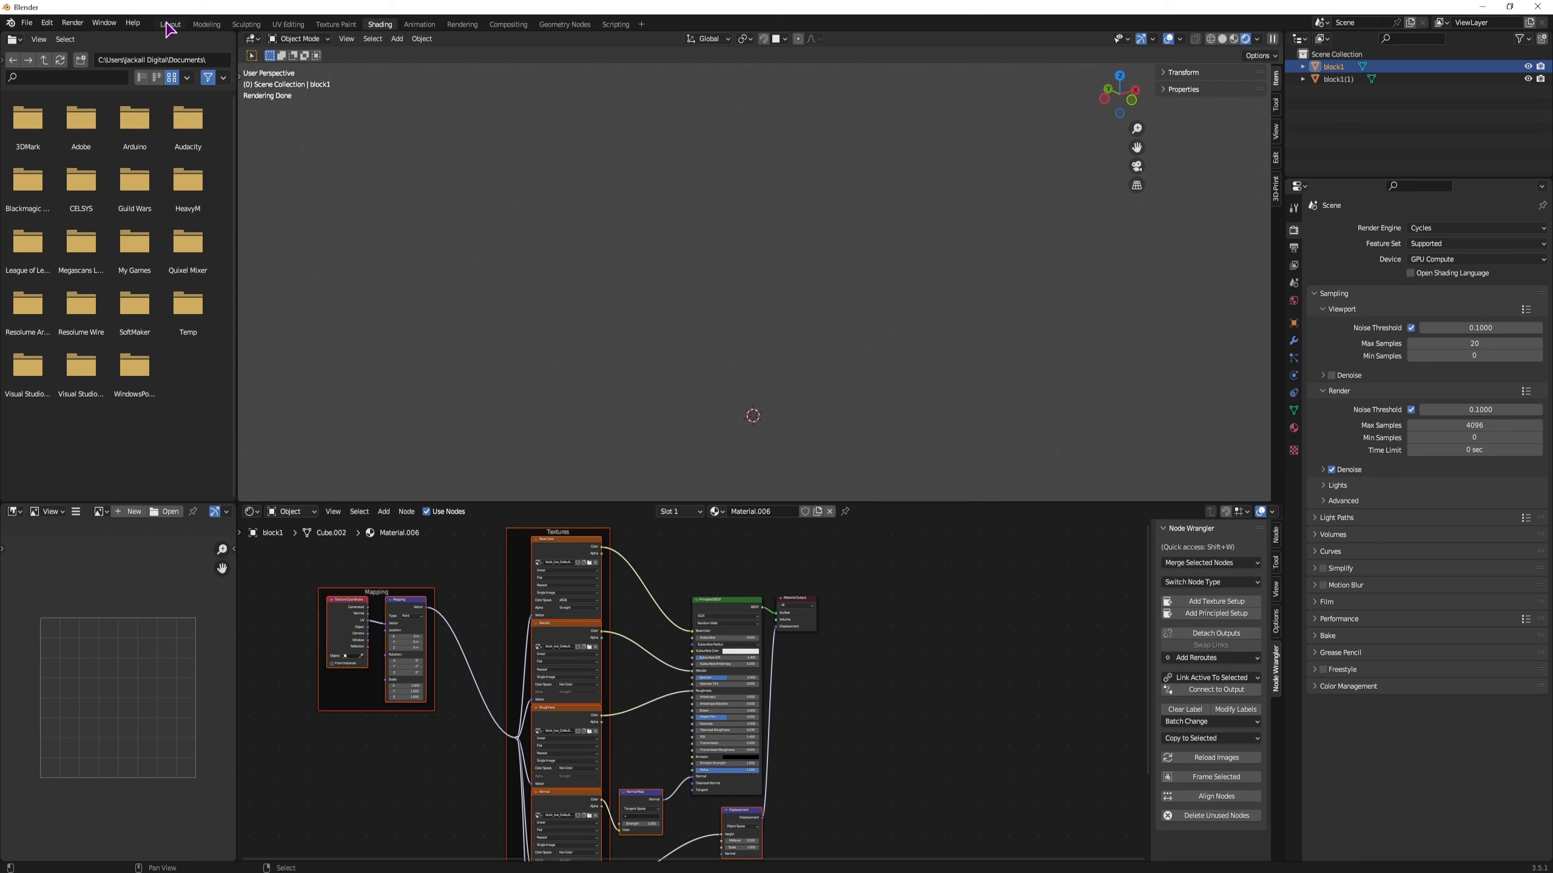
{"action": "left_click", "coordinate": [170, 23]}
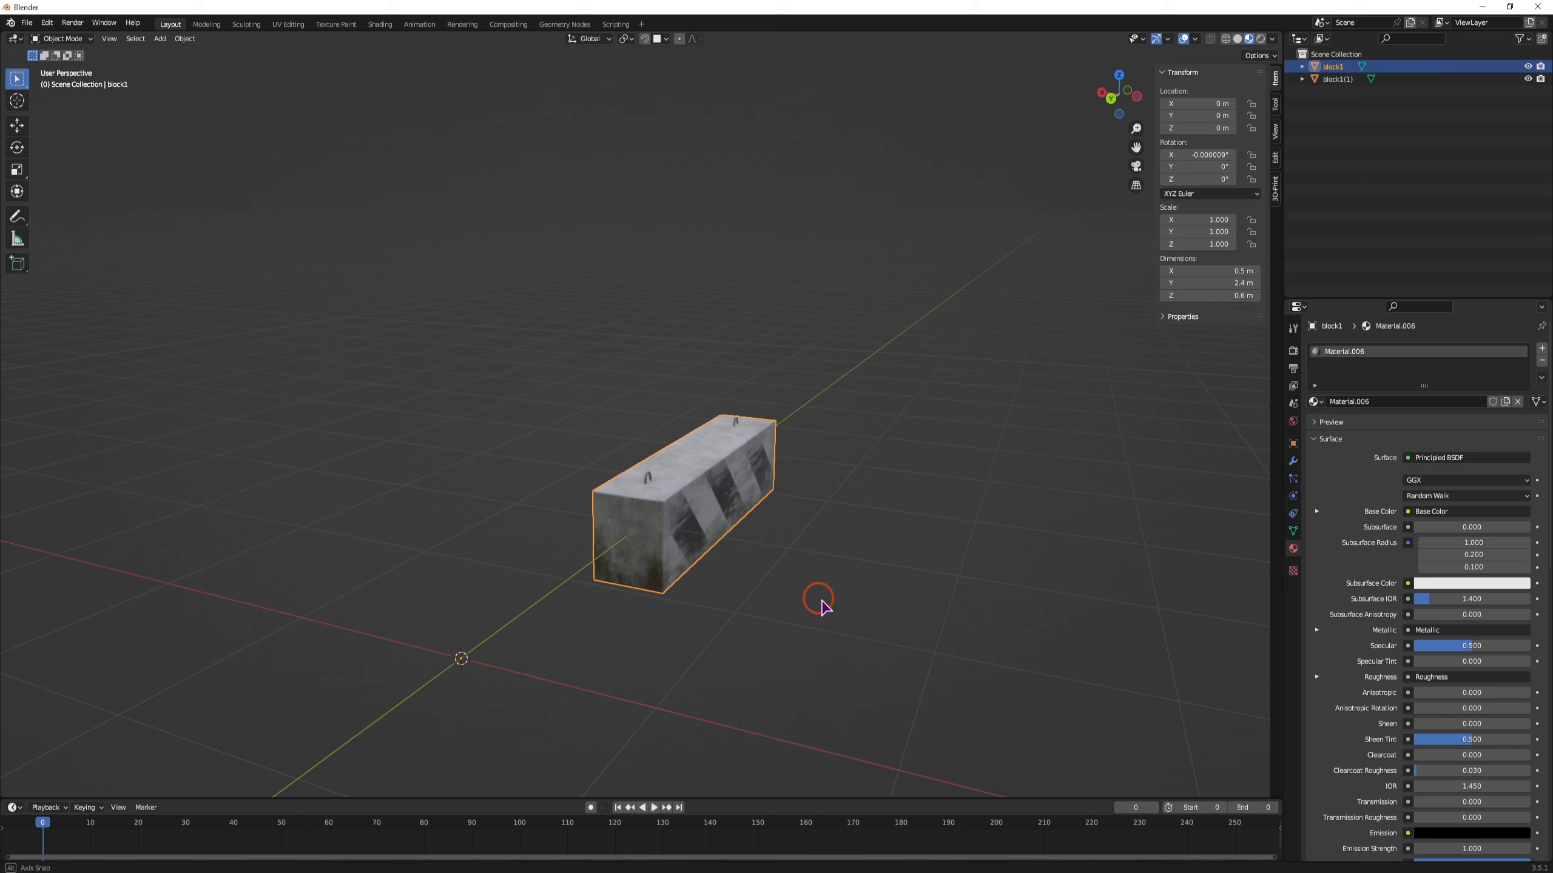
{"action": "left_click_drag", "start_coordinate": [816, 599], "coordinate": [723, 582]}
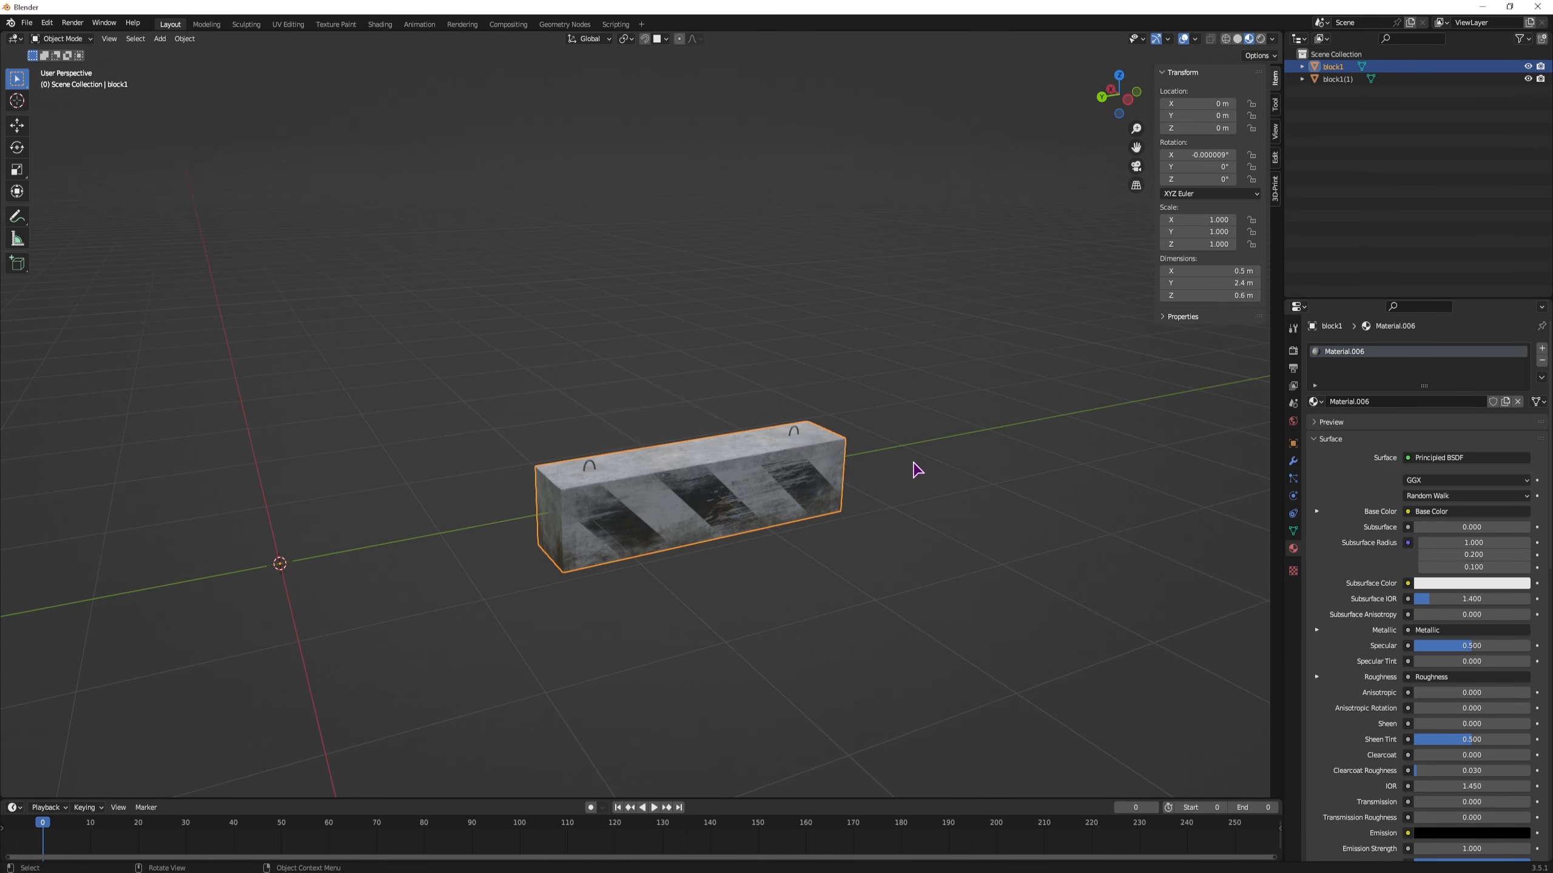
Export the scene as USD without animation and not limited to the selection.
{"action": "left_click", "coordinate": [28, 19]}
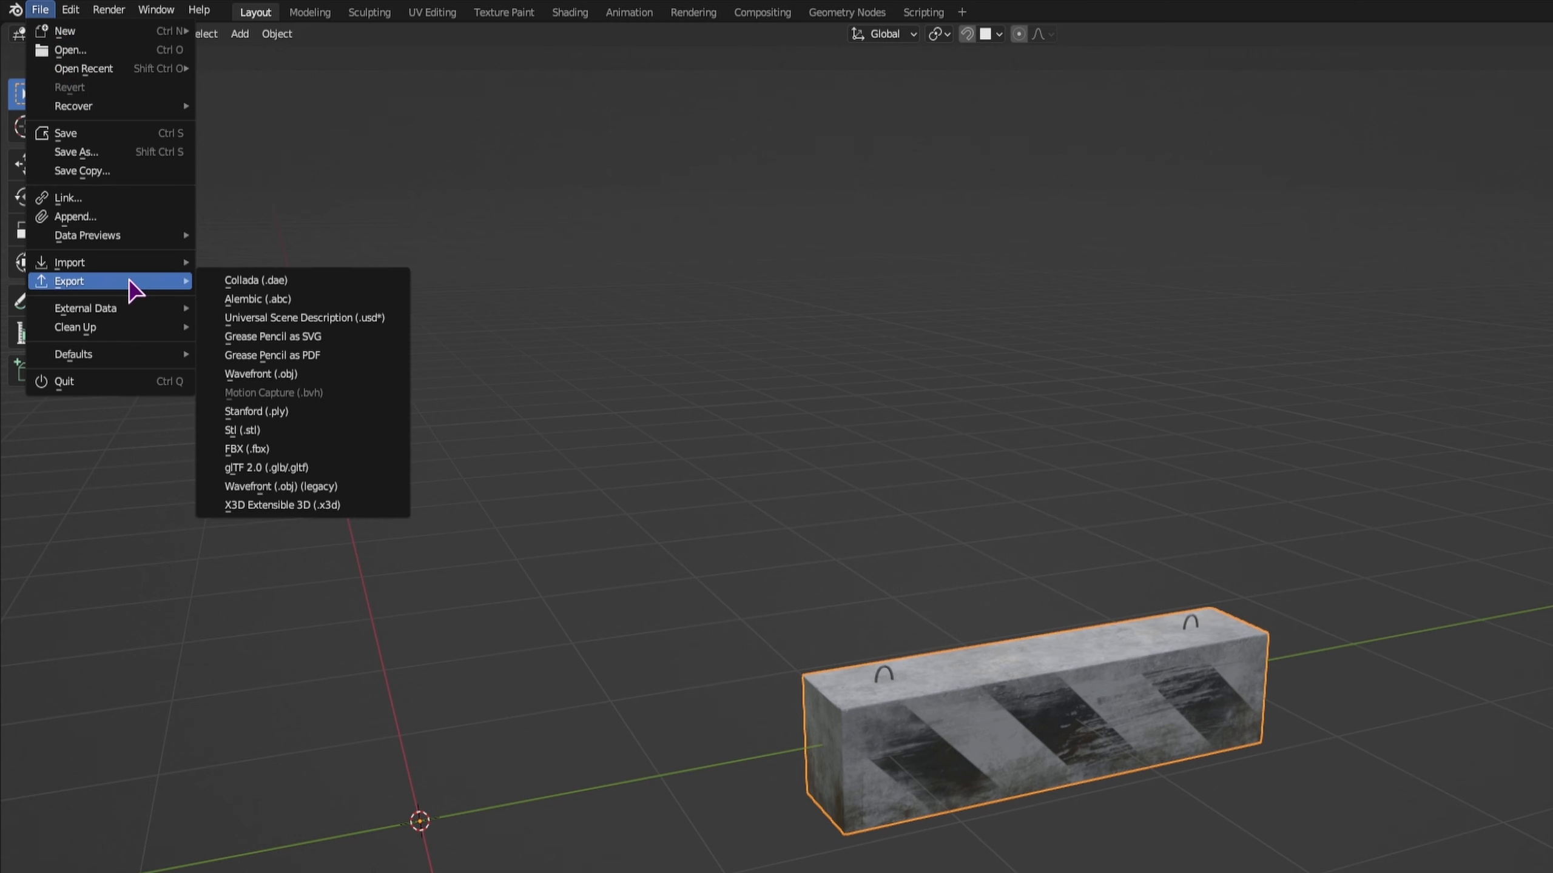
{"action": "mouse_move", "coordinate": [310, 325]}
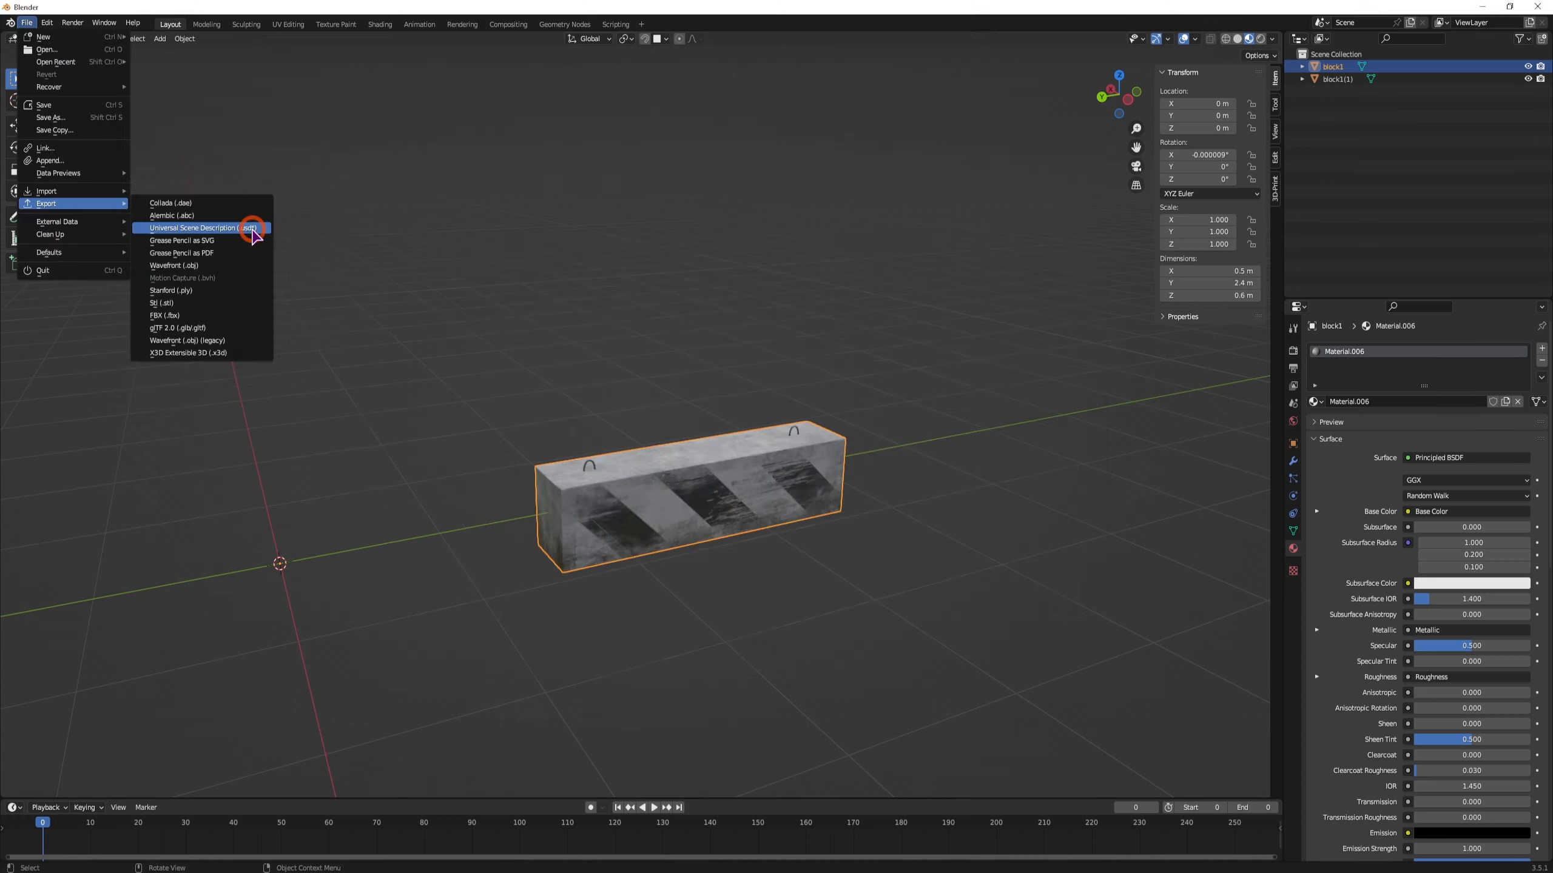
{"action": "left_click", "coordinate": [200, 228]}
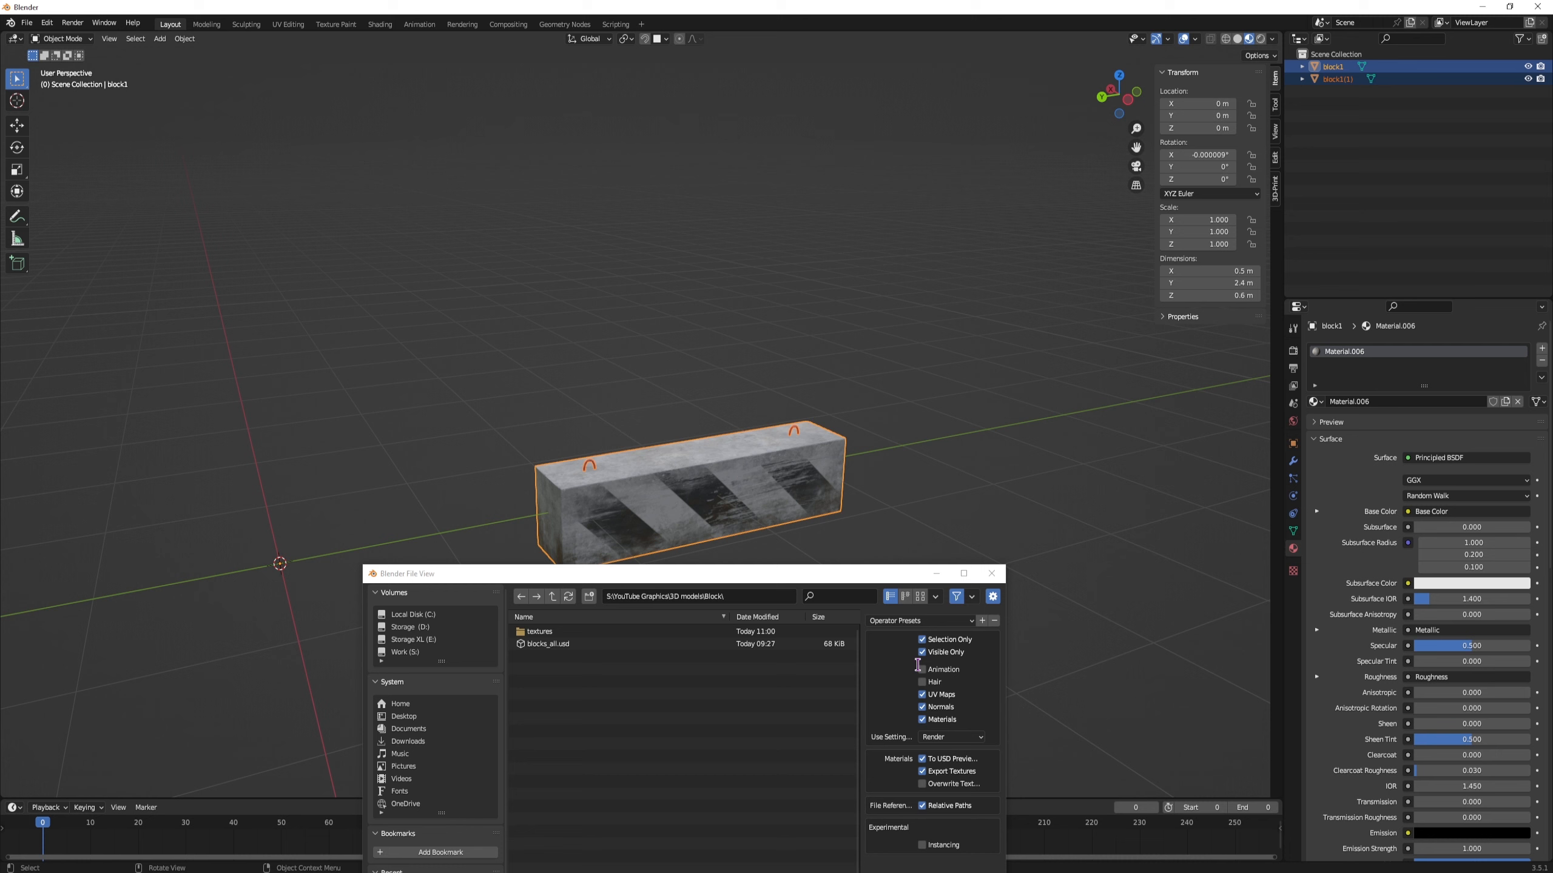
{"action": "left_click", "coordinate": [920, 669]}
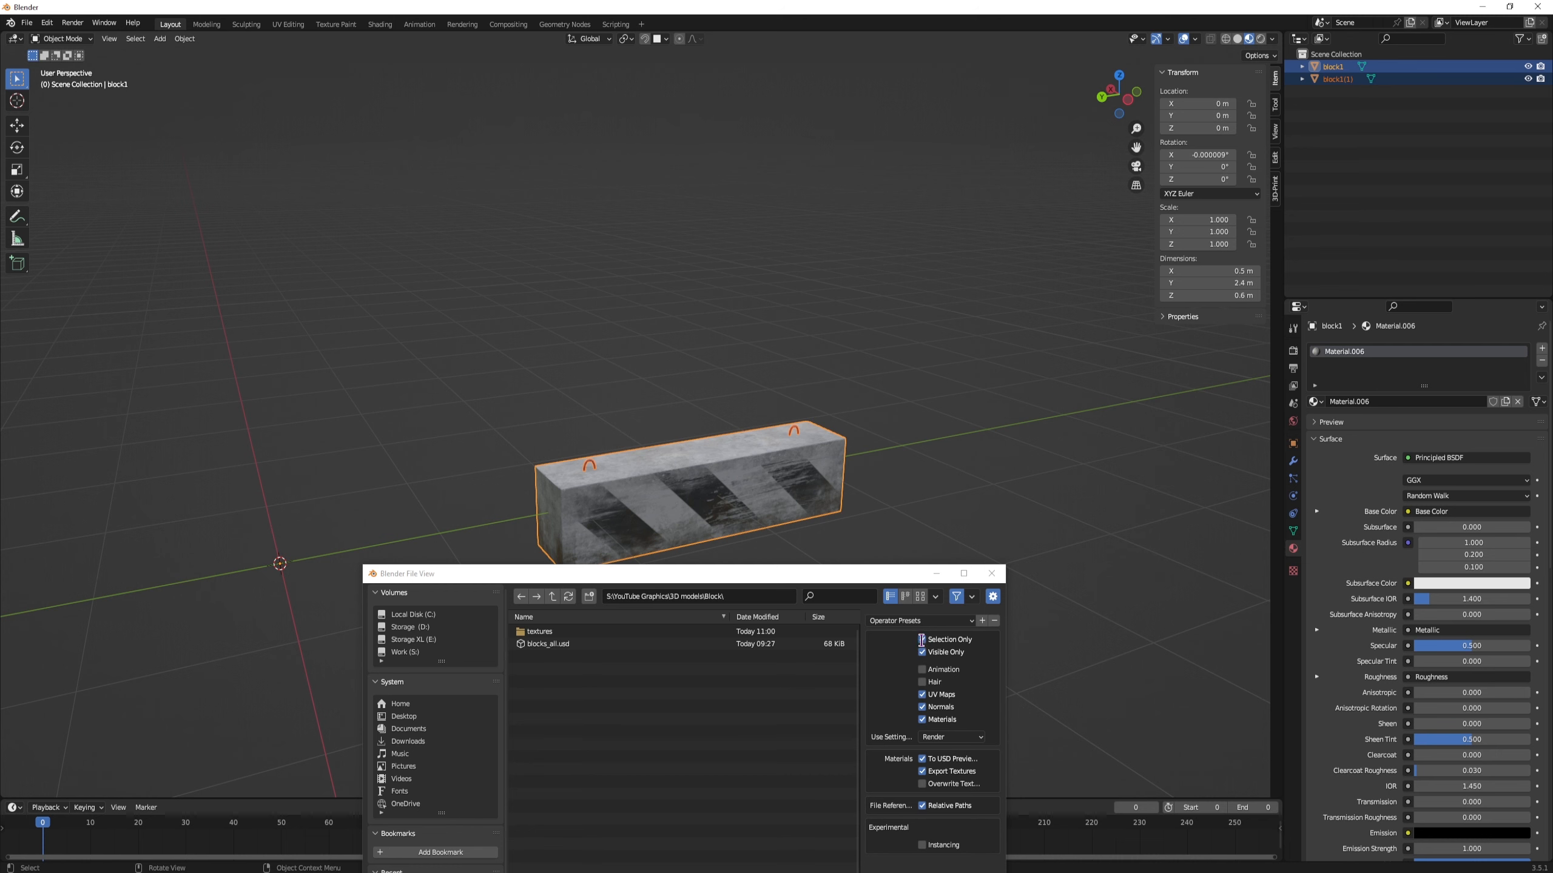
{"action": "left_click", "coordinate": [921, 639]}
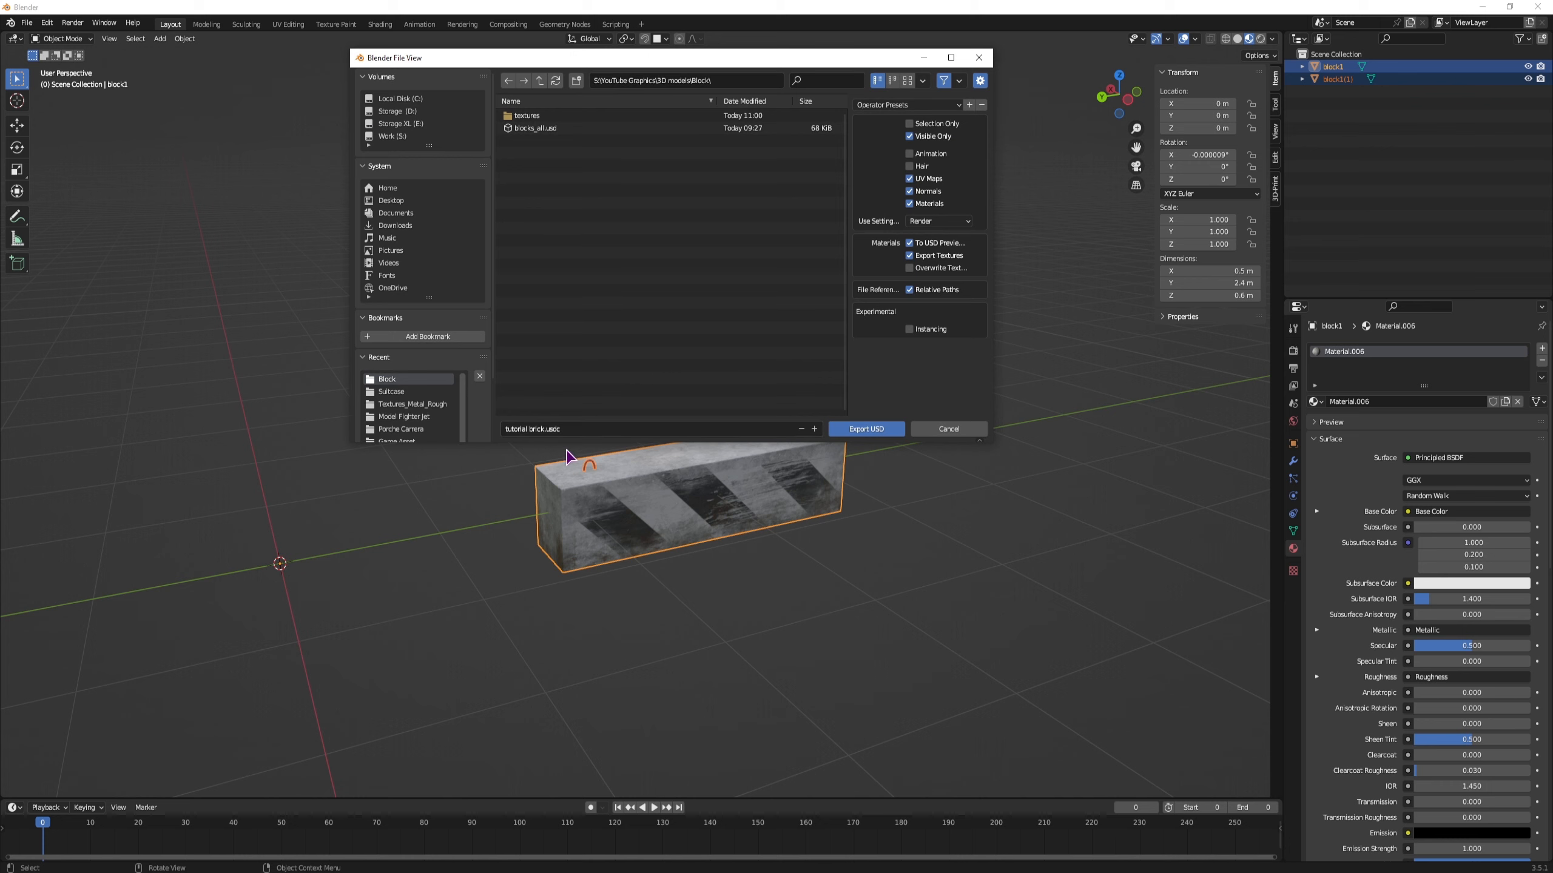
{"action": "mouse_move", "coordinate": [655, 534]}
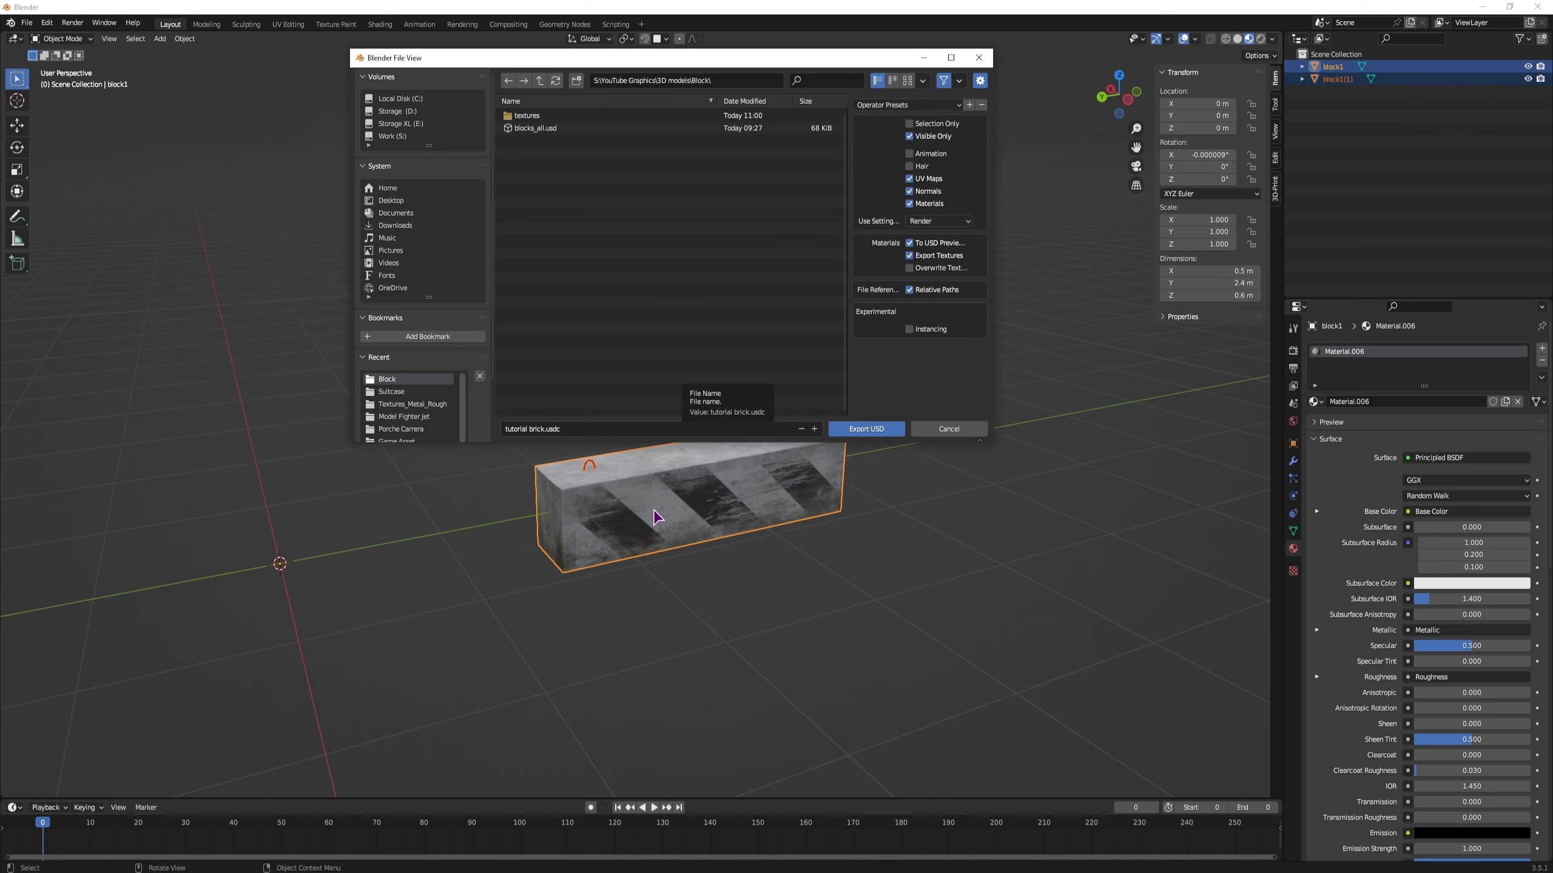
{"action": "mouse_move", "coordinate": [868, 432]}
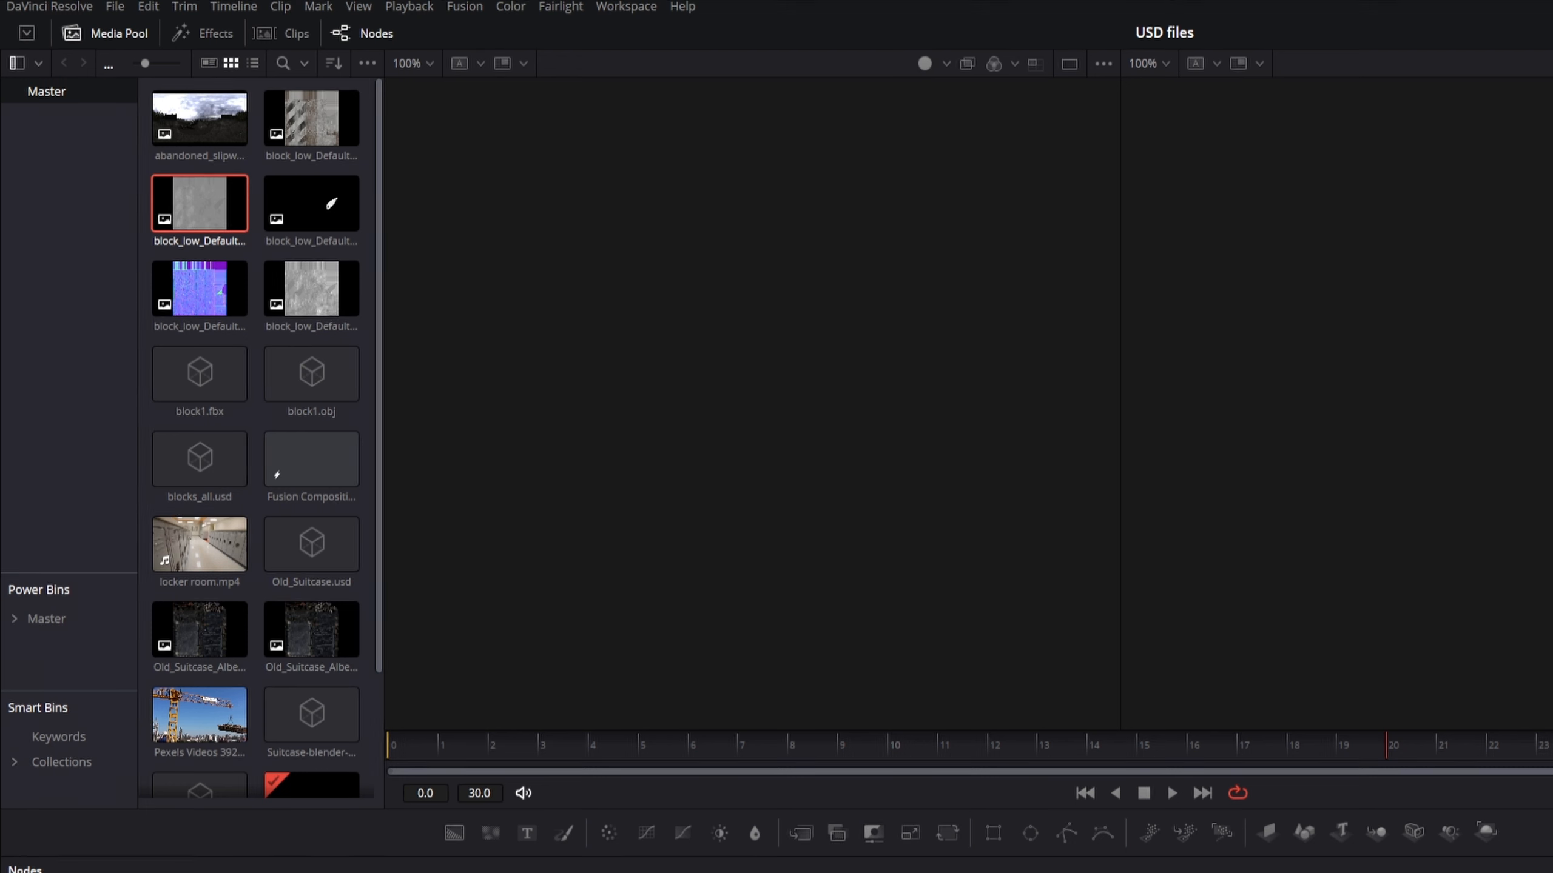
{"action": "mouse_move", "coordinate": [525, 25]}
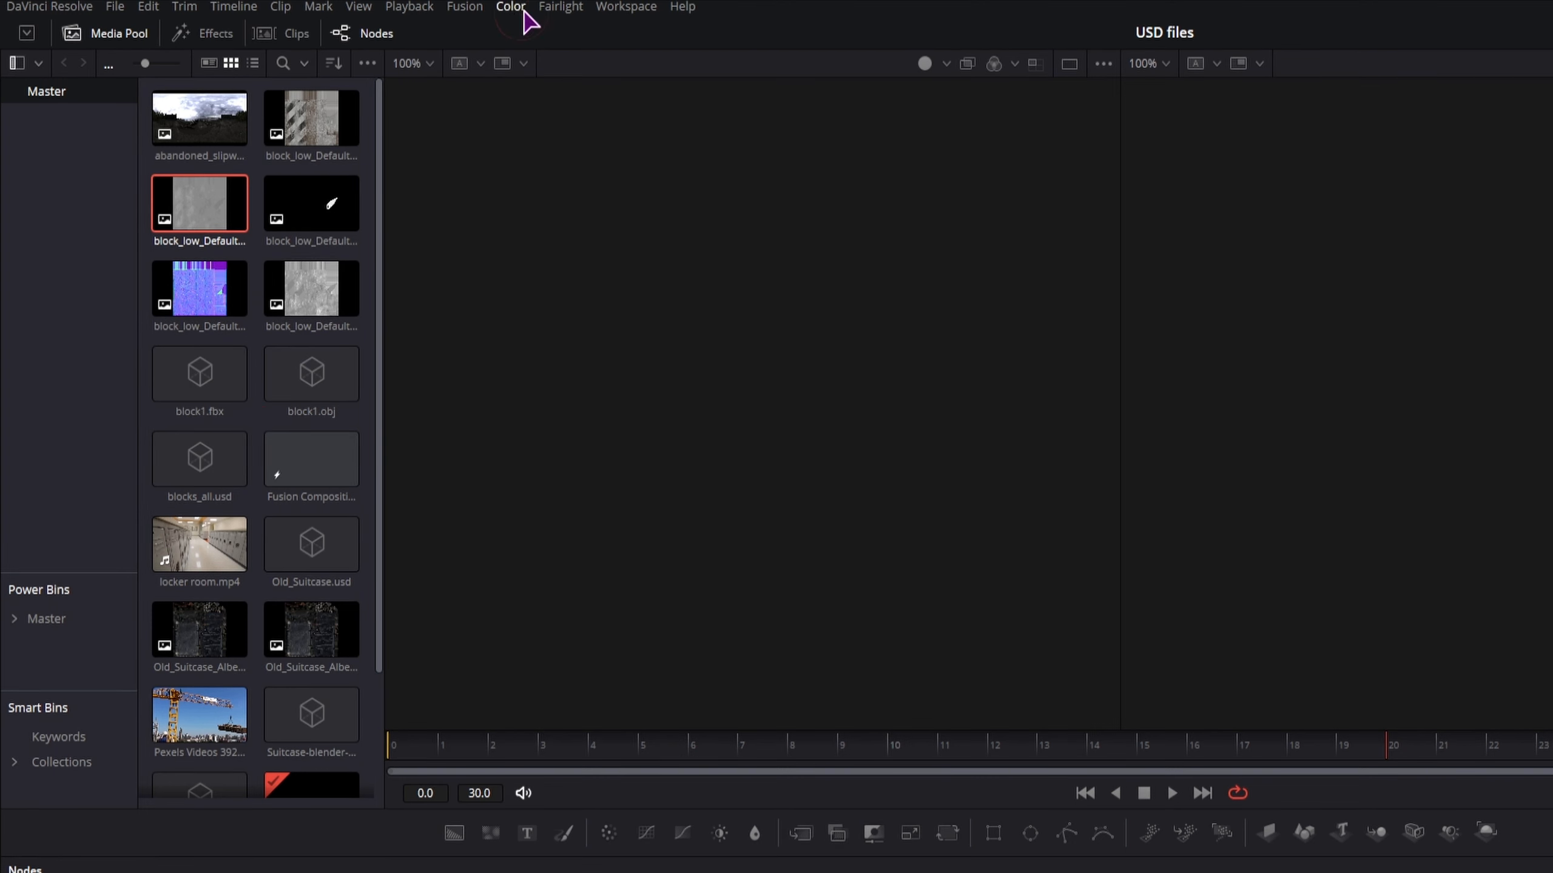
Add a uLoader node from the USD tools and point it at the Block folder's model.
{"action": "left_click", "coordinate": [463, 7]}
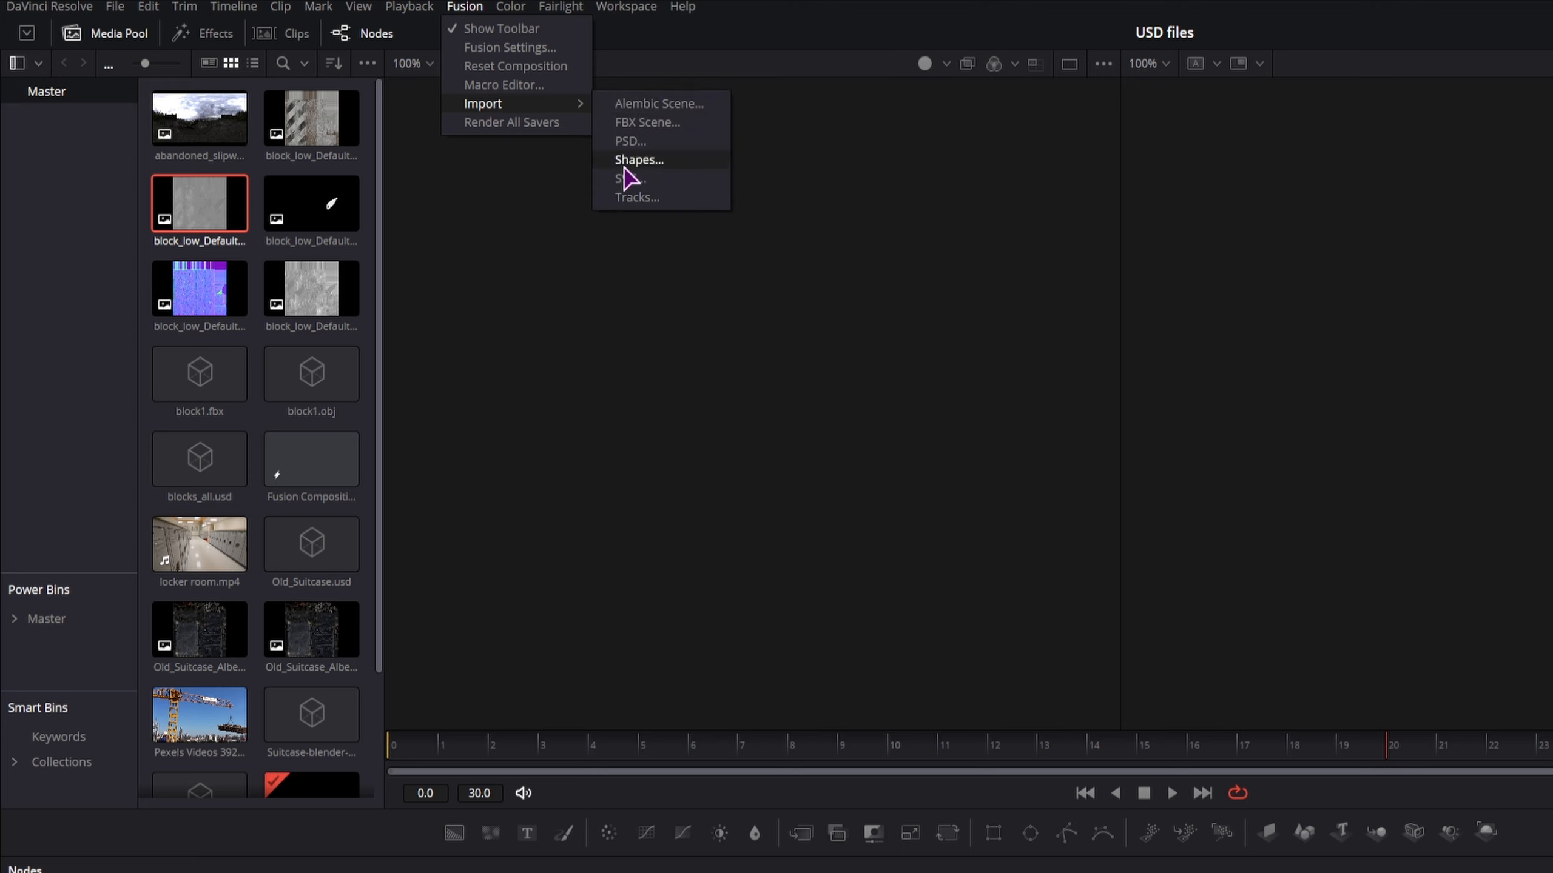
{"action": "left_click", "coordinate": [212, 33]}
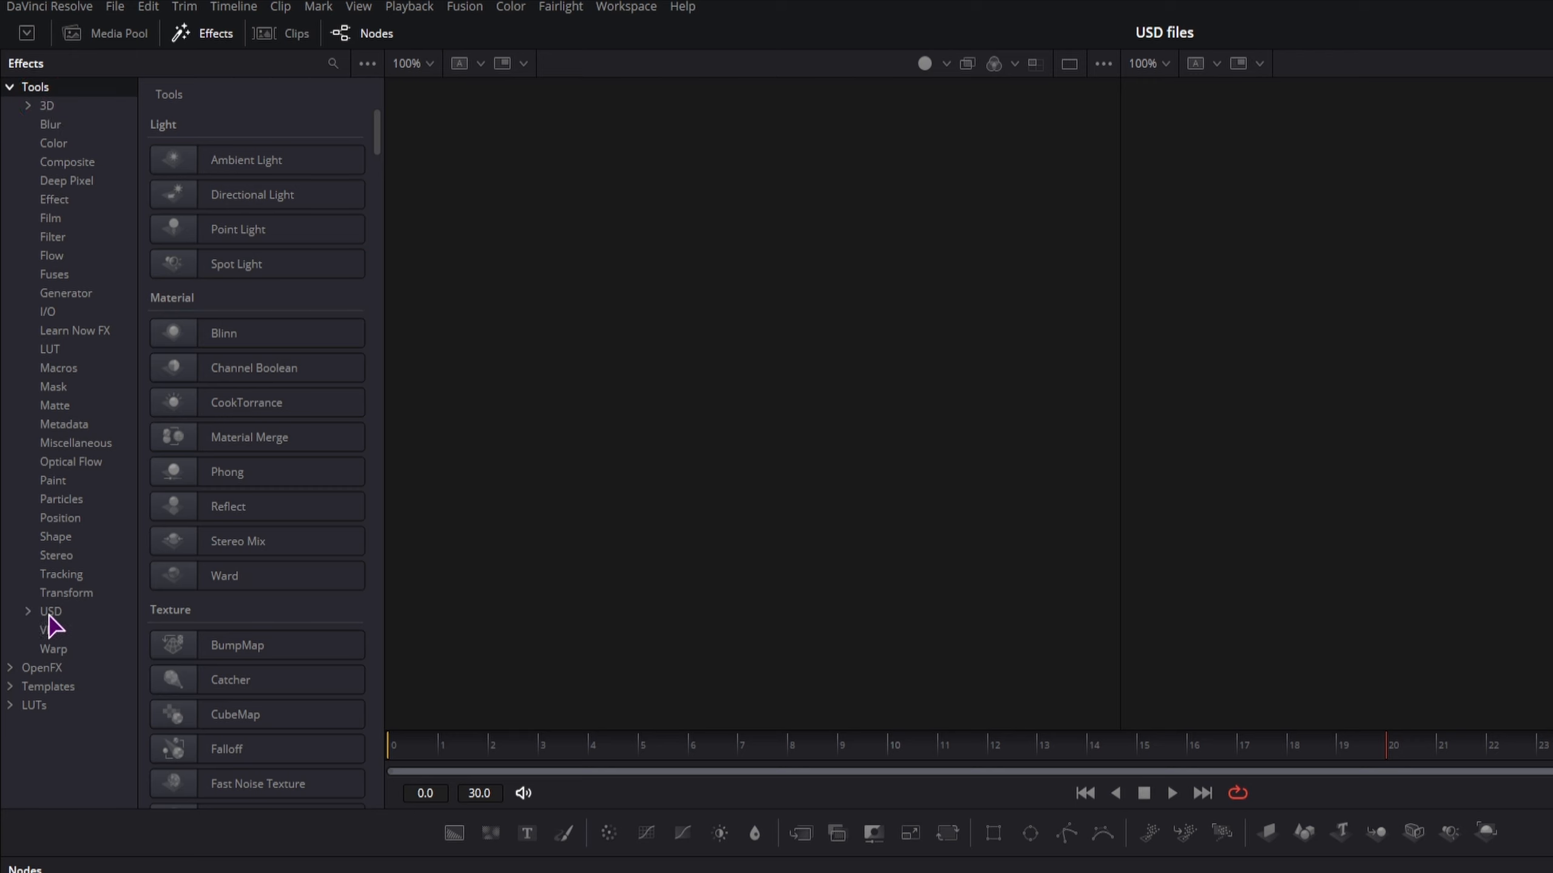
{"action": "left_click", "coordinate": [49, 611]}
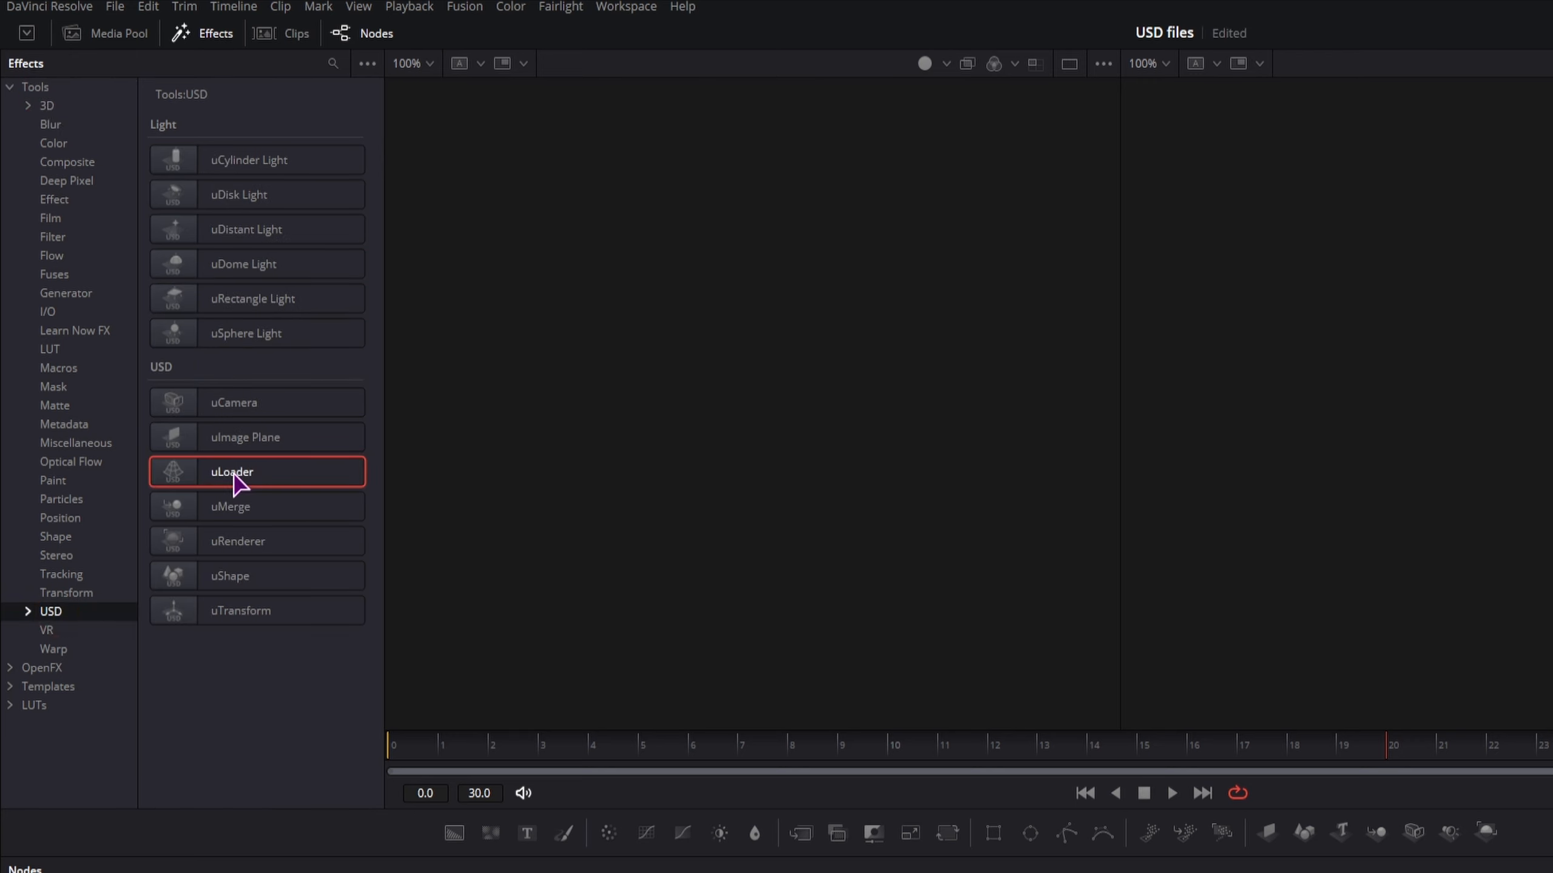
{"action": "left_click_drag", "start_coordinate": [232, 471], "coordinate": [596, 683]}
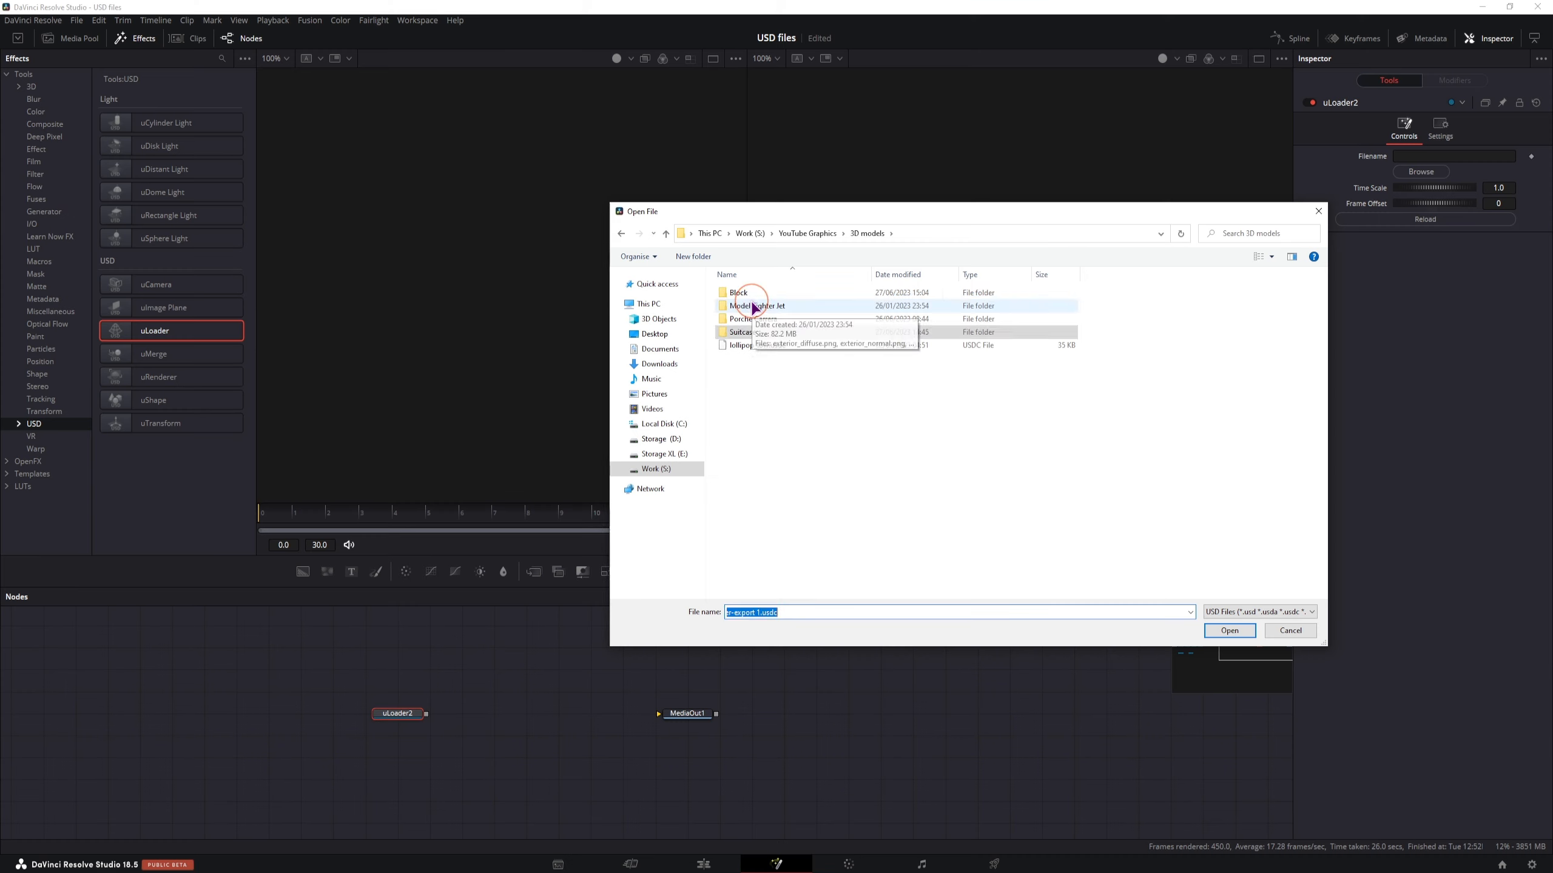
{"action": "double_click", "coordinate": [737, 293]}
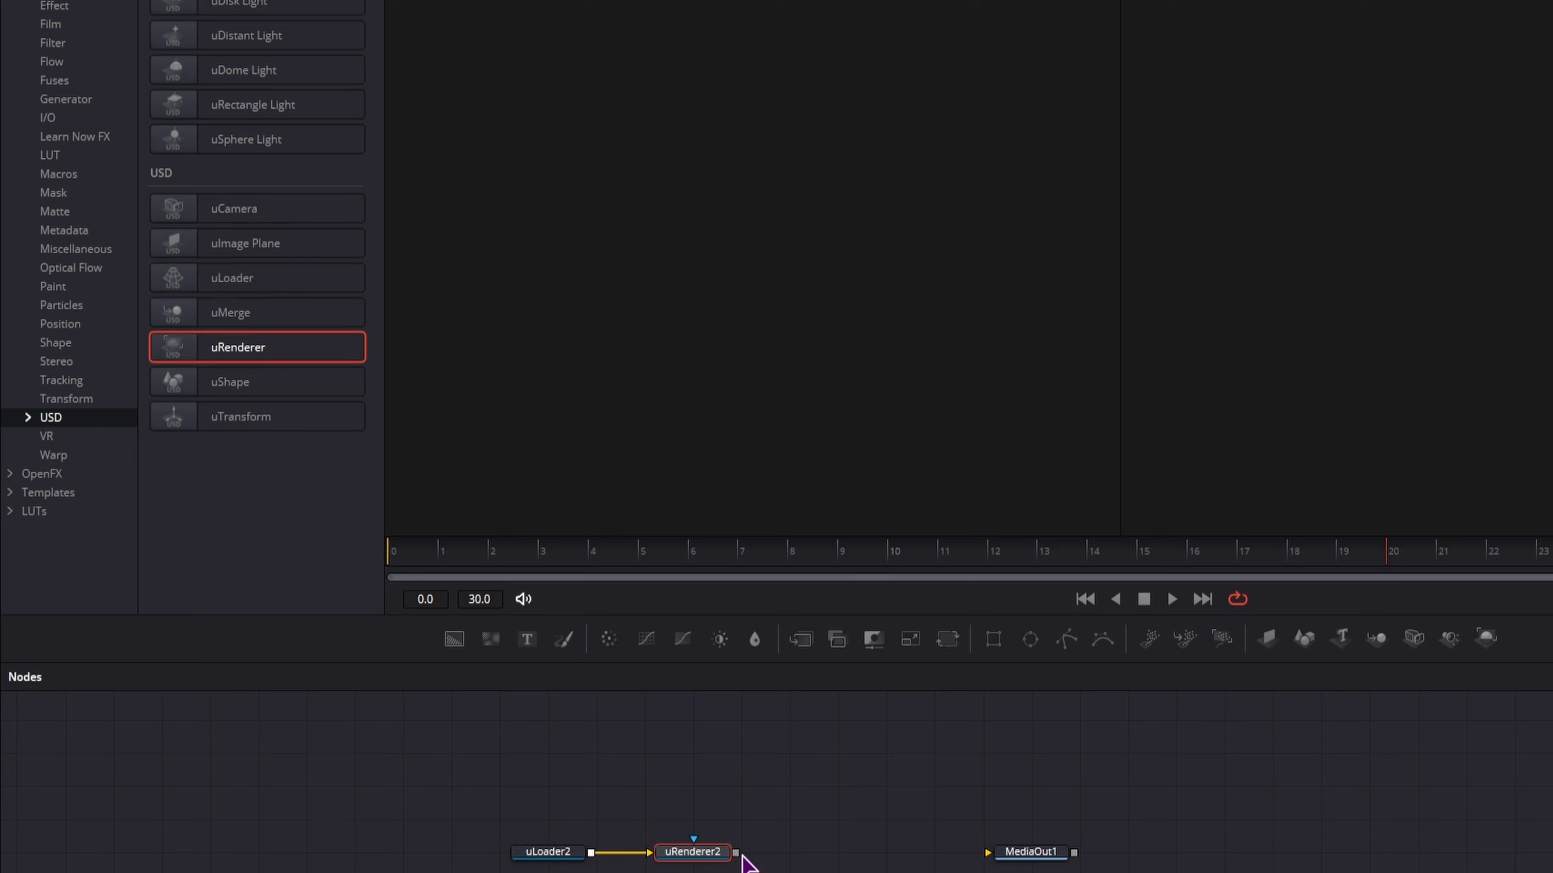
Connect the renderer output to MediaOut1 and view the result.
{"action": "left_click_drag", "start_coordinate": [736, 852], "coordinate": [1006, 851]}
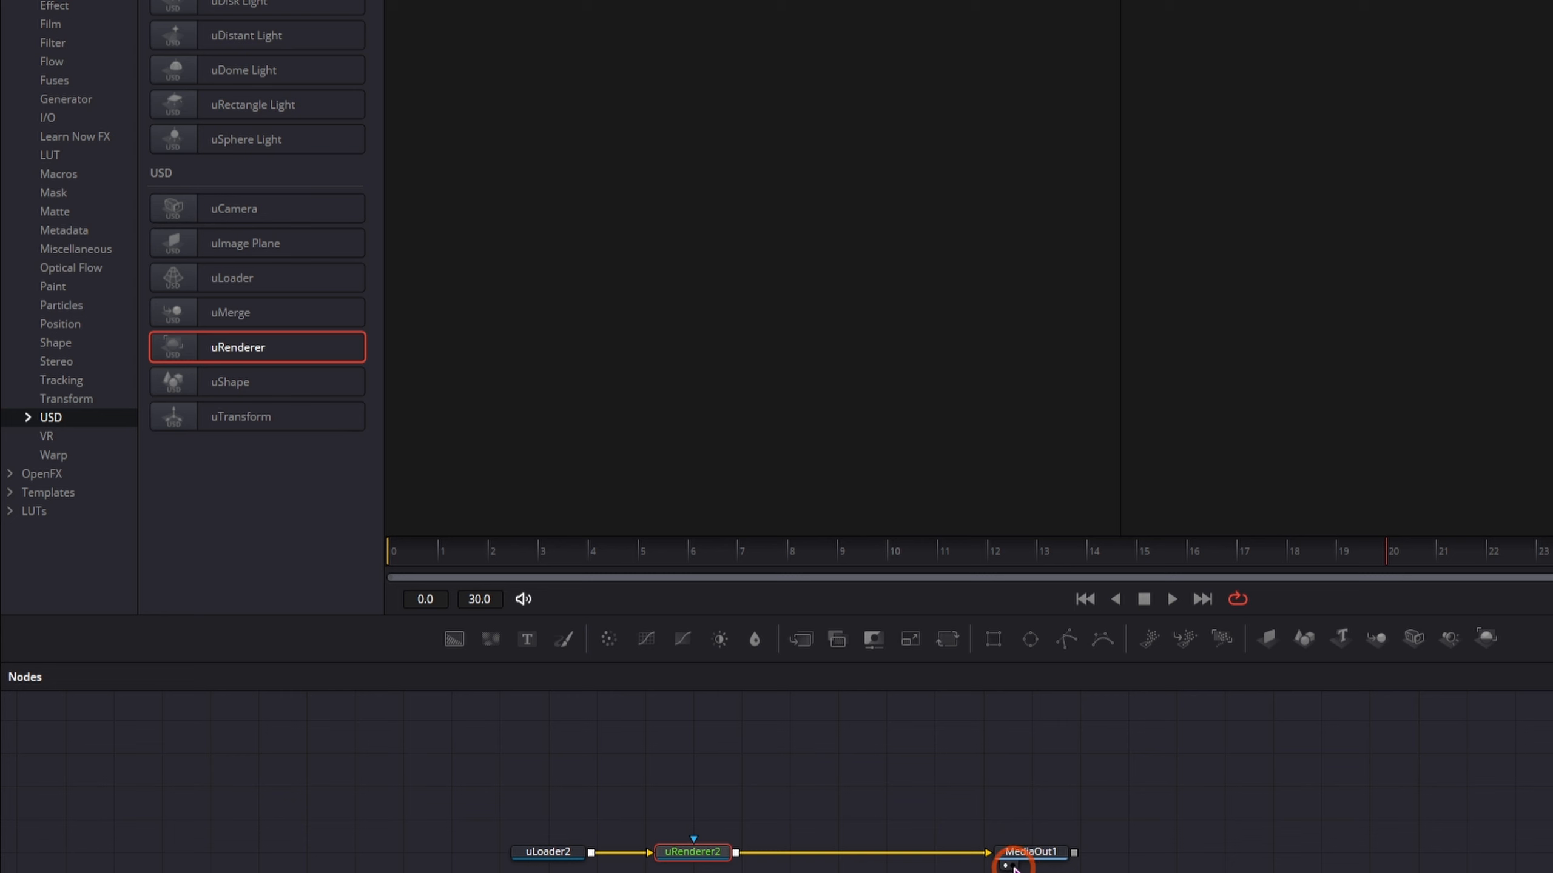
{"action": "left_click", "coordinate": [1011, 869]}
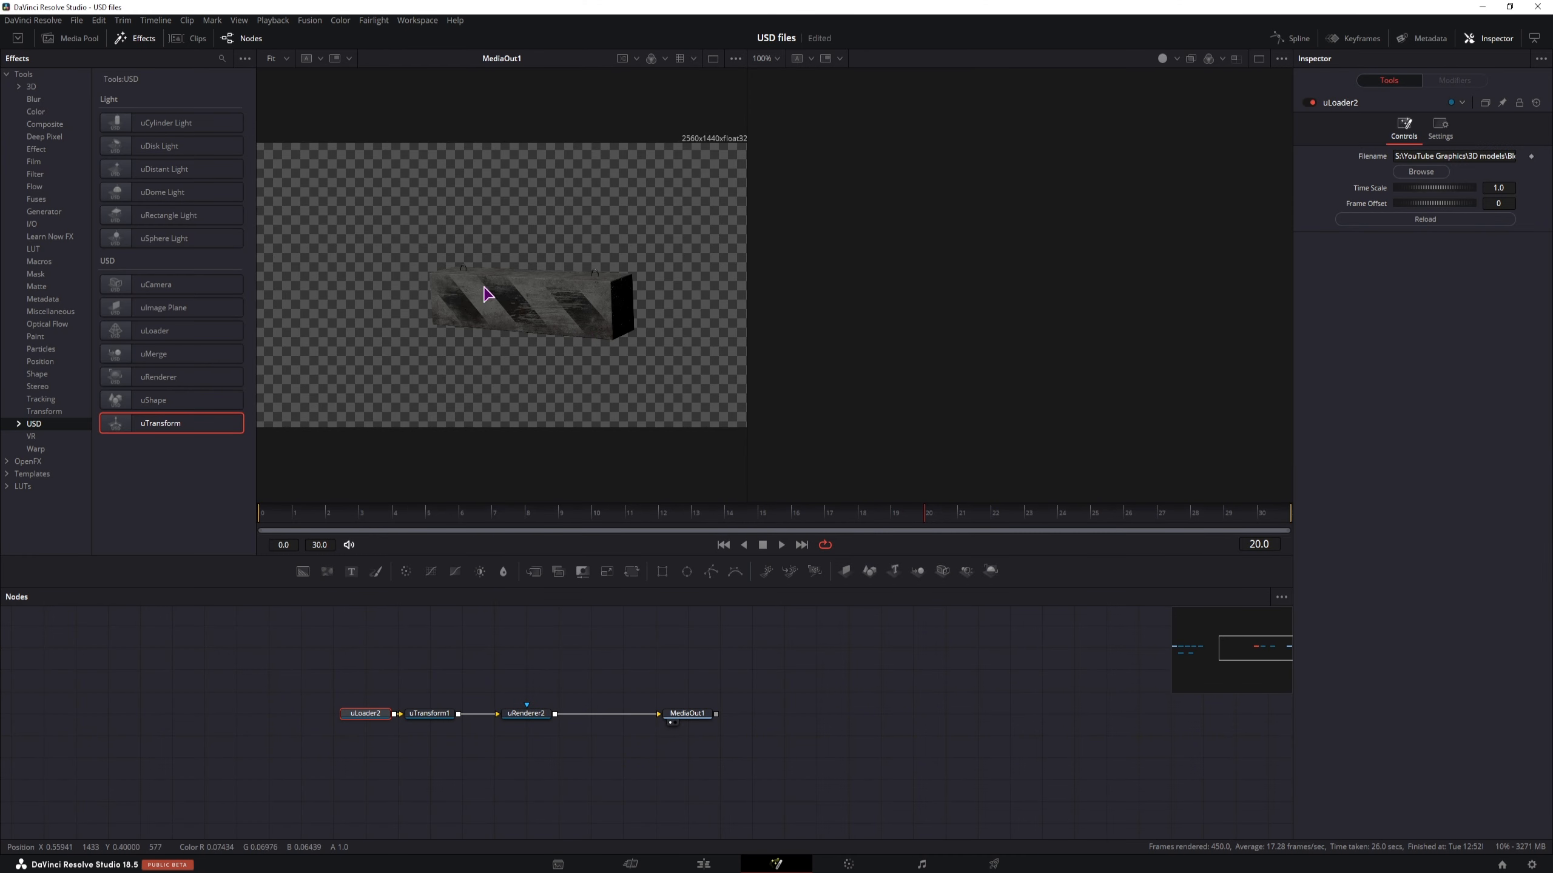
{"action": "mouse_move", "coordinate": [432, 722]}
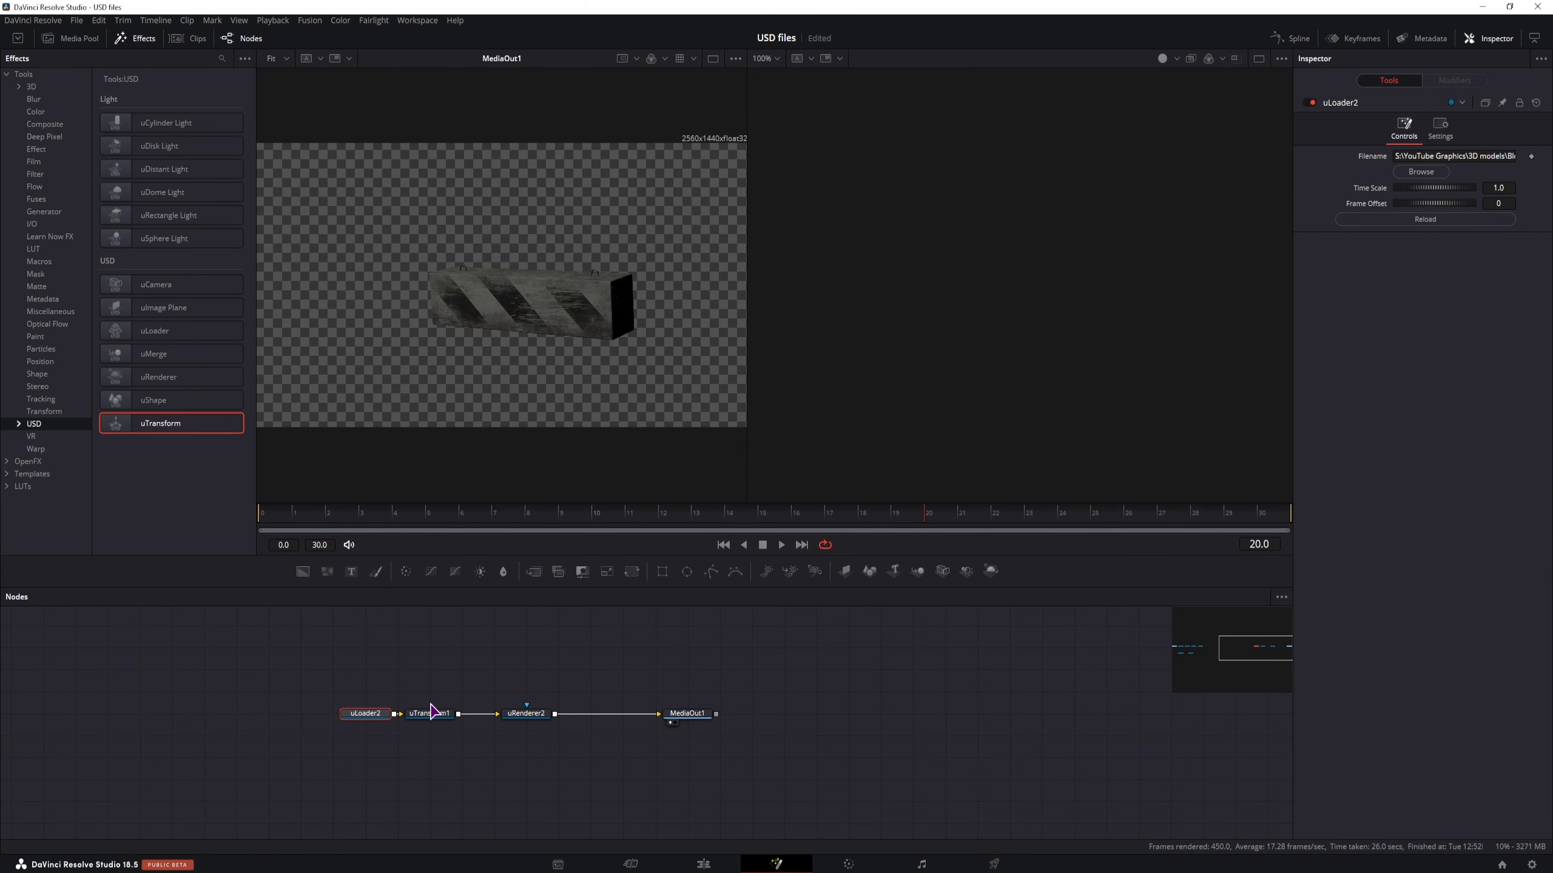
Set uRenderer2's Lighting to Scene, leaving the barrier unlit and black.
{"action": "left_click", "coordinate": [428, 714]}
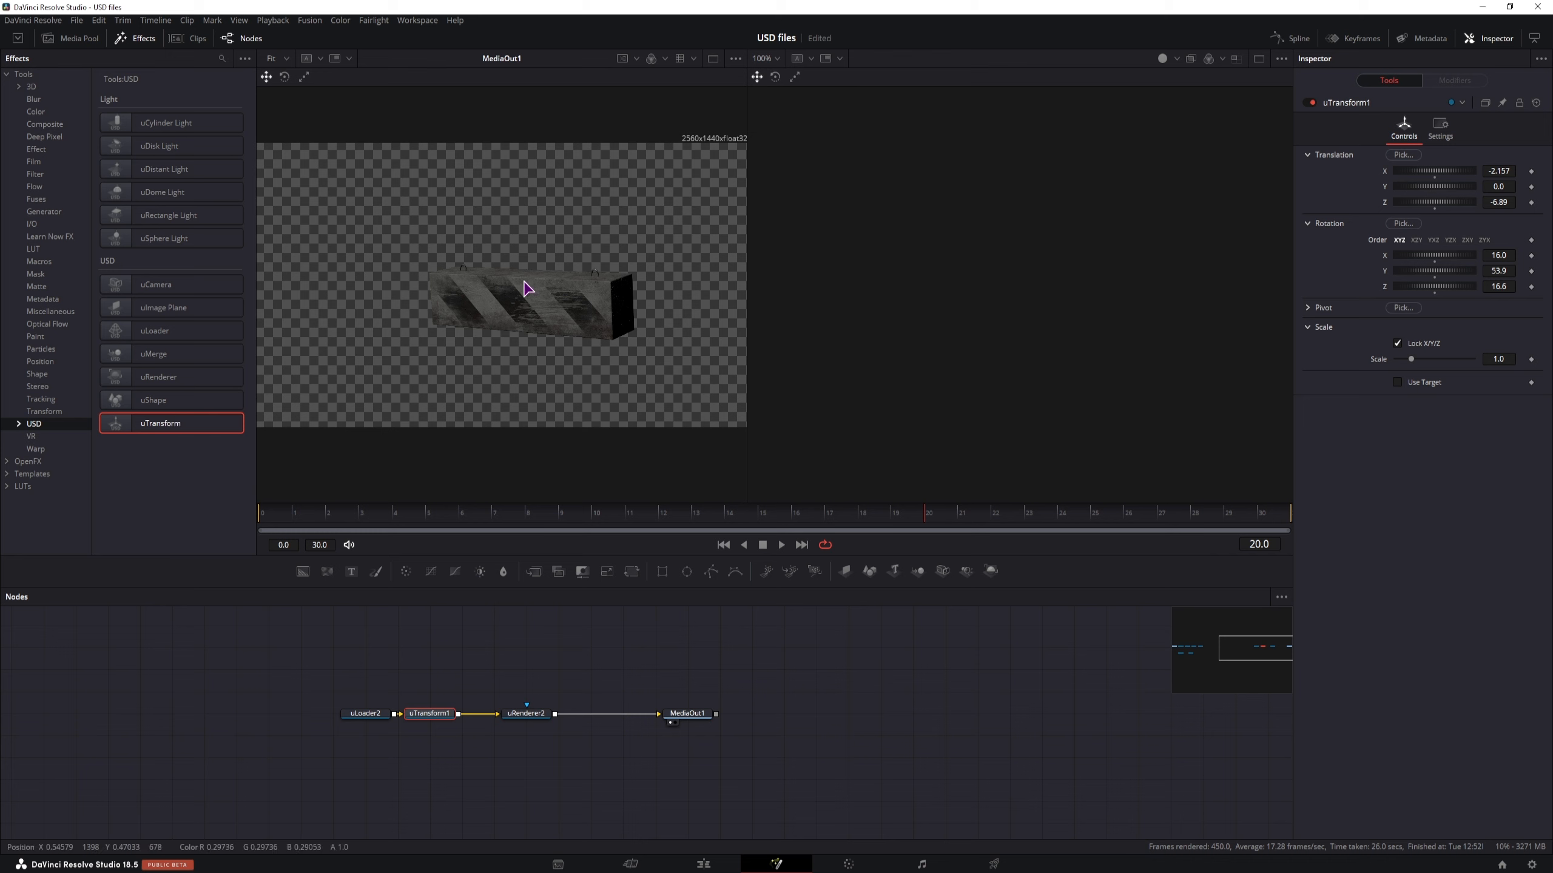
{"action": "left_click", "coordinate": [526, 713]}
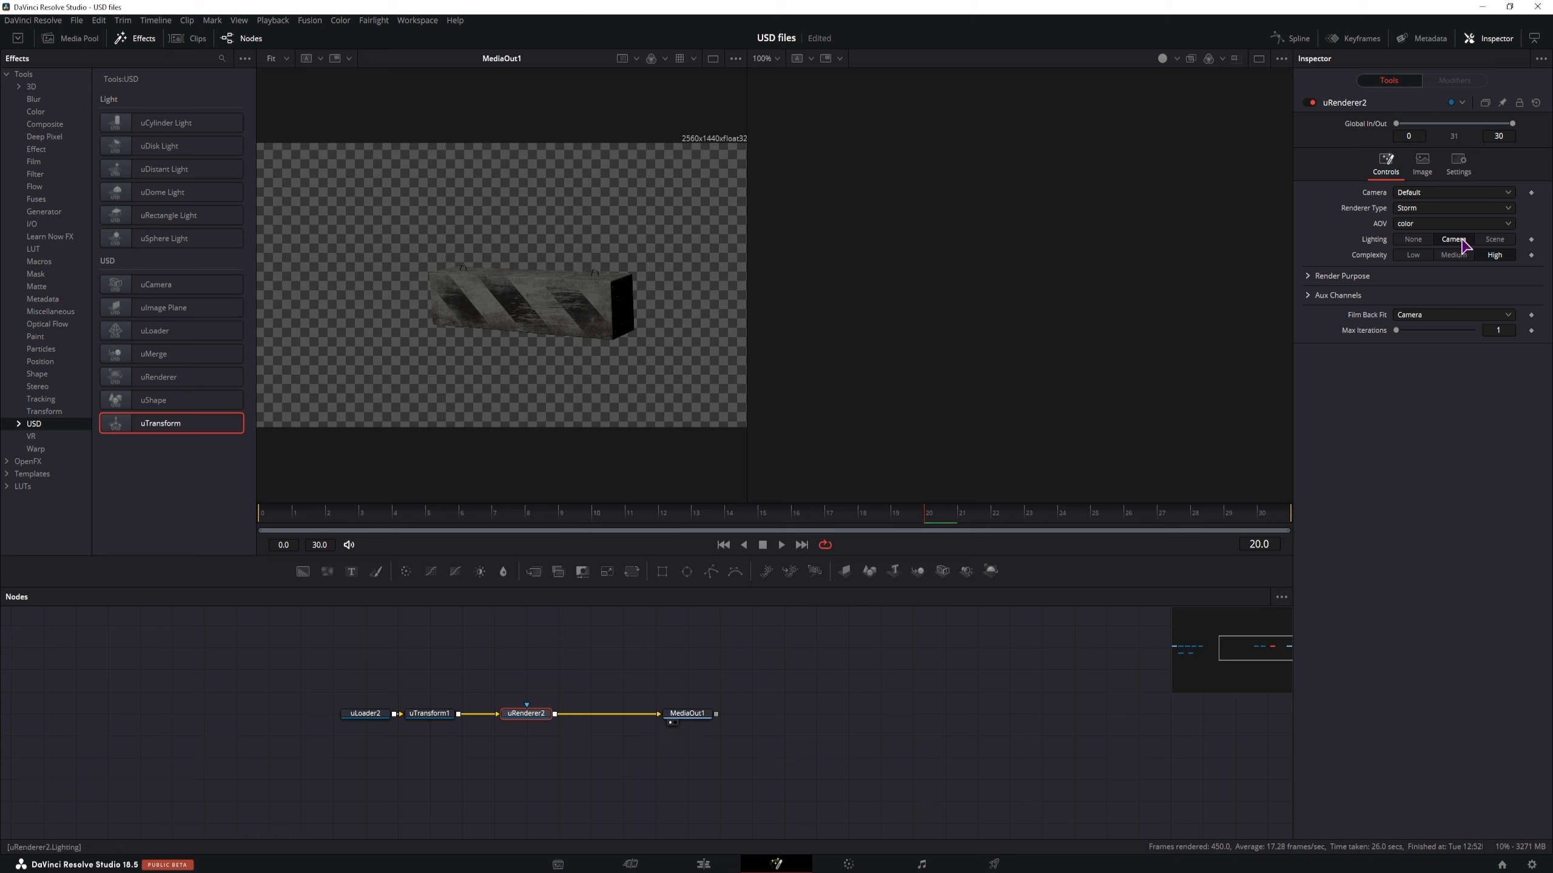
{"action": "left_click", "coordinate": [1495, 238]}
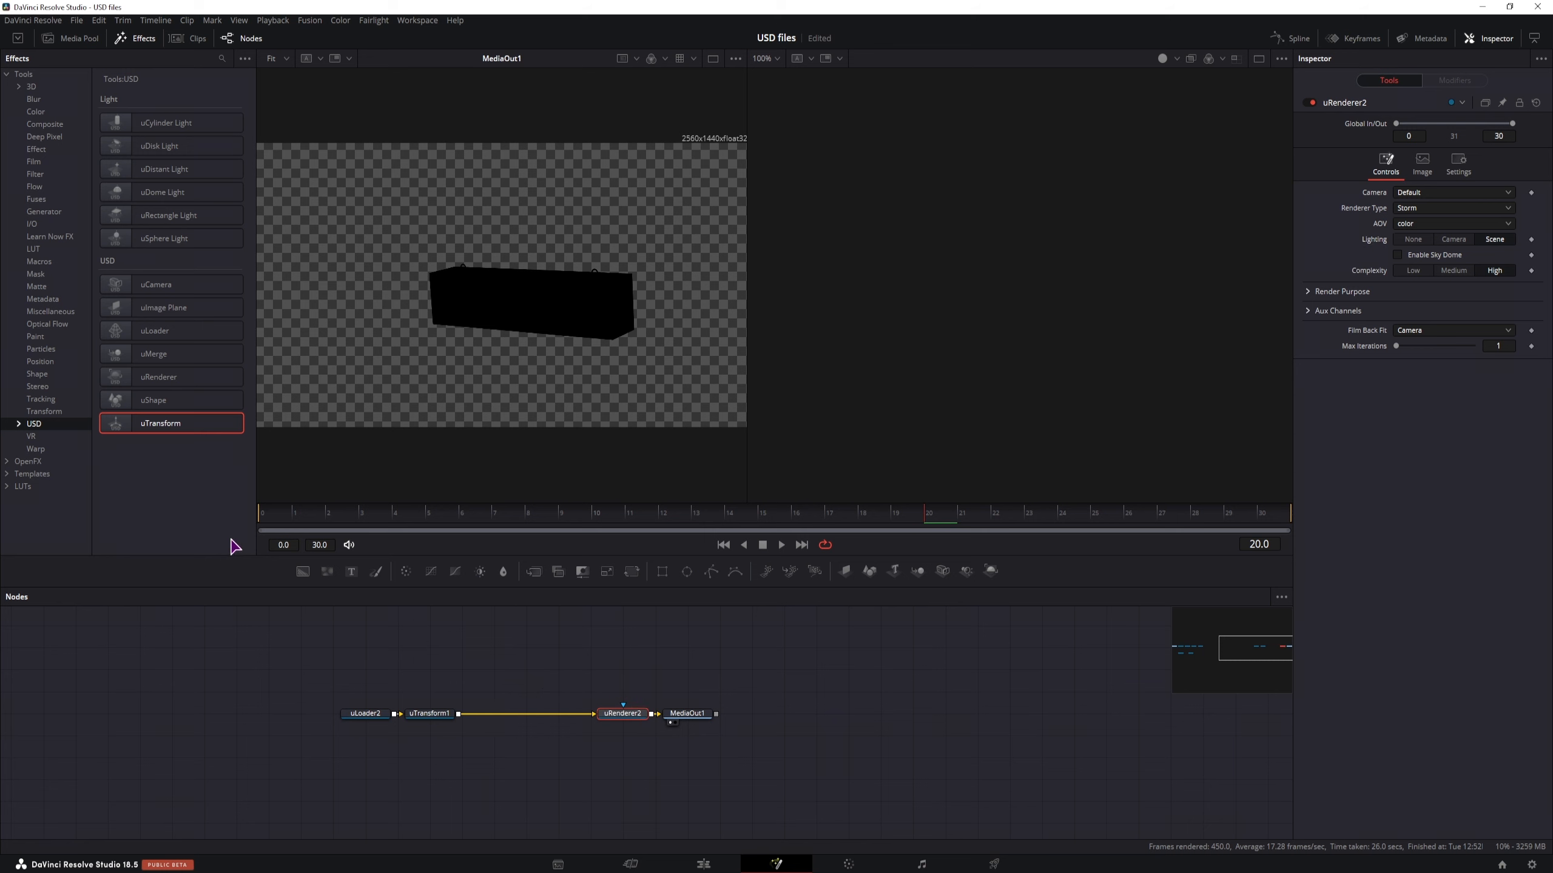
{"action": "mouse_move", "coordinate": [161, 197]}
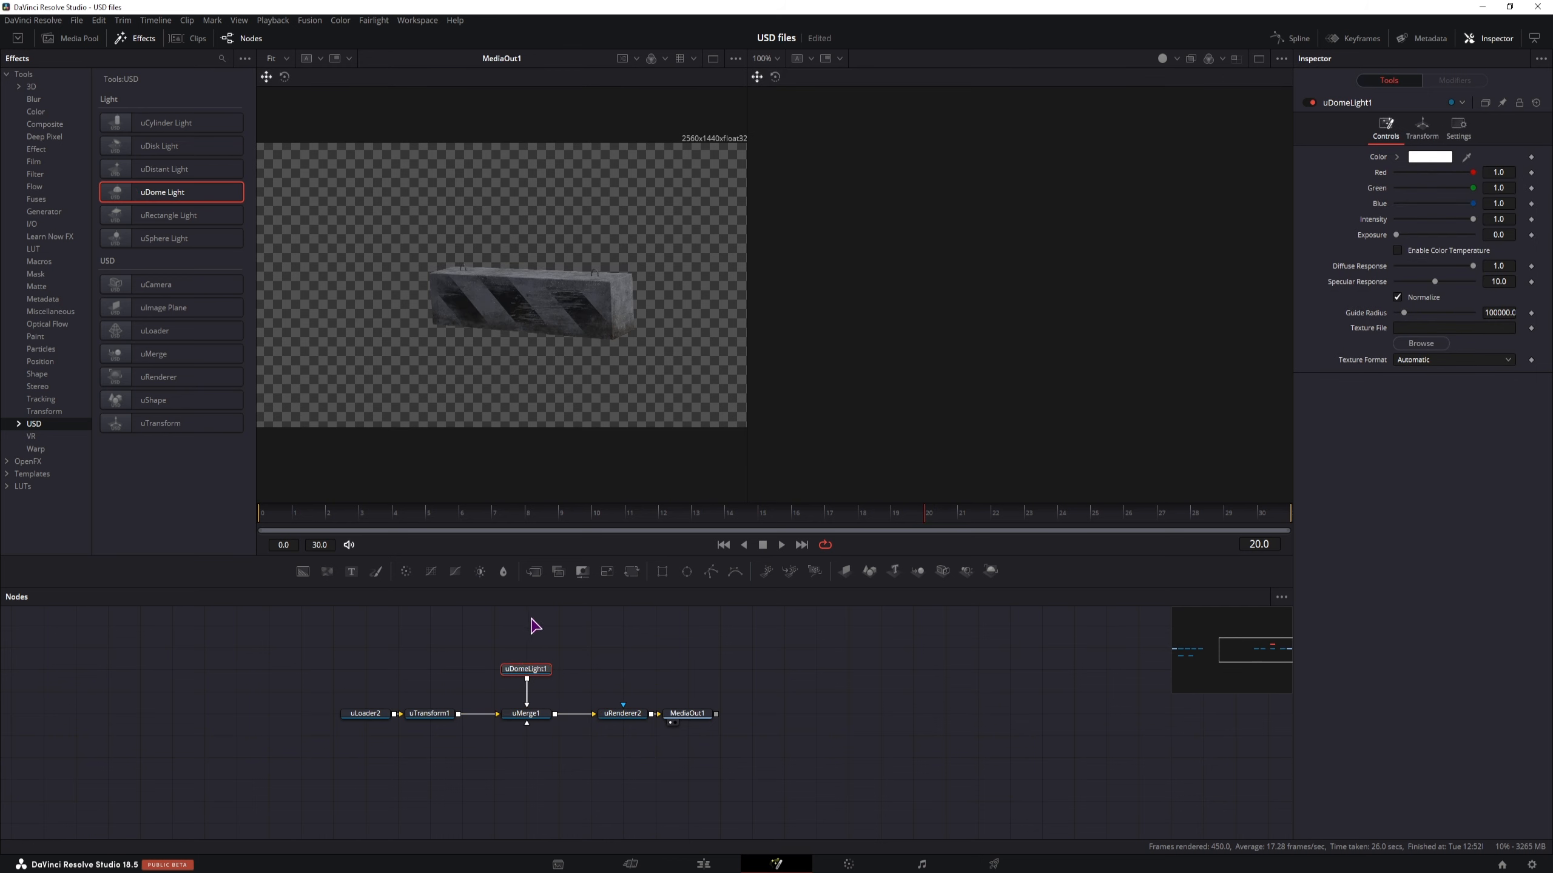
{"action": "mouse_move", "coordinate": [737, 660]}
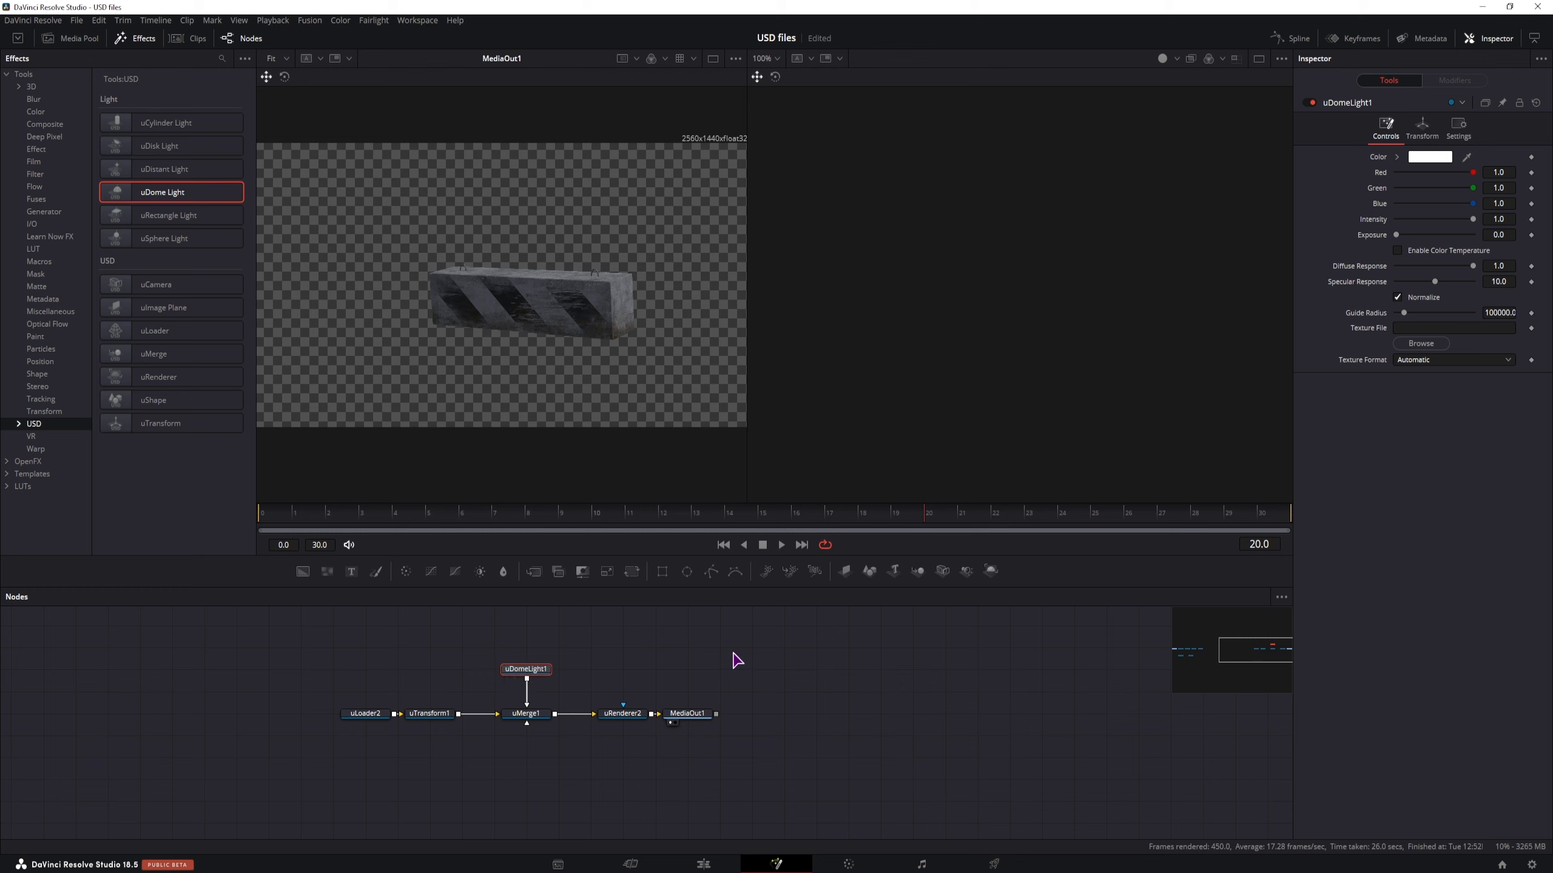
{"action": "mouse_move", "coordinate": [562, 432]}
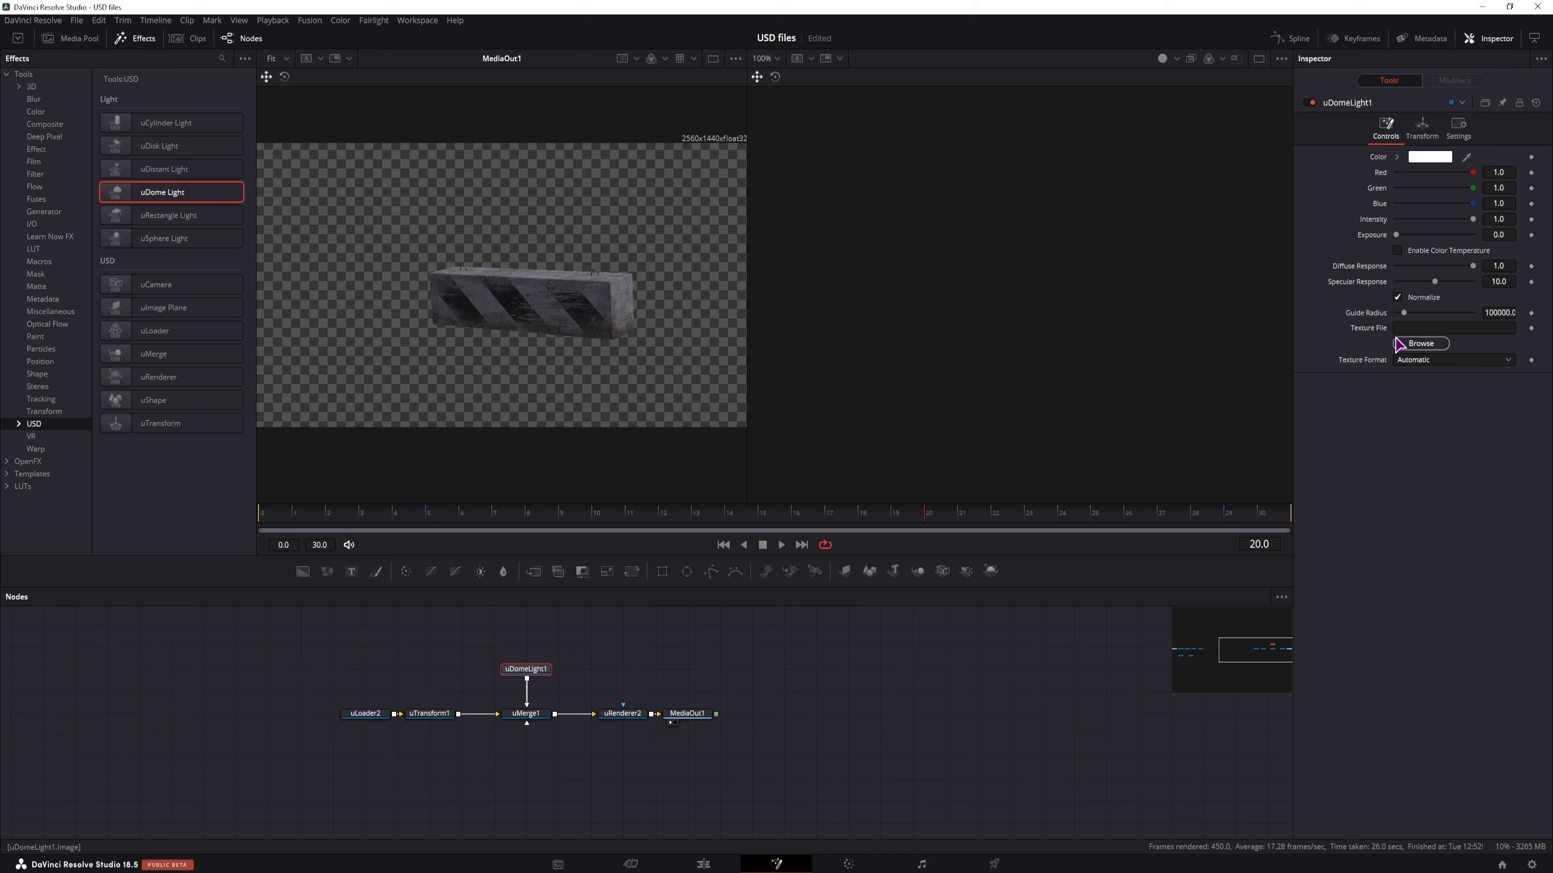
Enable the sky dome on the renderer and load an EXR HDRI into uDomeLight1.
{"action": "left_click", "coordinate": [526, 713]}
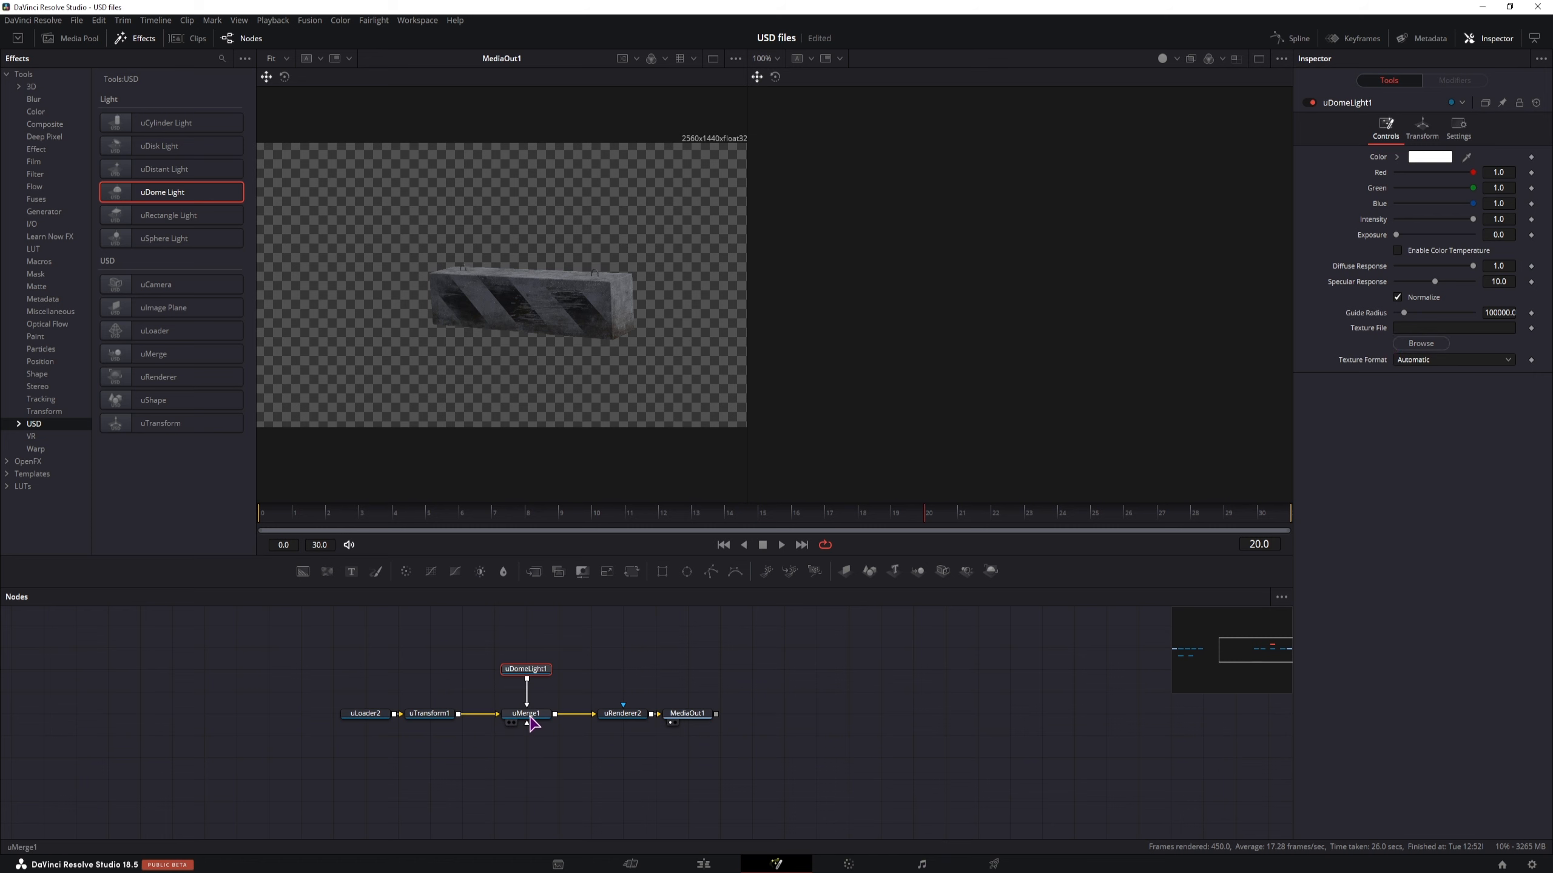
{"action": "mouse_move", "coordinate": [552, 727]}
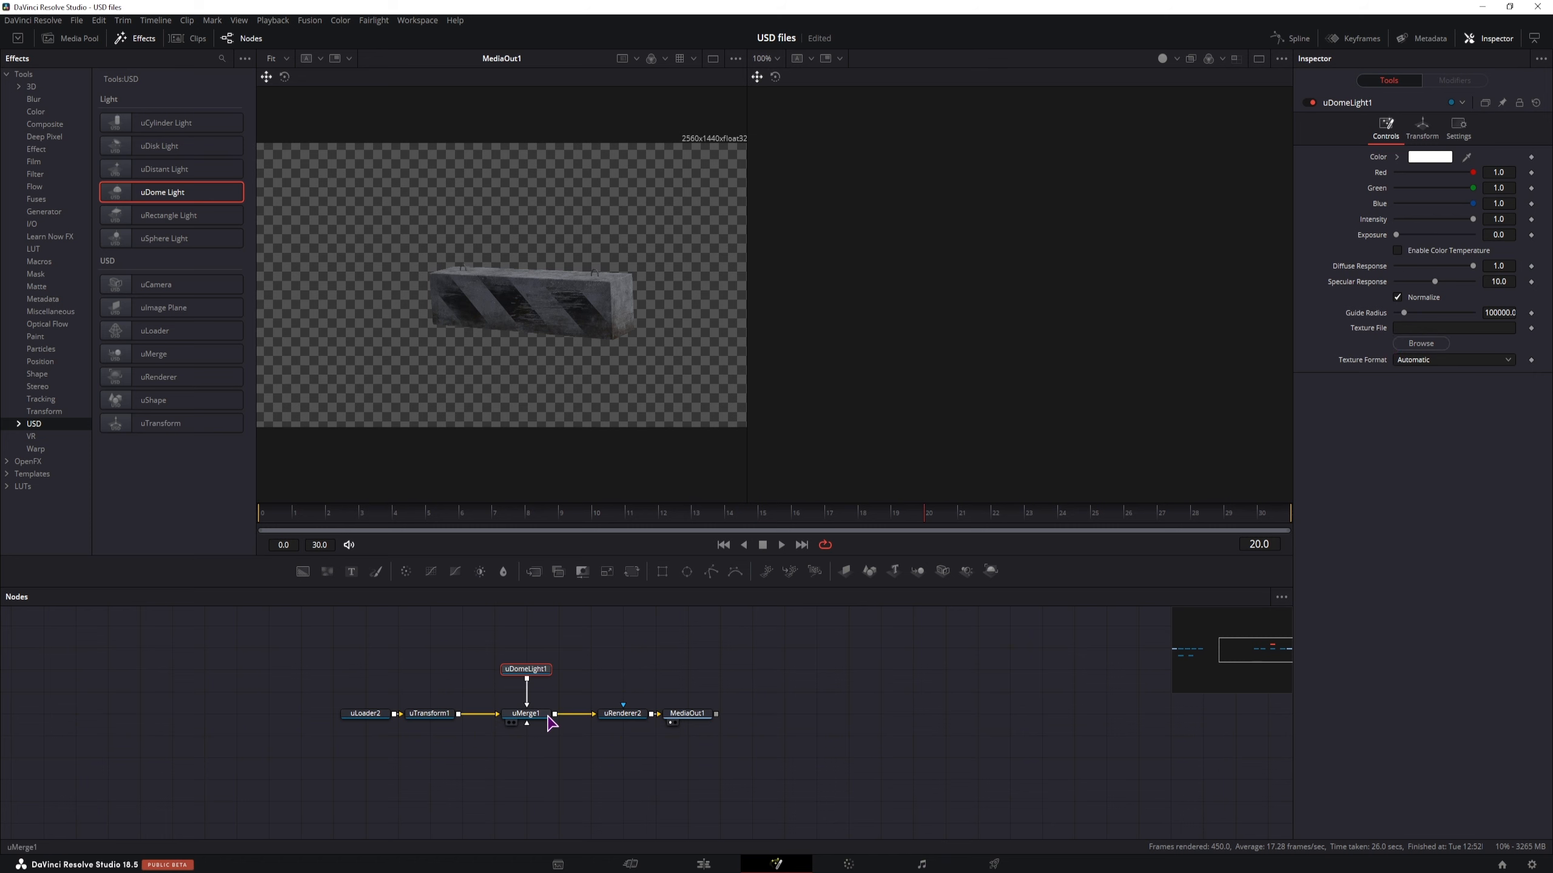
{"action": "left_click", "coordinate": [622, 713]}
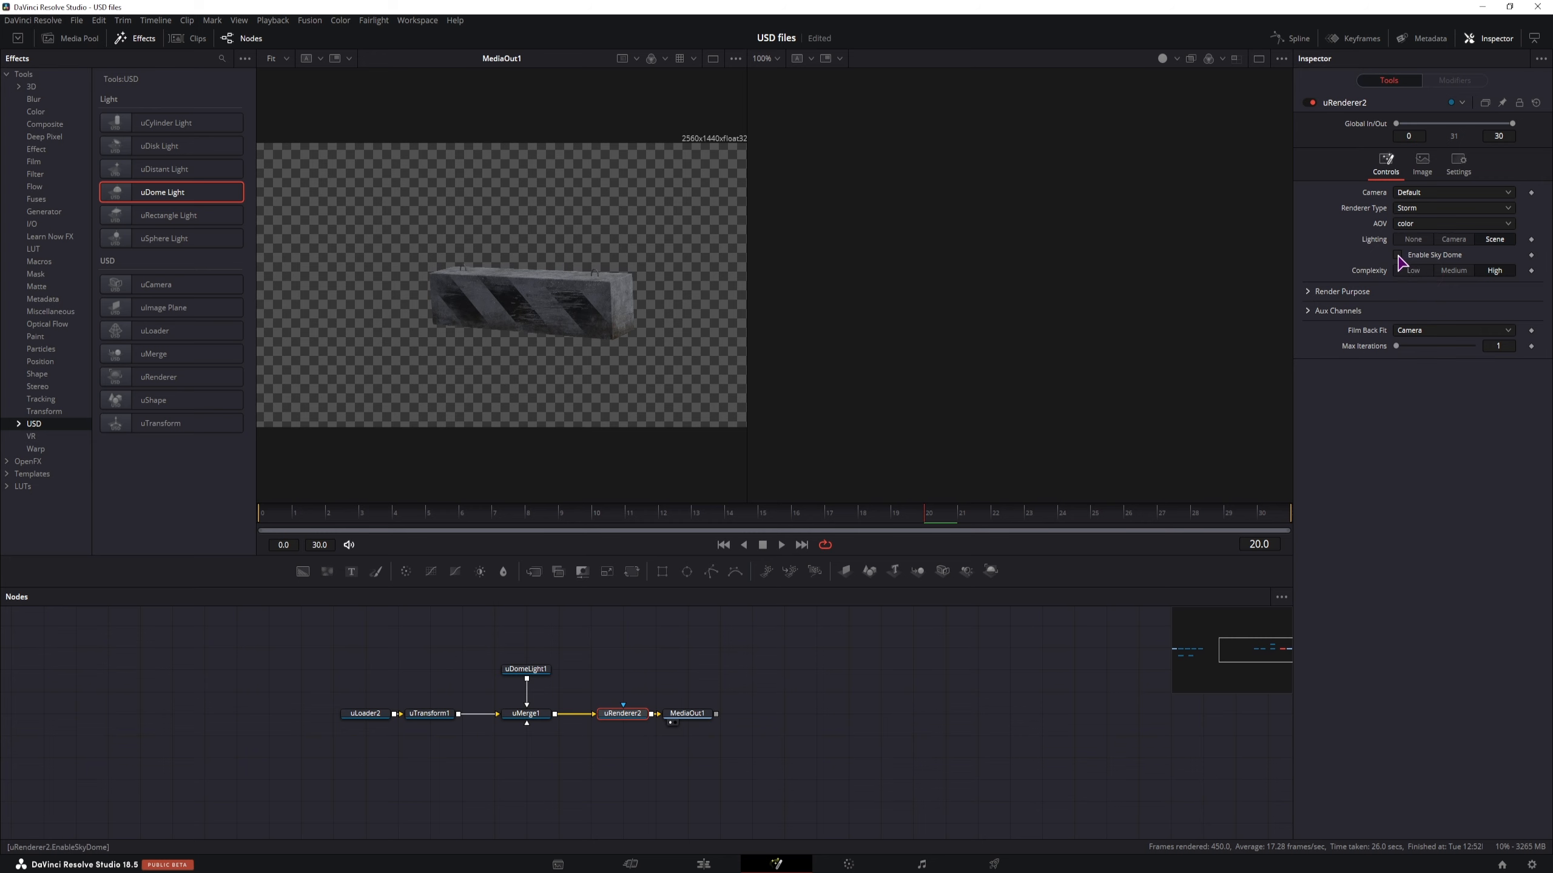
{"action": "left_click", "coordinate": [1397, 255]}
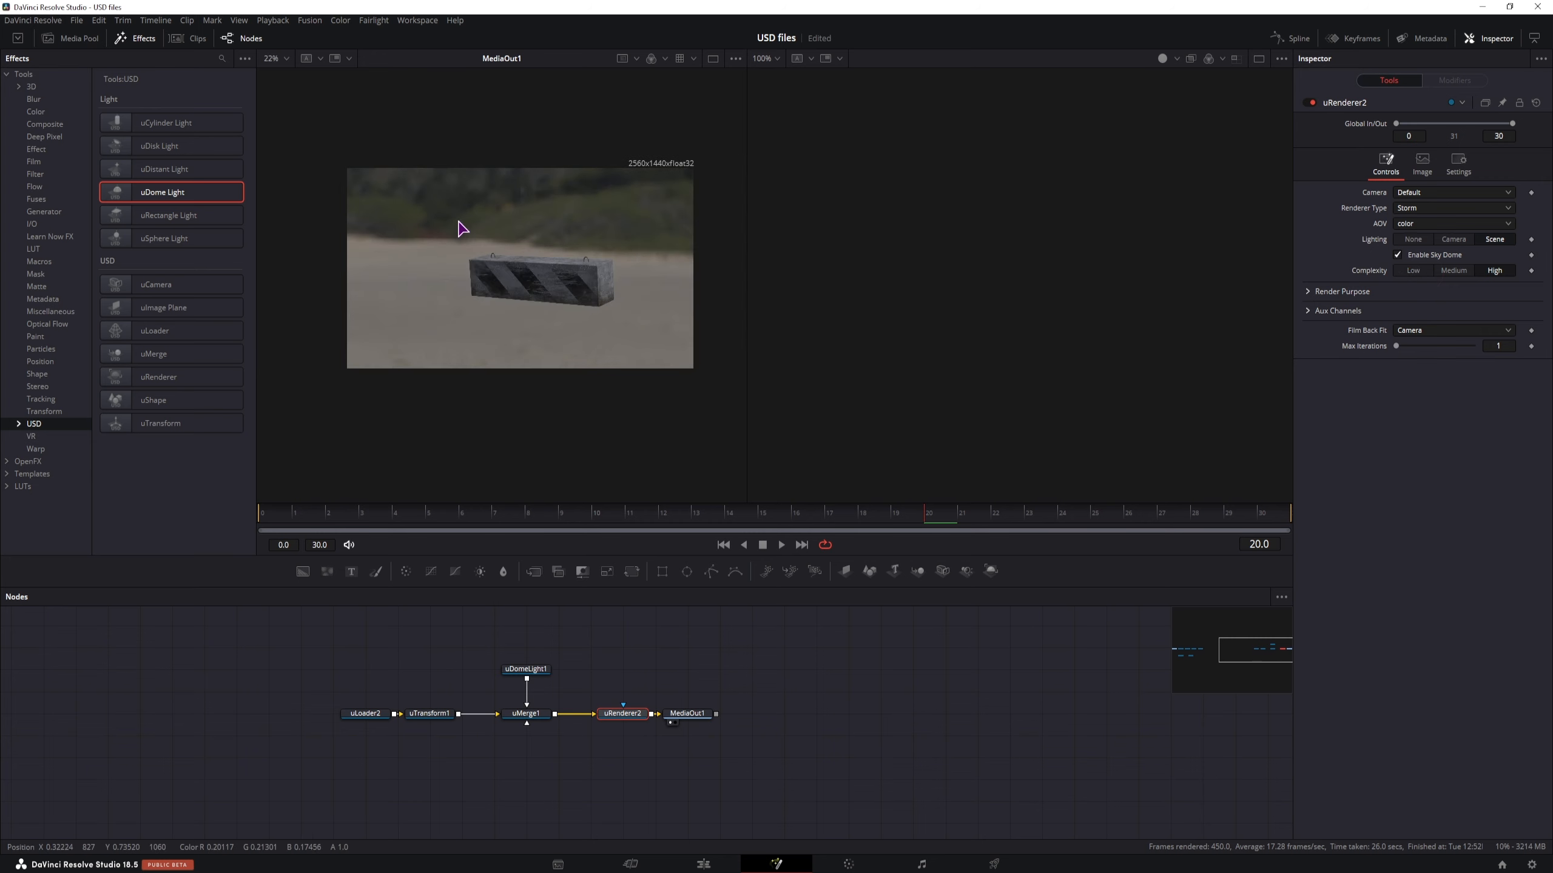
{"action": "mouse_move", "coordinate": [492, 258]}
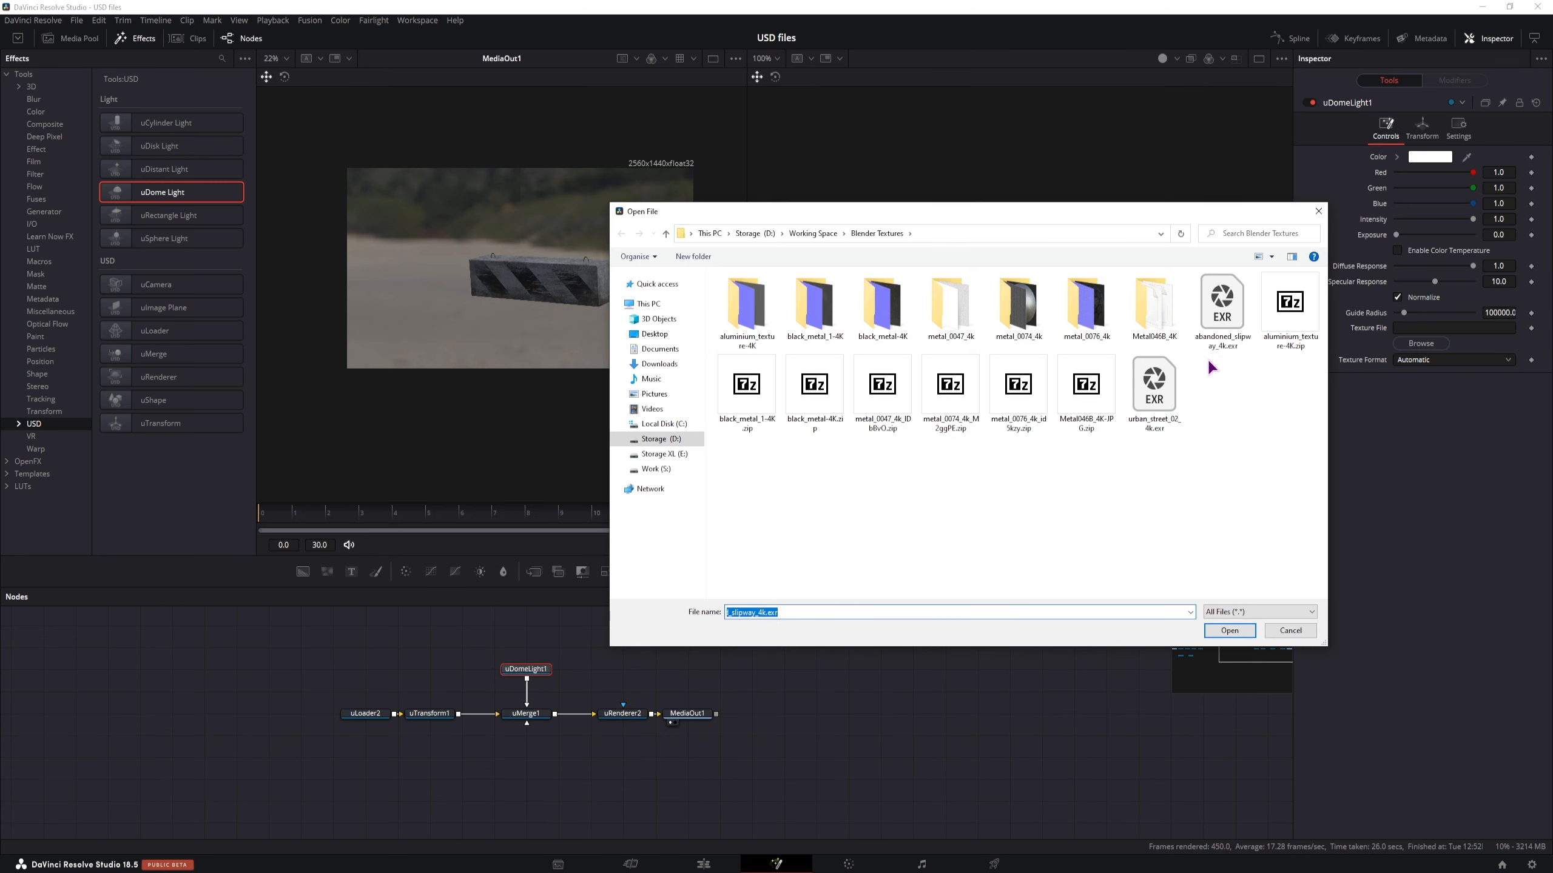
{"action": "left_click", "coordinate": [1230, 629]}
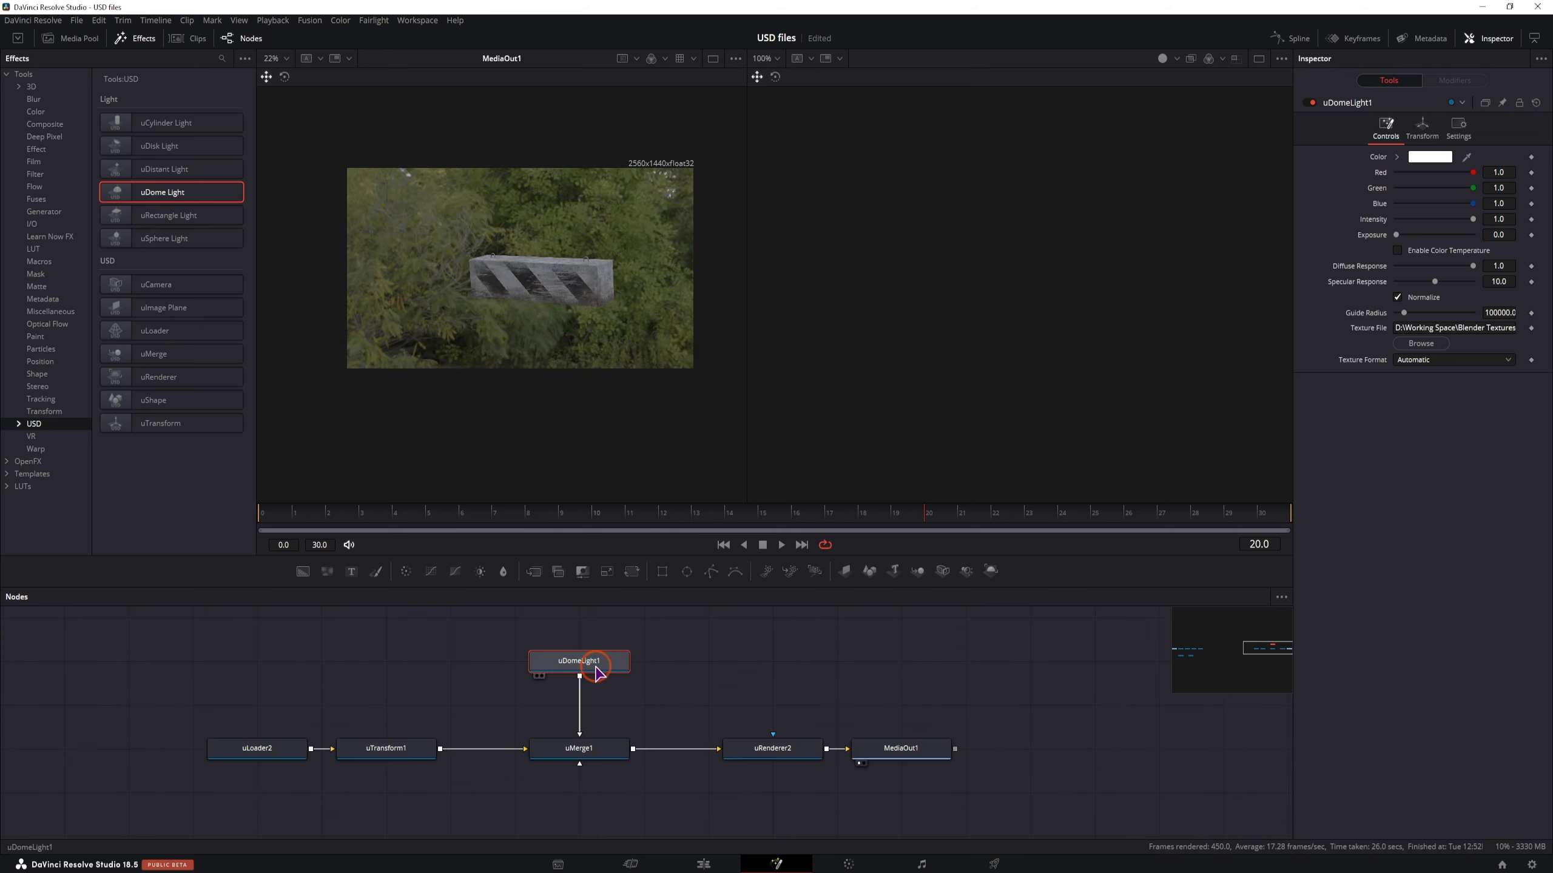
Select uDomeLight1 to rotate the environment behind the barrier.
{"action": "left_click", "coordinate": [1421, 127]}
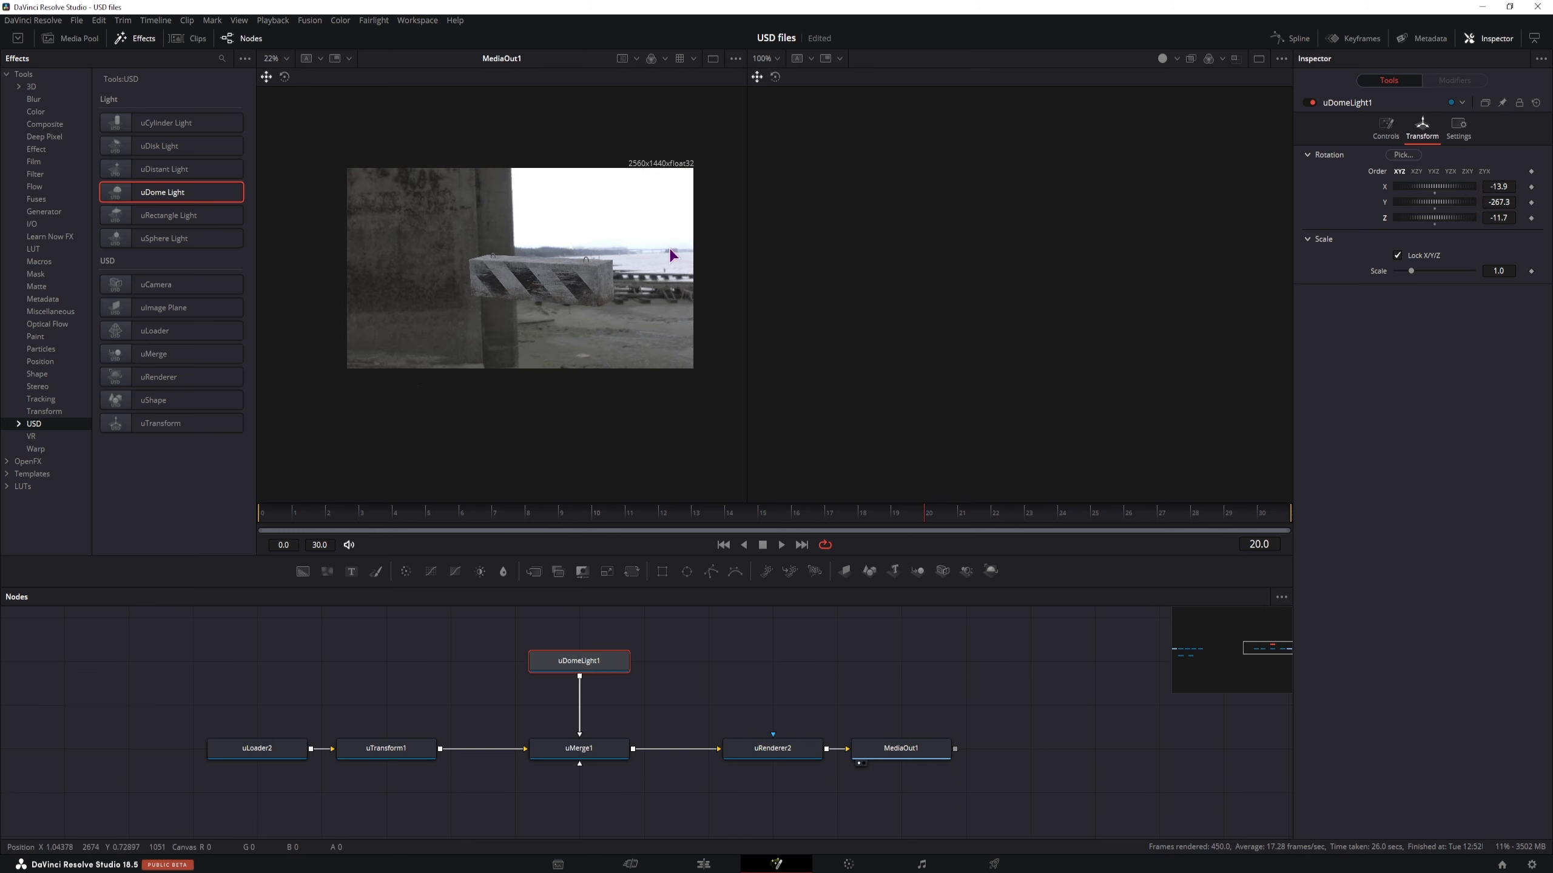
{"action": "mouse_move", "coordinate": [350, 679]}
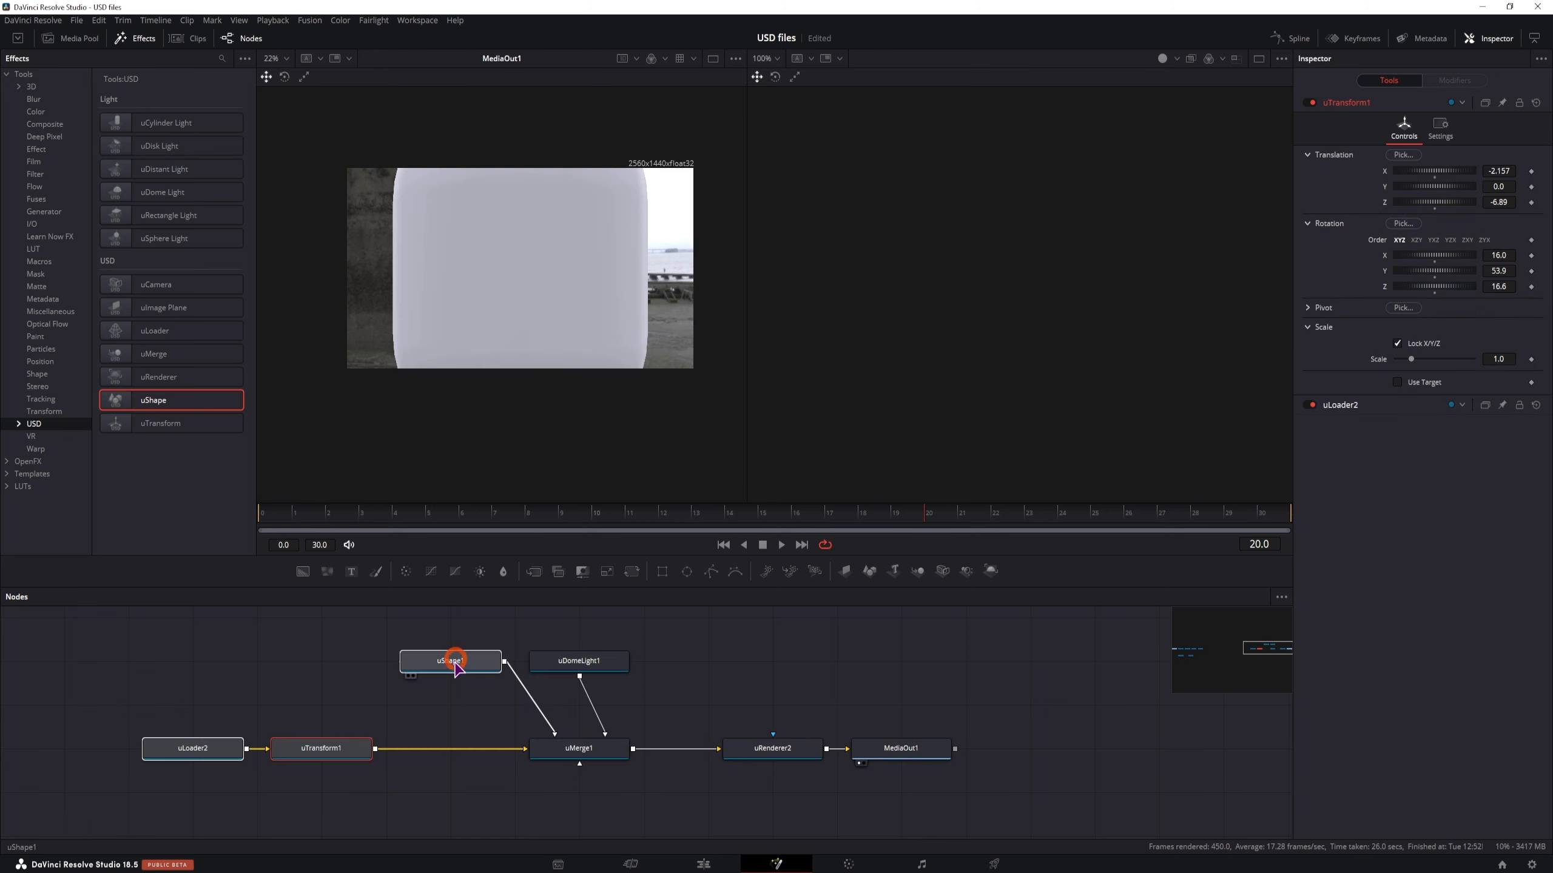
Give the uShape1 capsule a shorter height and a fully metallic, glossy, semi-transparent Specular material.
{"action": "left_click", "coordinate": [450, 661]}
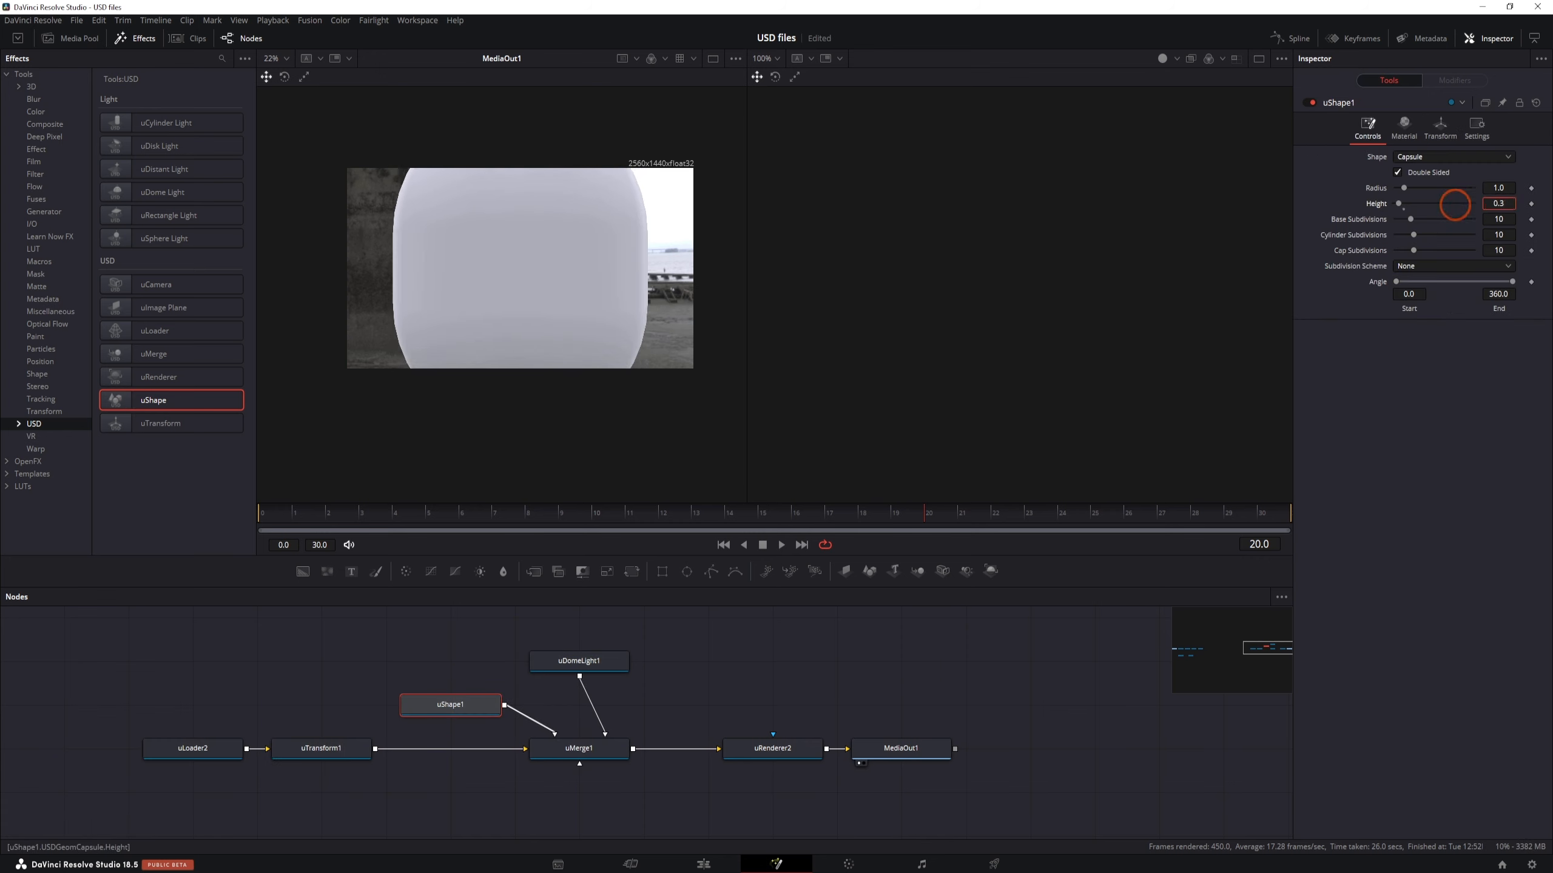
{"action": "left_click", "coordinate": [1403, 127]}
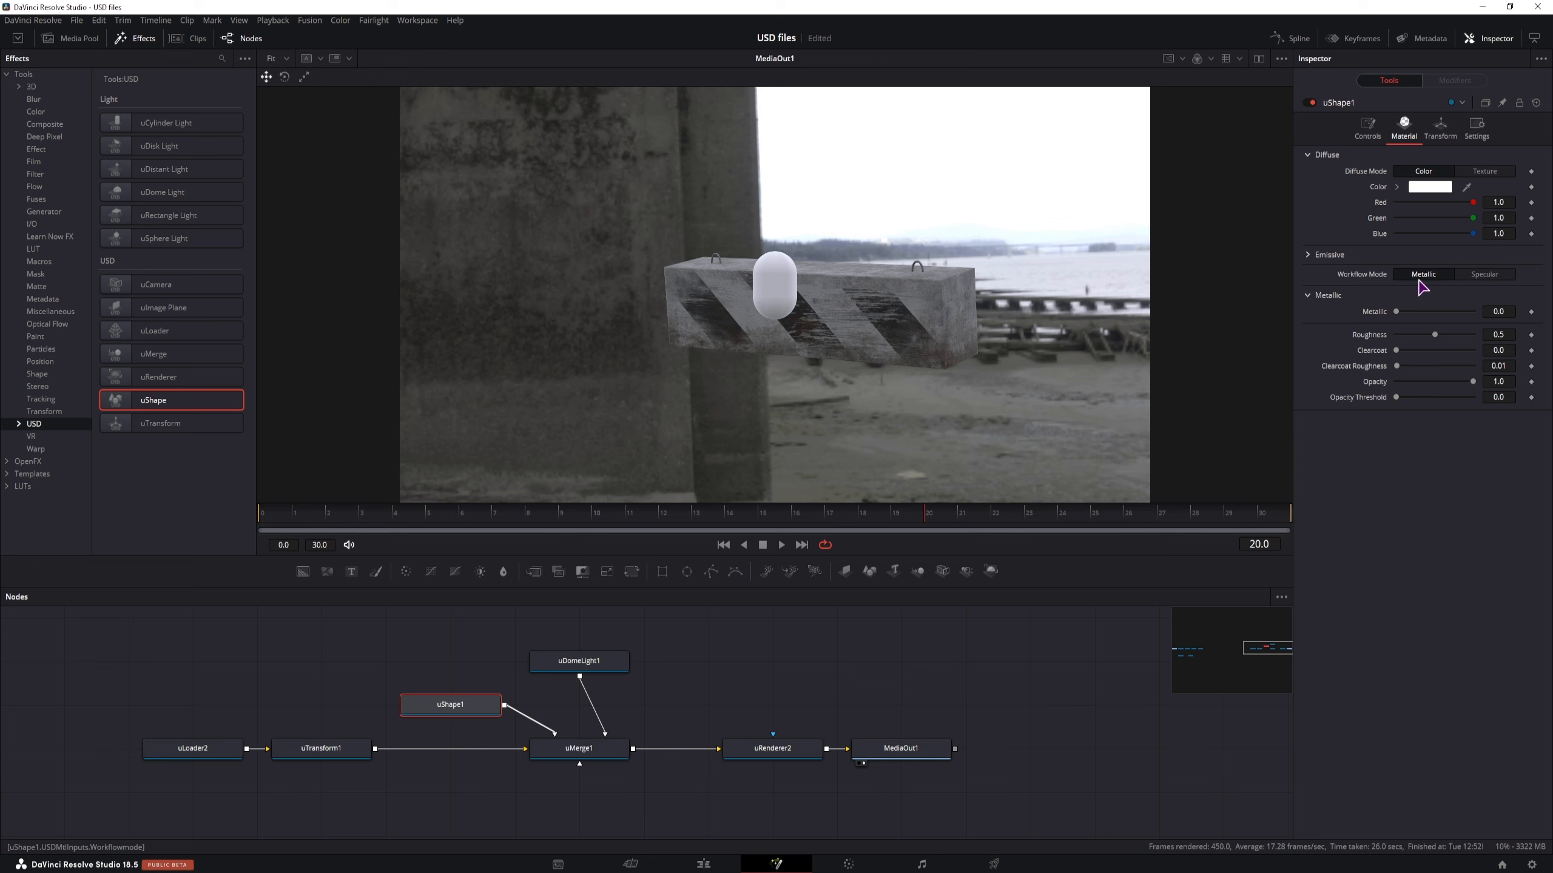
{"action": "left_click_drag", "start_coordinate": [1395, 311], "coordinate": [1443, 311]}
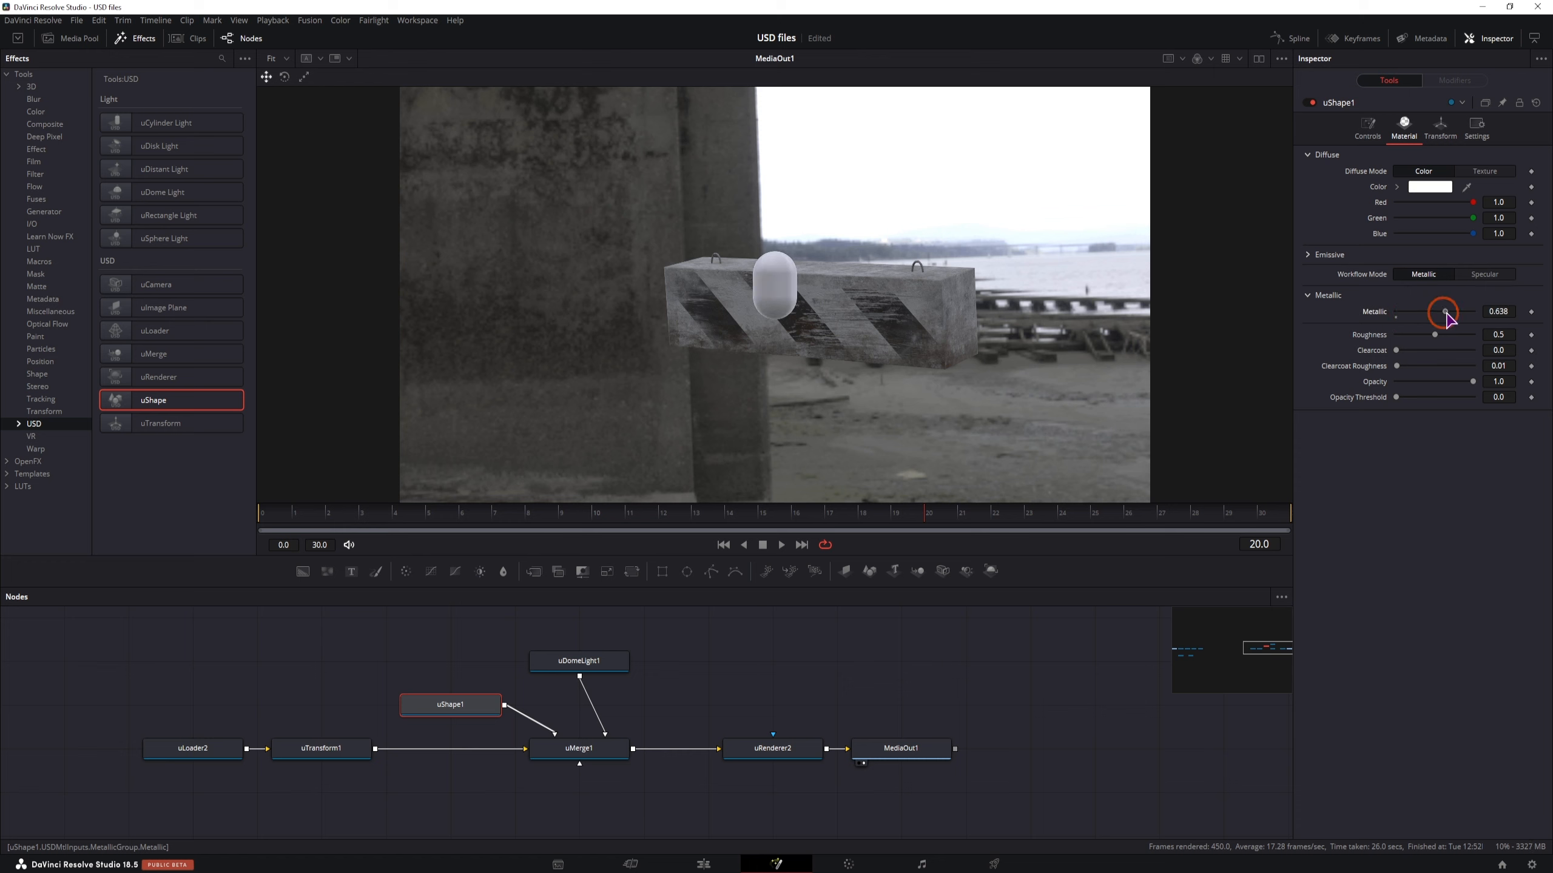
{"action": "left_click_drag", "start_coordinate": [1434, 334], "coordinate": [1475, 335]}
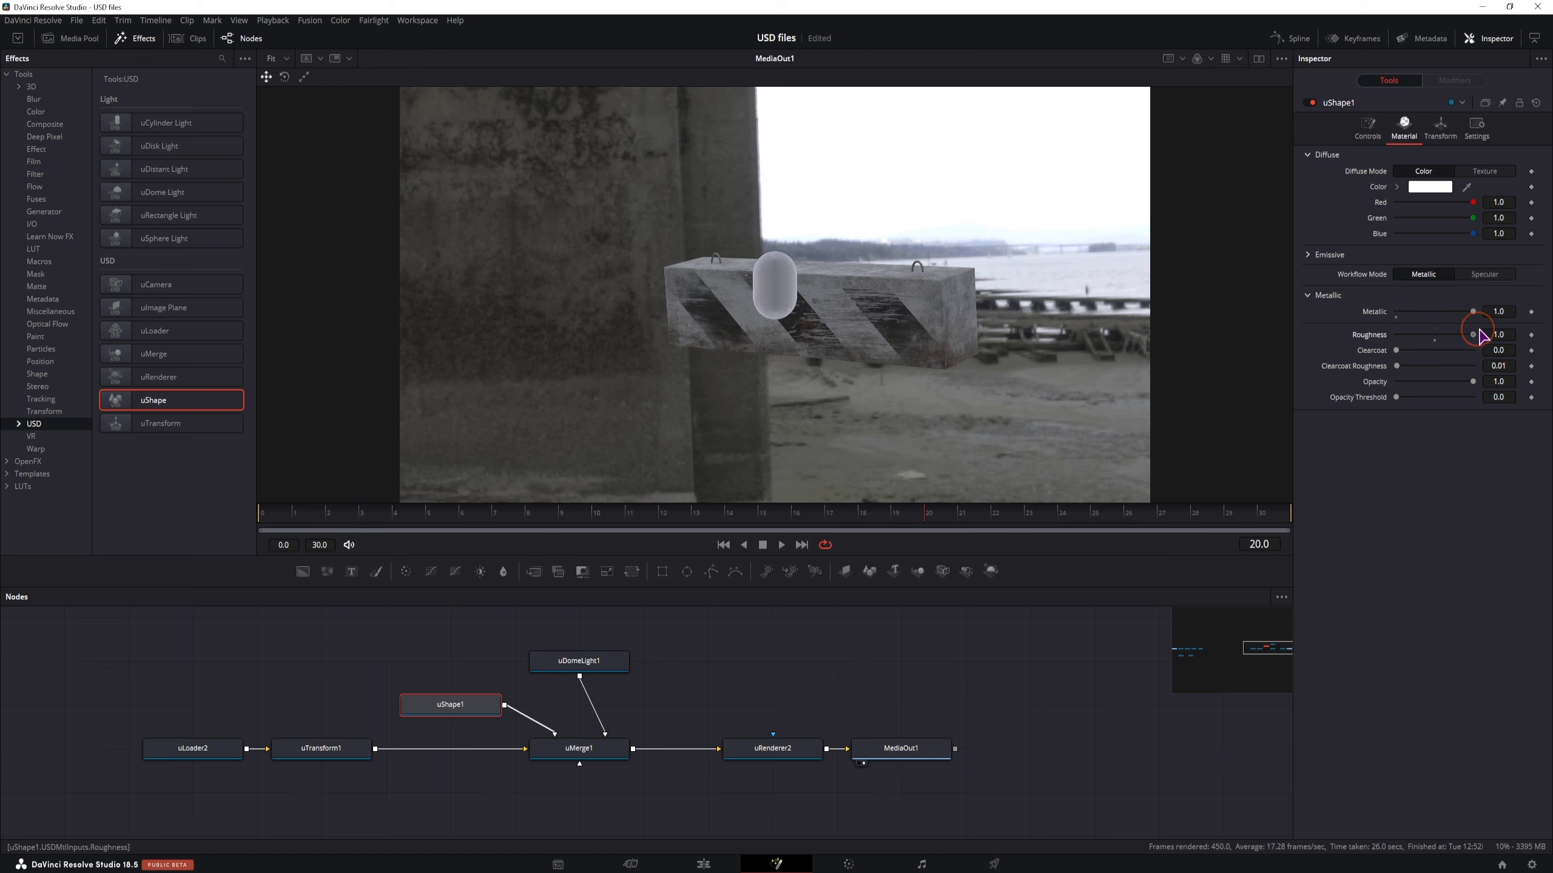
{"action": "left_click_drag", "start_coordinate": [1470, 334], "coordinate": [1403, 333]}
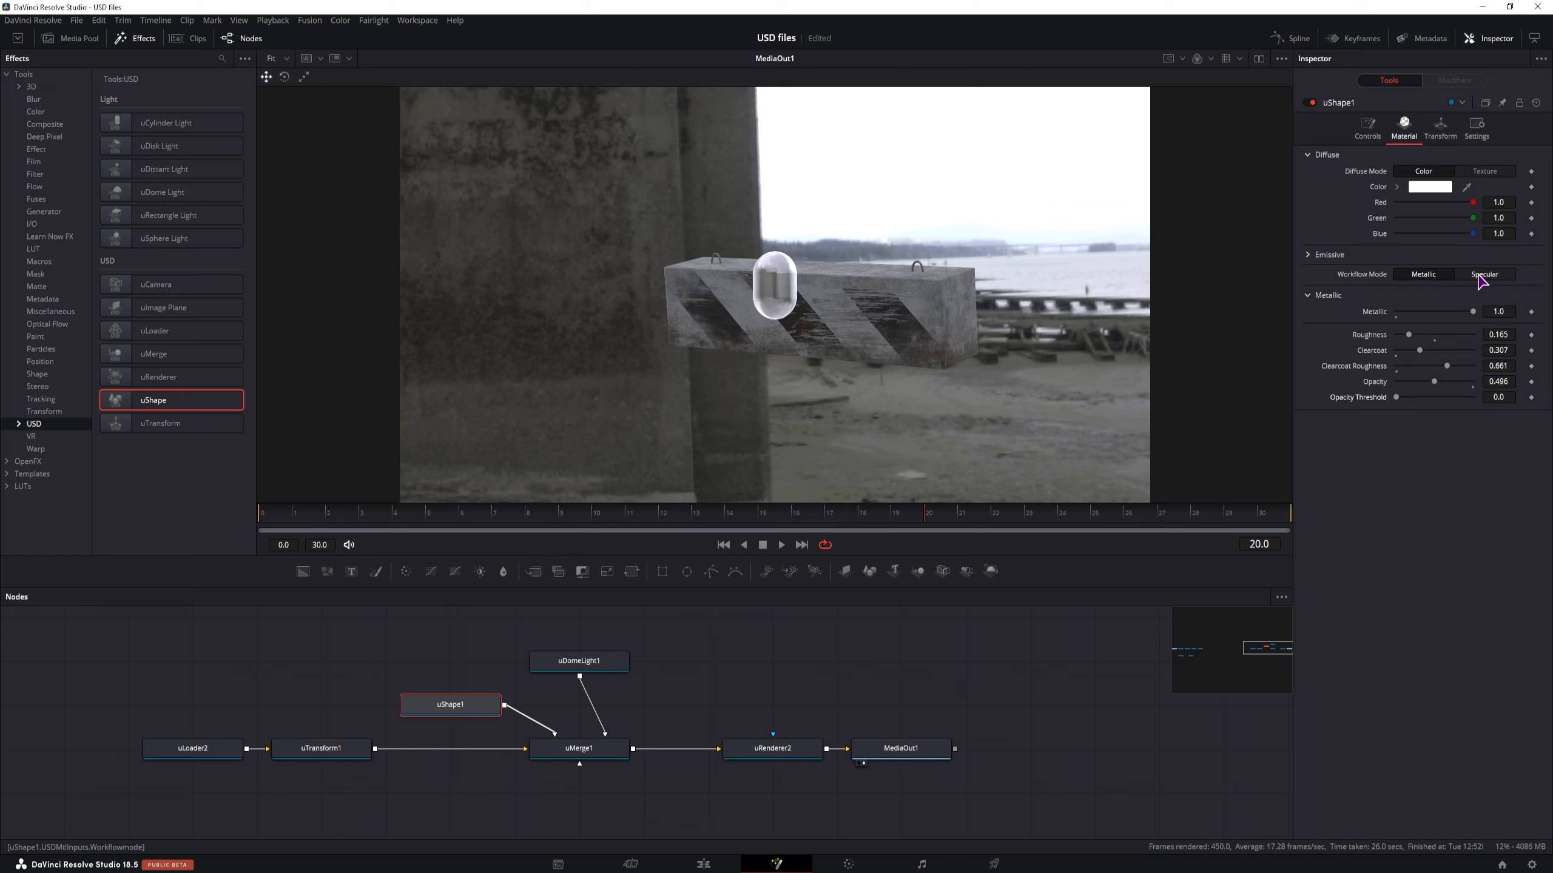
{"action": "left_click", "coordinate": [1484, 274]}
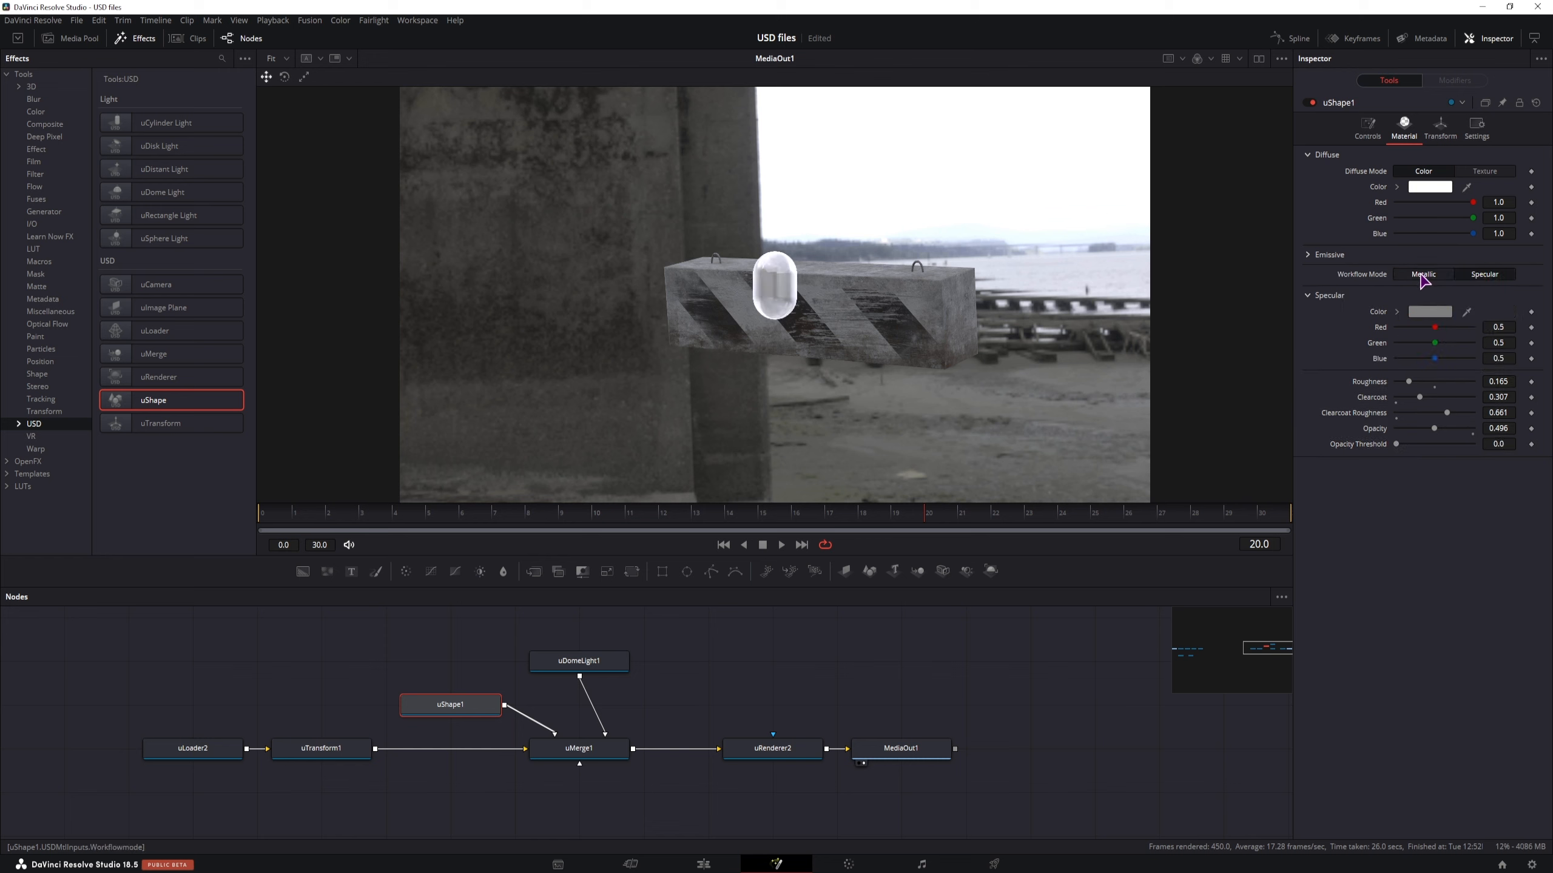
{"action": "left_click", "coordinate": [1485, 274]}
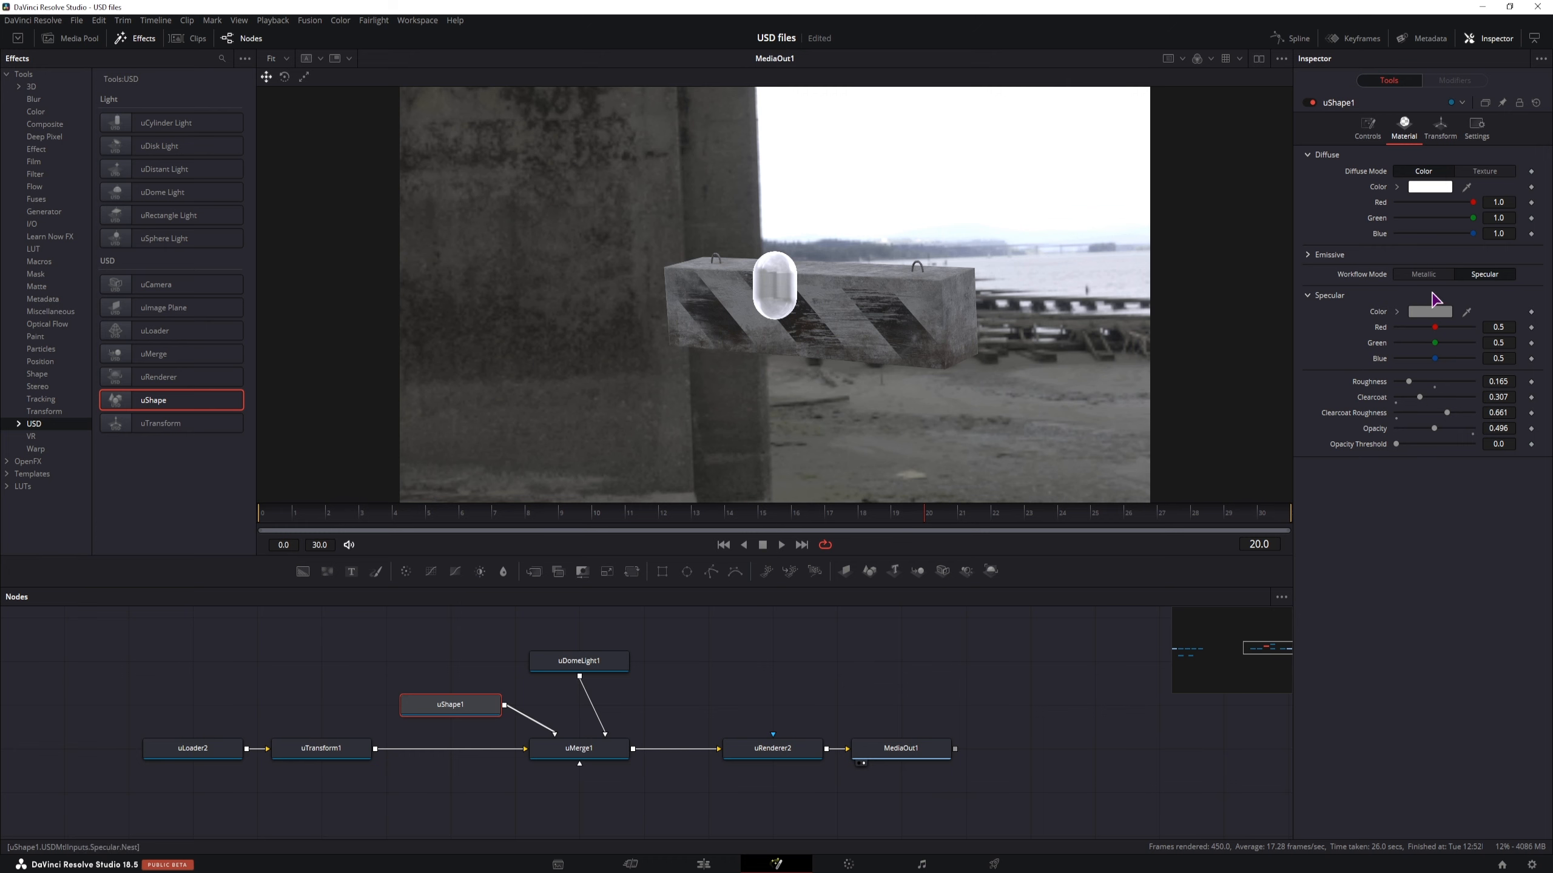
Rotate uDomeLight1's Y rotation to spin the environment further around the barrier.
{"action": "left_click", "coordinate": [579, 661]}
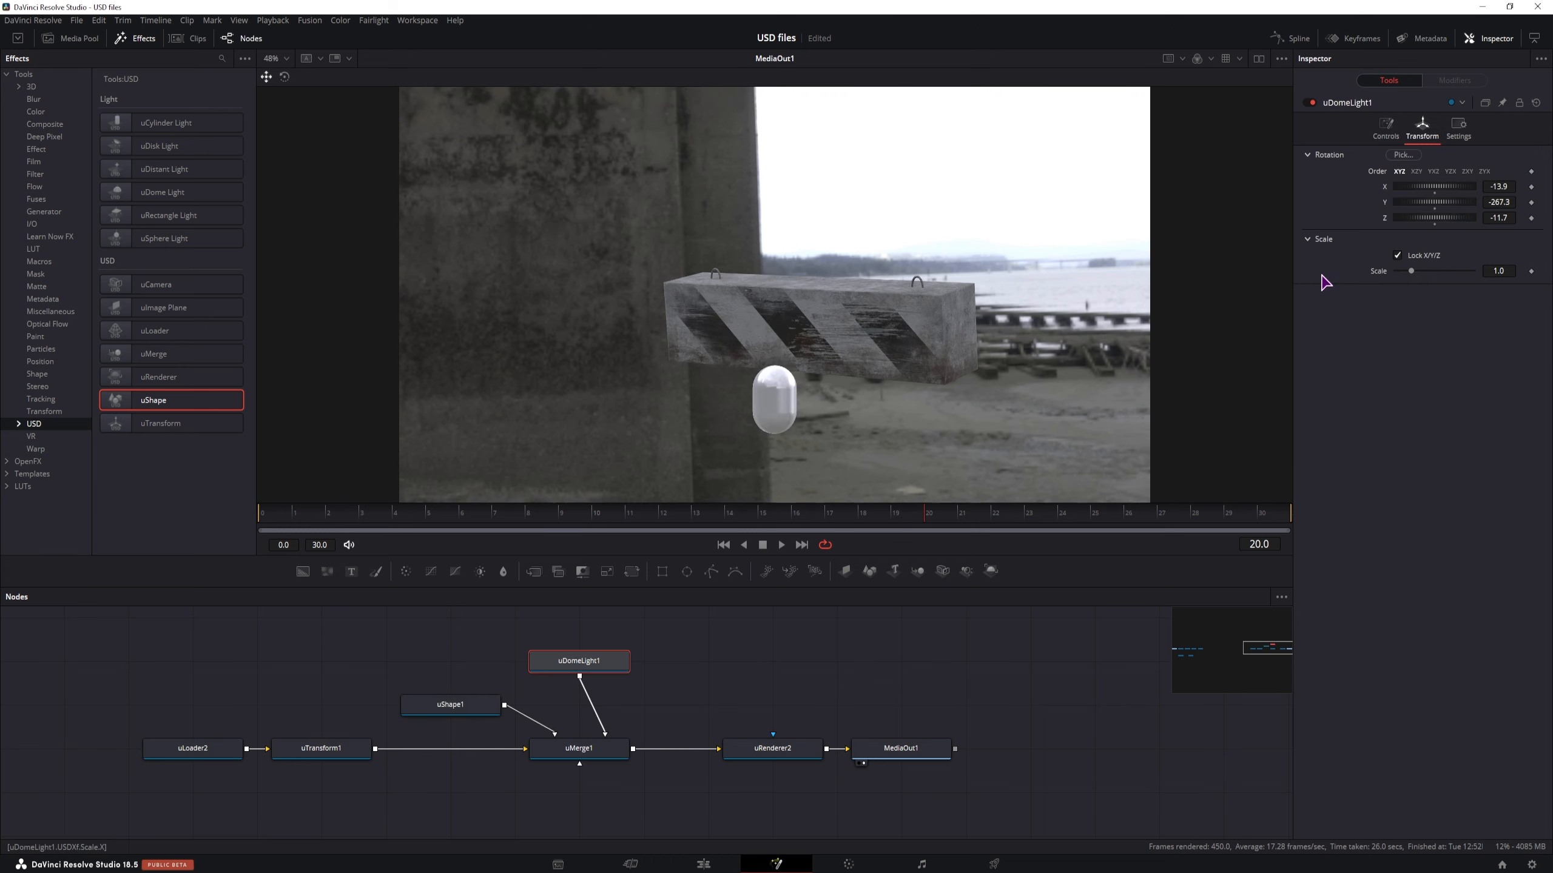
{"action": "left_click_drag", "start_coordinate": [1436, 202], "coordinate": [1427, 203]}
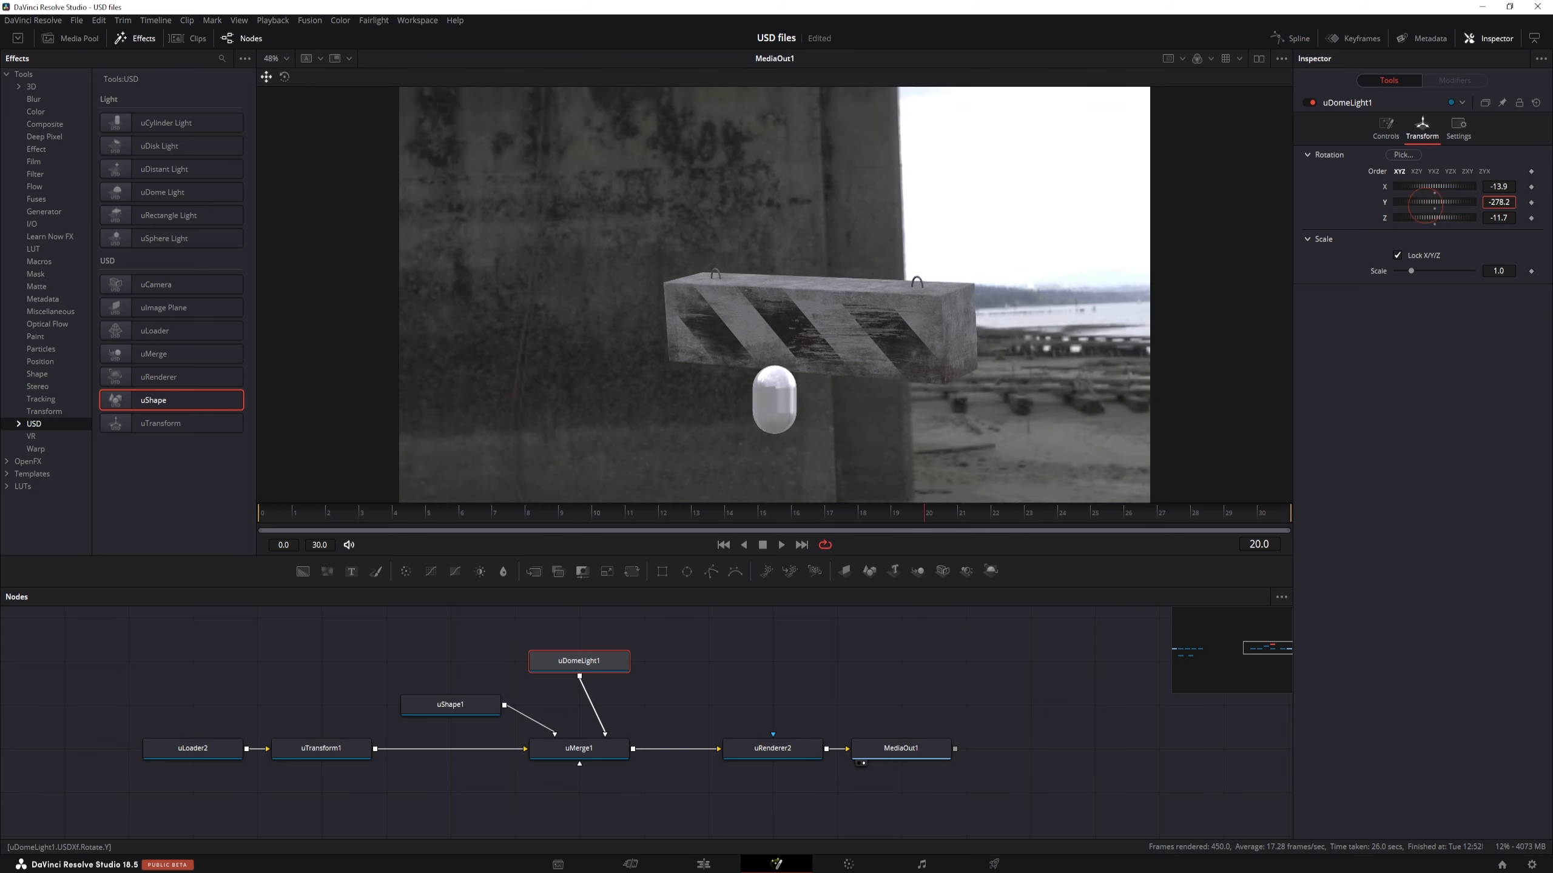
{"action": "left_click_drag", "start_coordinate": [1436, 202], "coordinate": [1390, 203]}
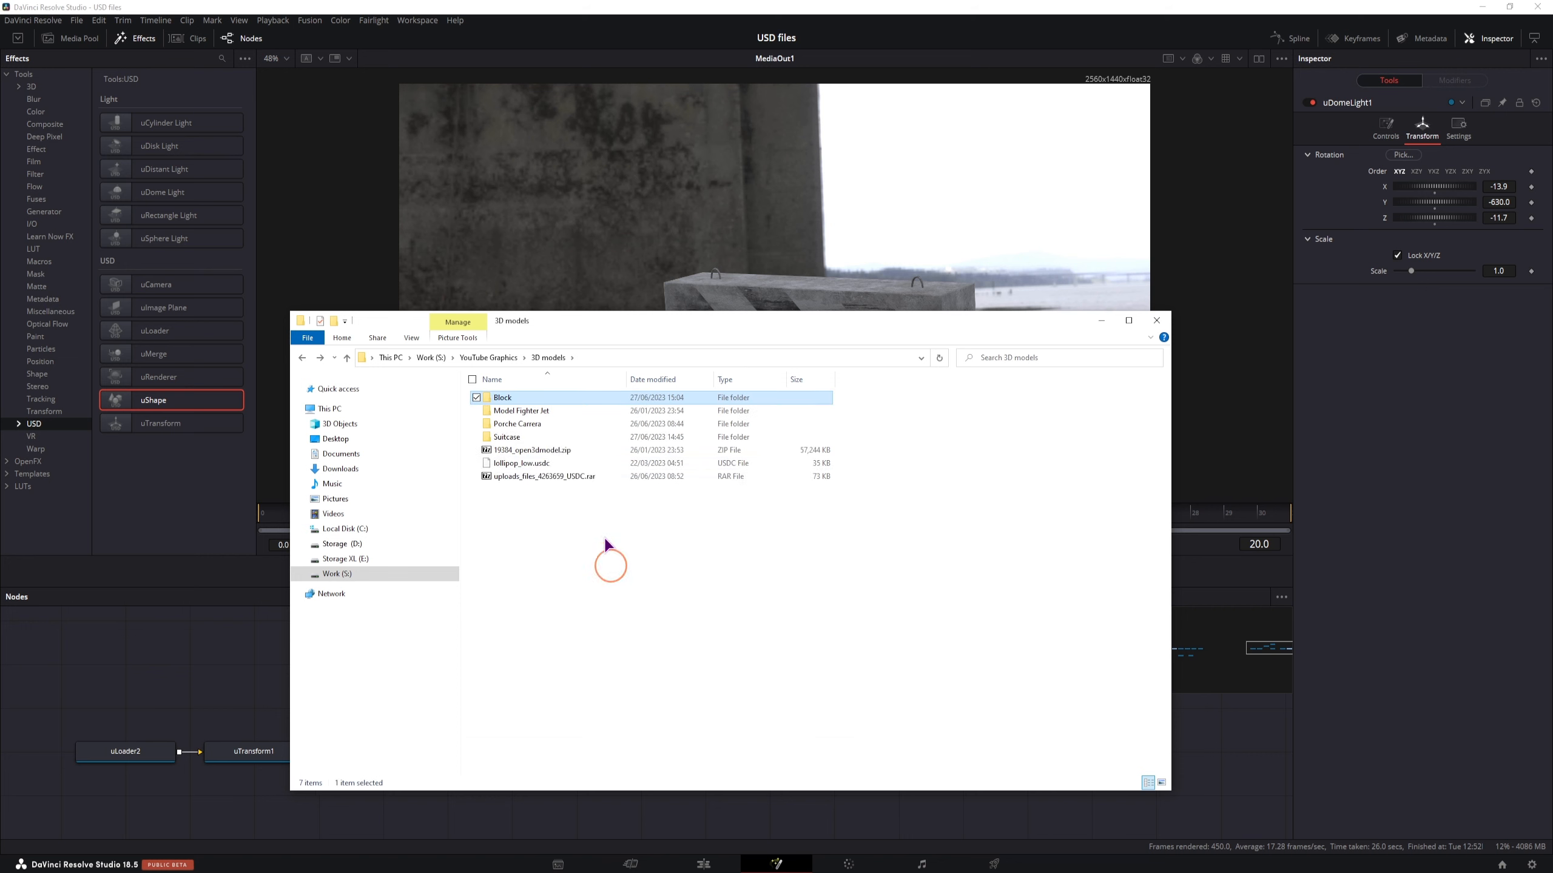
Browse the Suitcase model folder in File Explorer and close the window.
{"action": "double_click", "coordinate": [510, 437]}
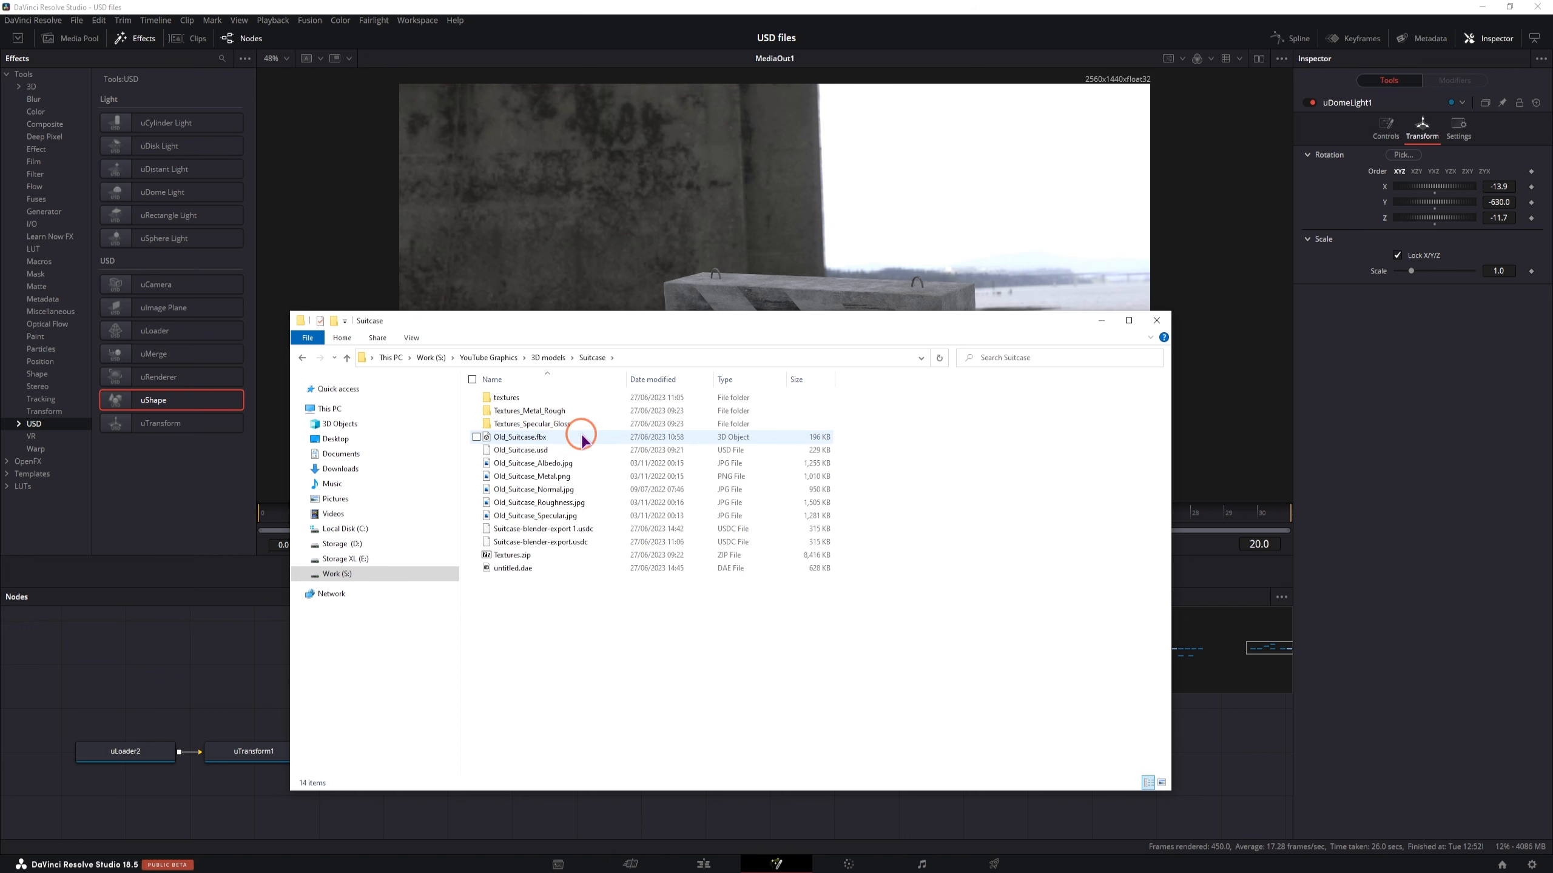
{"action": "left_click", "coordinate": [520, 450]}
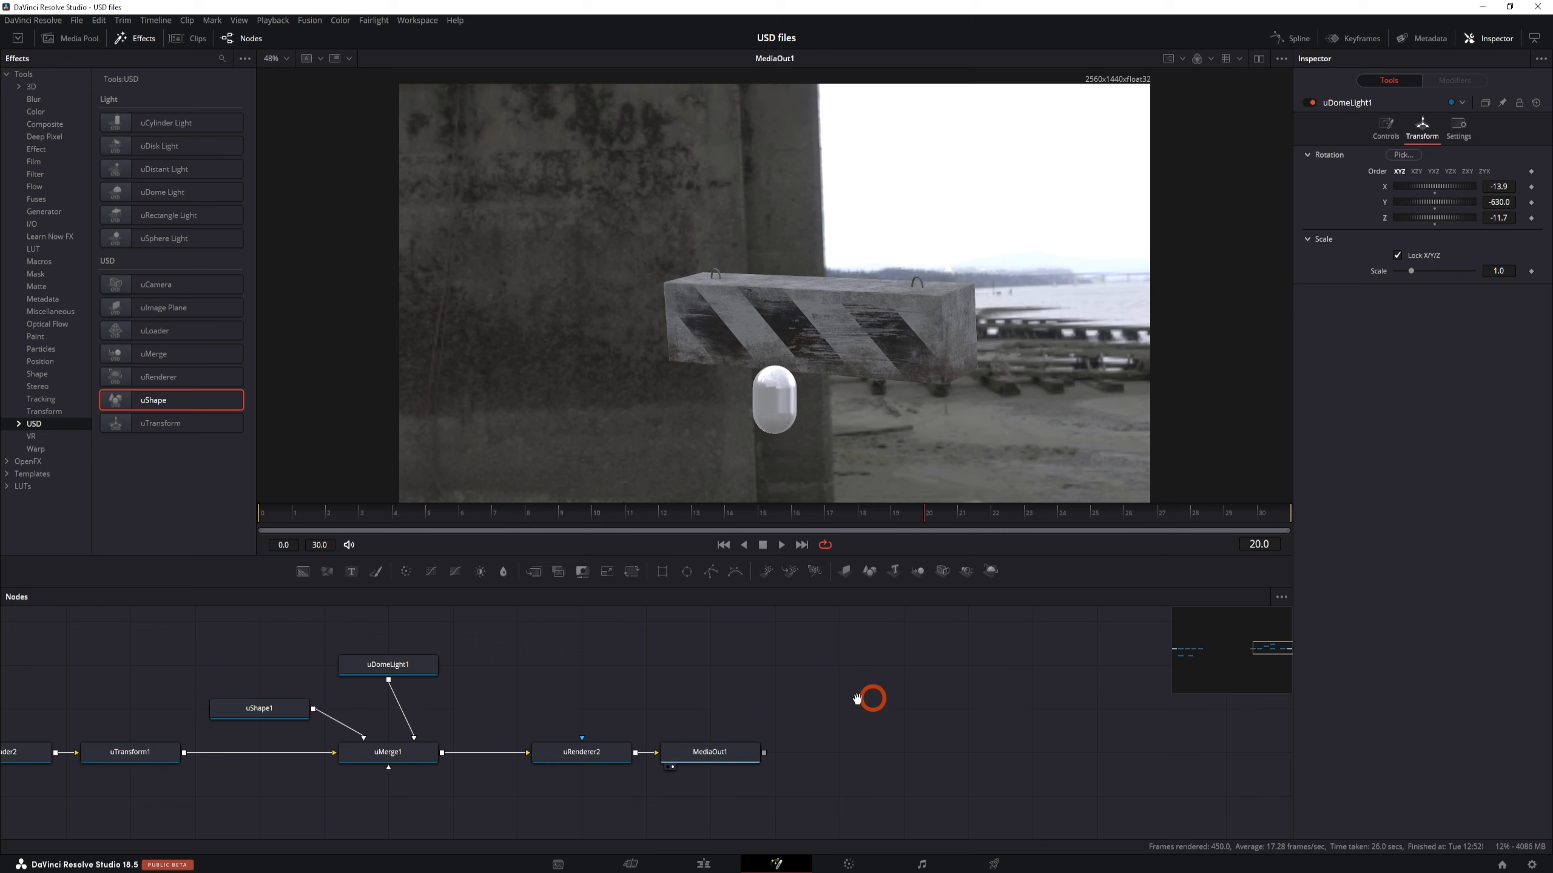
Import the suitcase composition via Fusion > Import and start browsing for tutorial brick.usdc in the uLoader.
{"action": "left_click", "coordinate": [310, 19]}
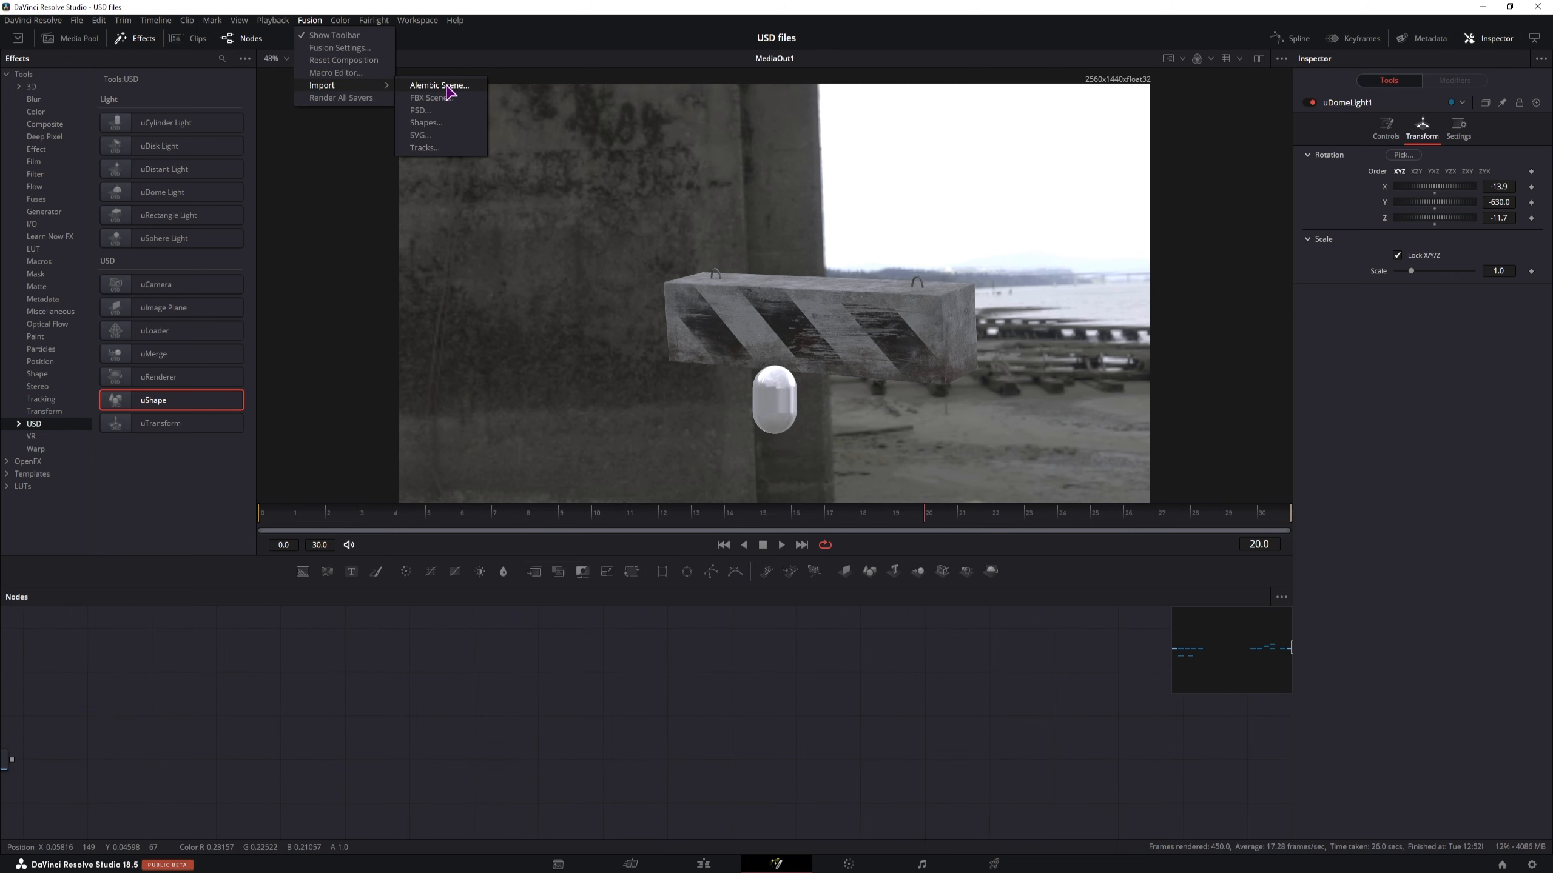
{"action": "left_click", "coordinate": [439, 85]}
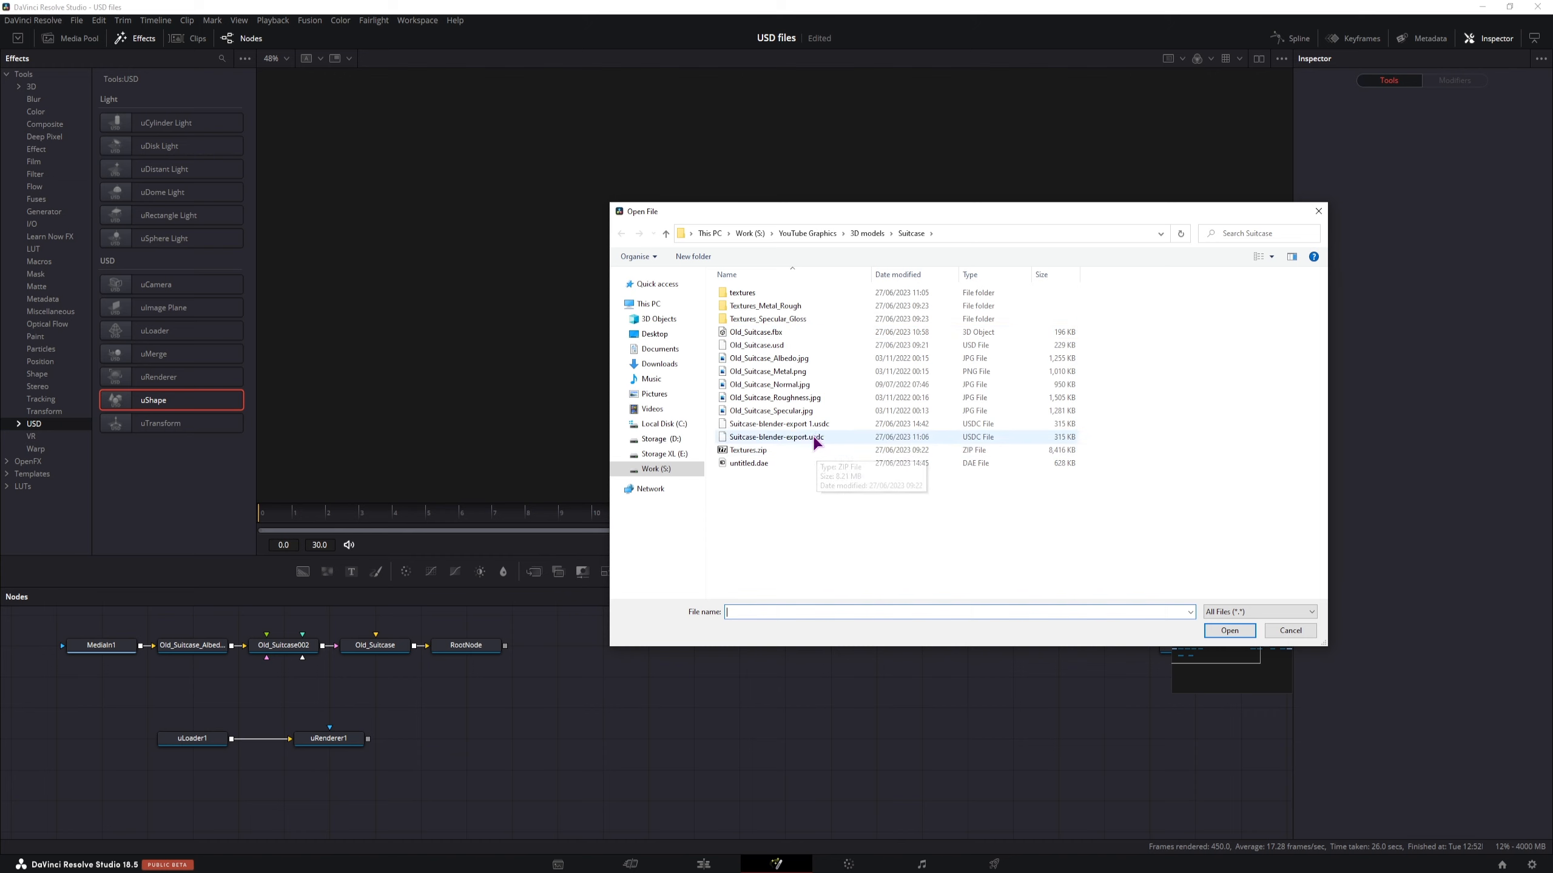
{"action": "left_click", "coordinate": [1290, 631]}
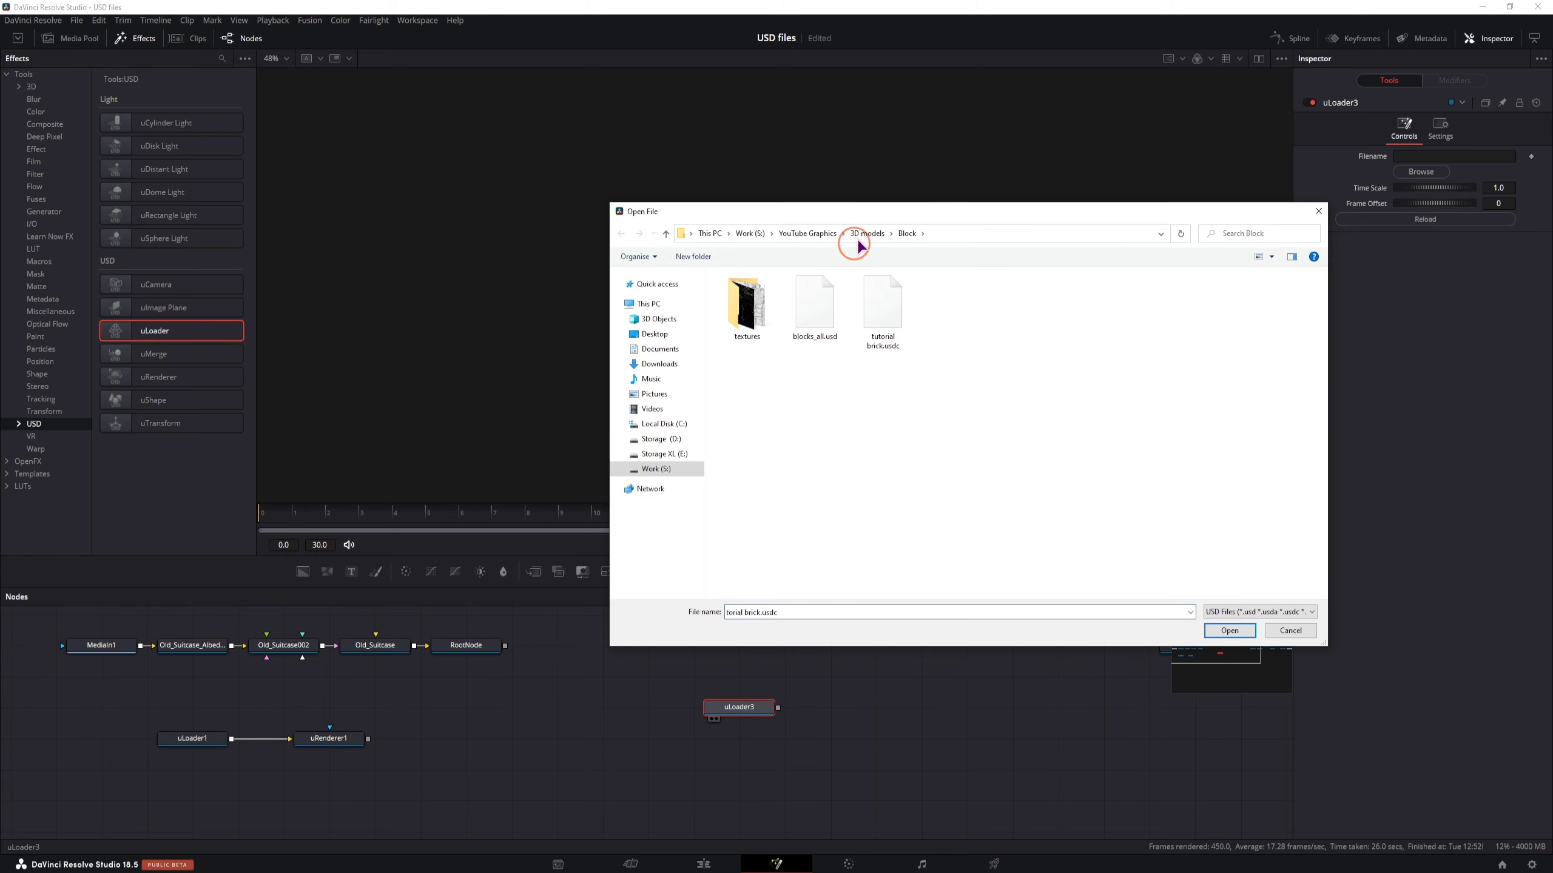
Load Old_Suitcase.usd from the Suitcase folder into uLoader3 and reposition the node.
{"action": "left_click", "coordinate": [866, 233]}
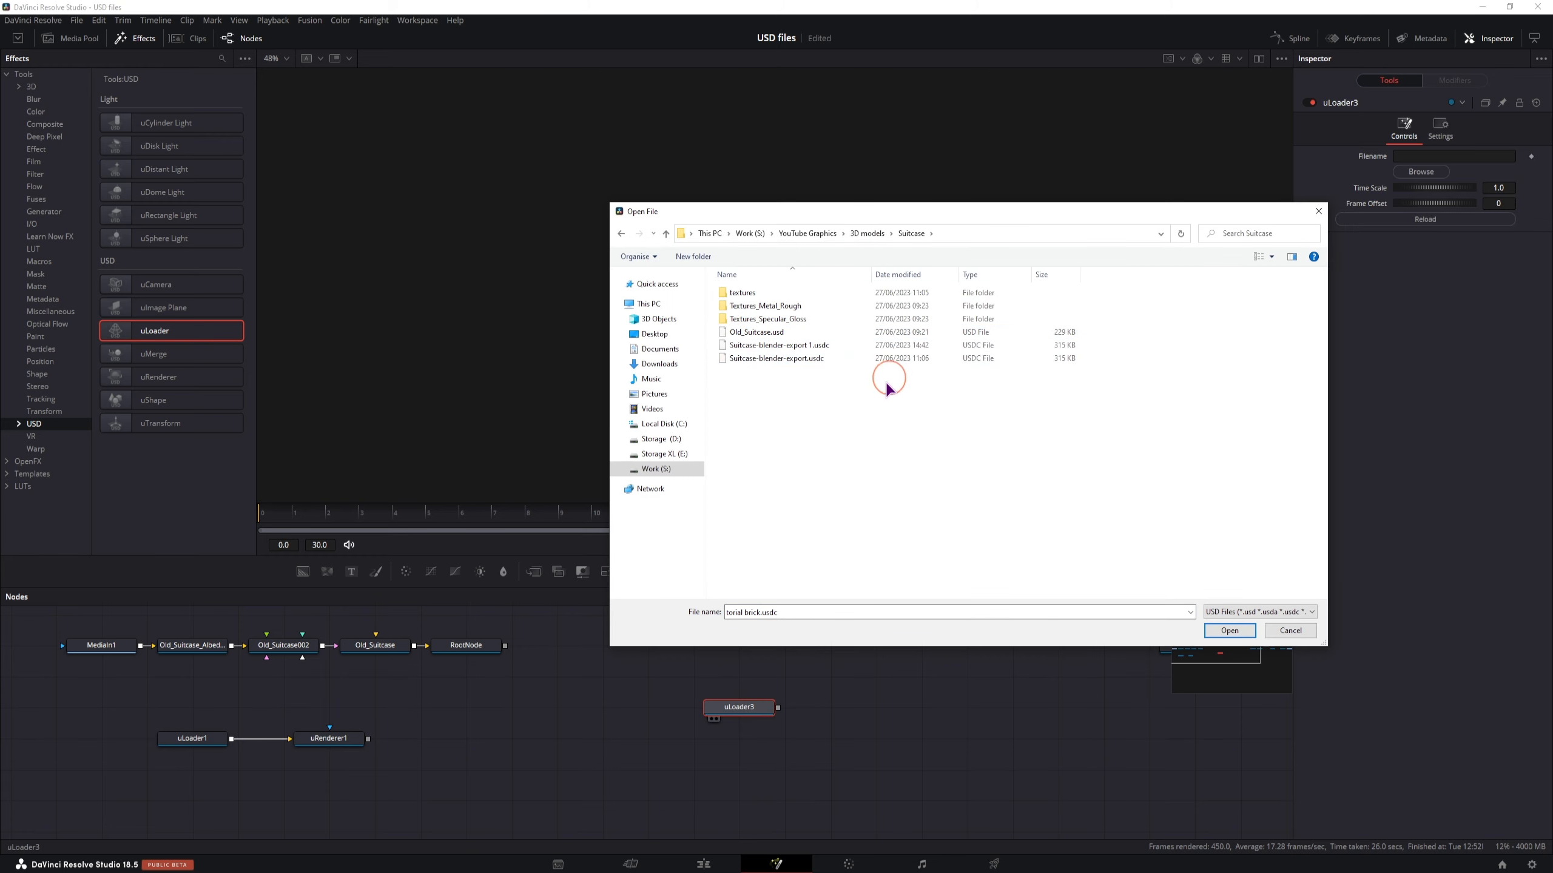
{"action": "left_click", "coordinate": [756, 333]}
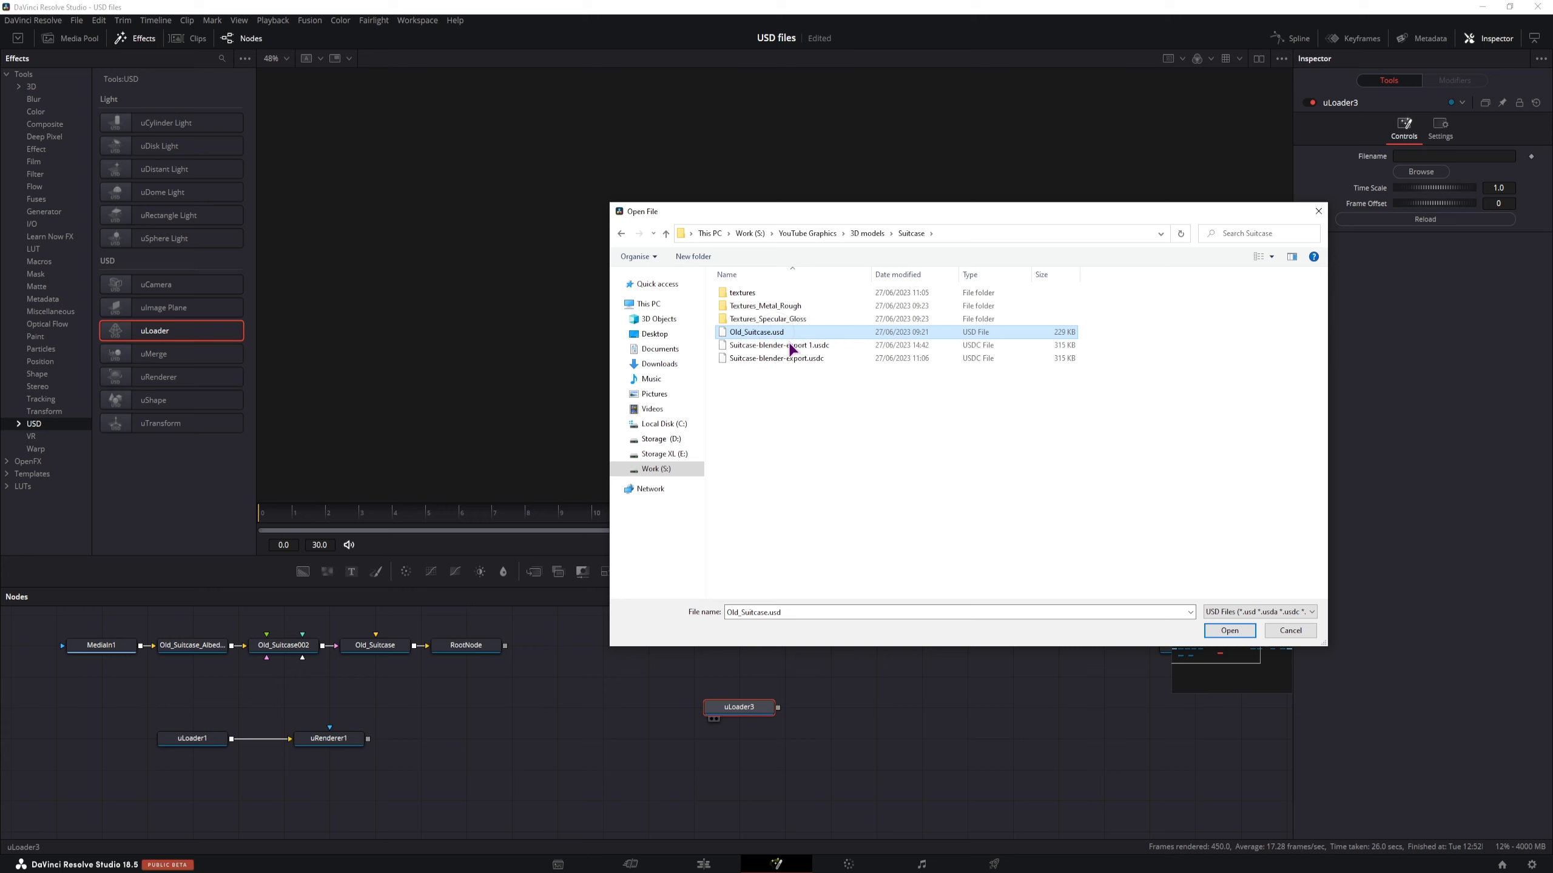
{"action": "left_click", "coordinate": [811, 359]}
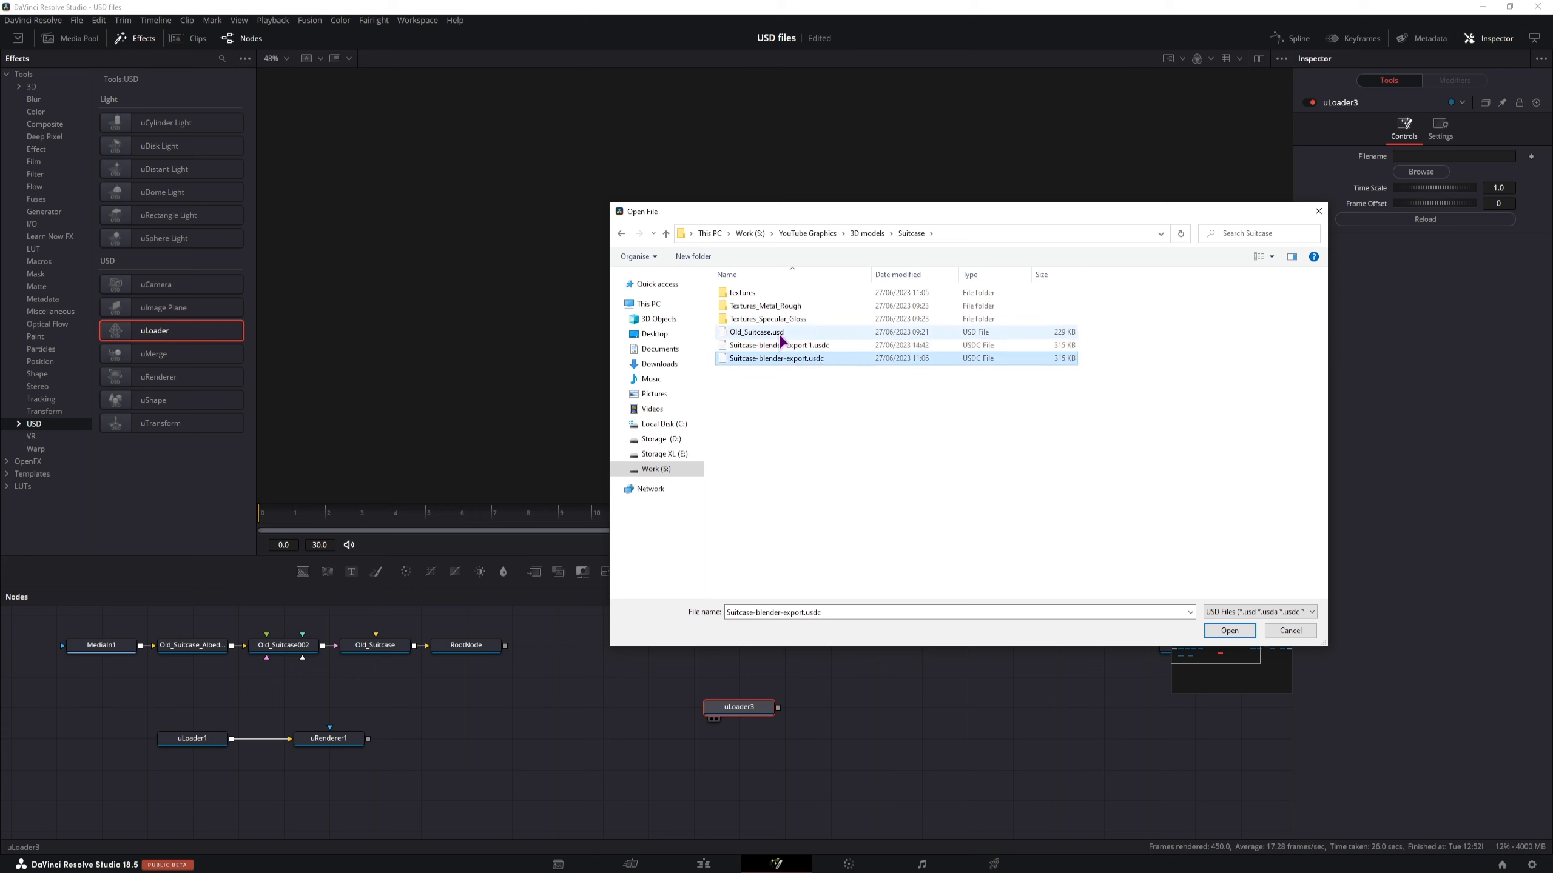
{"action": "left_click", "coordinate": [757, 332]}
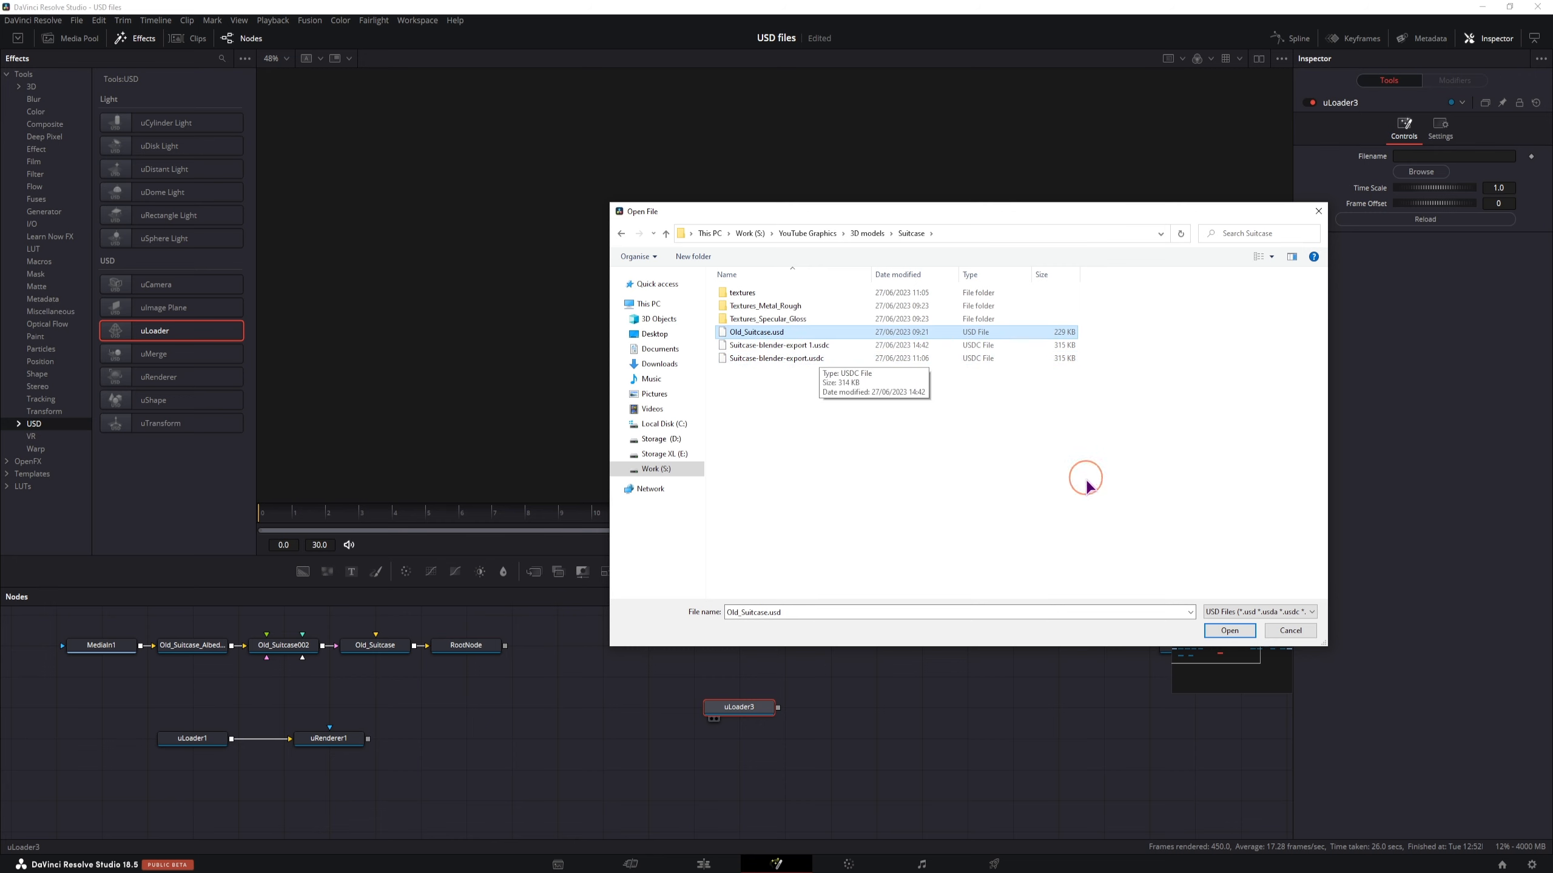
{"action": "left_click", "coordinate": [1230, 631]}
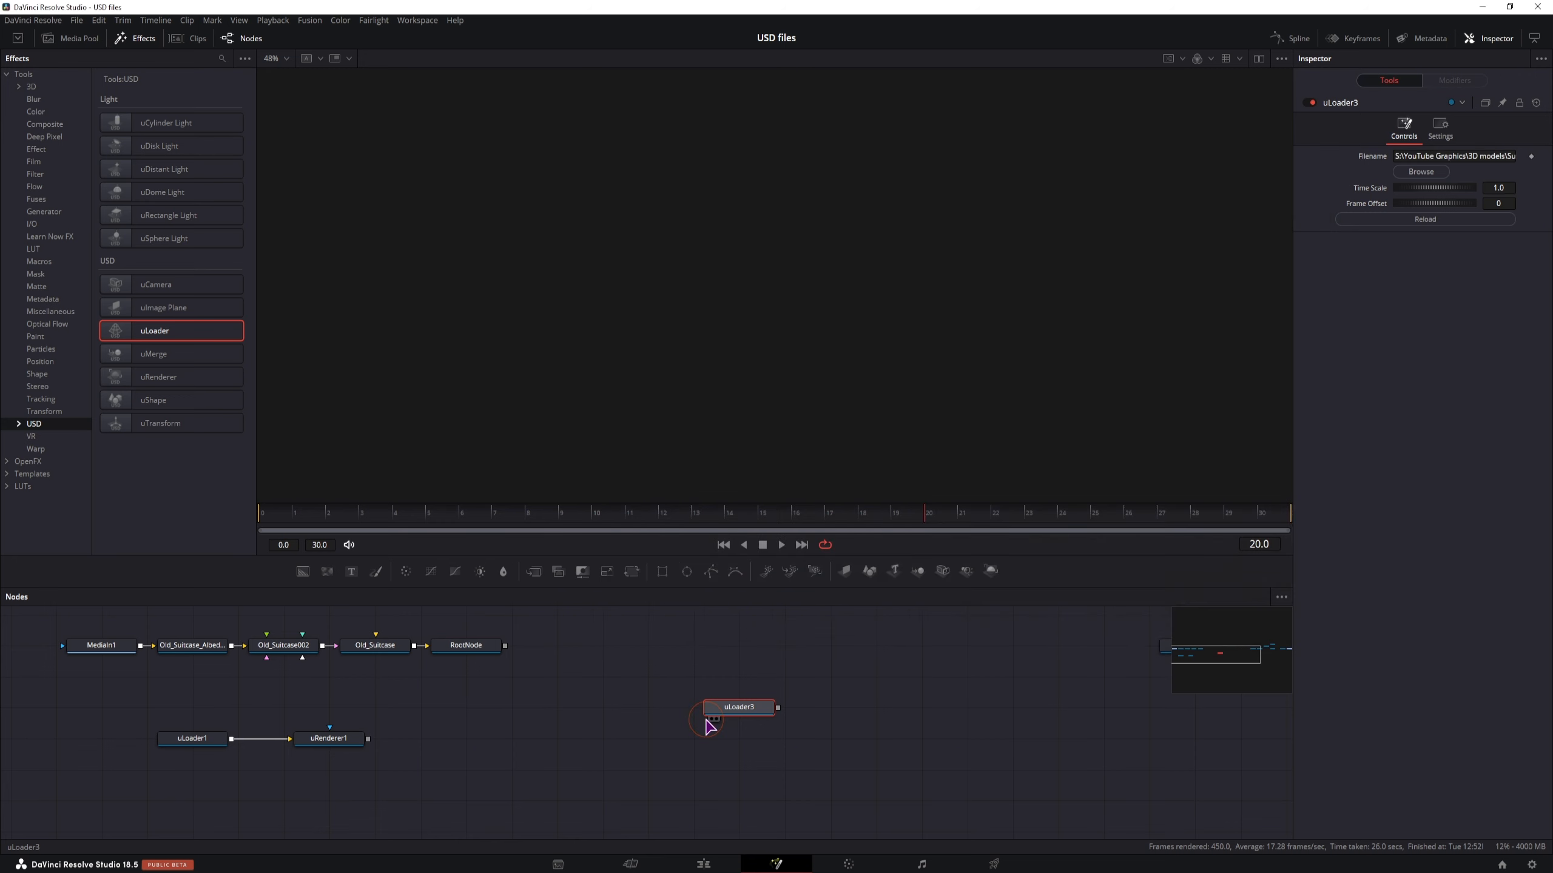
{"action": "left_click_drag", "start_coordinate": [738, 706], "coordinate": [423, 688]}
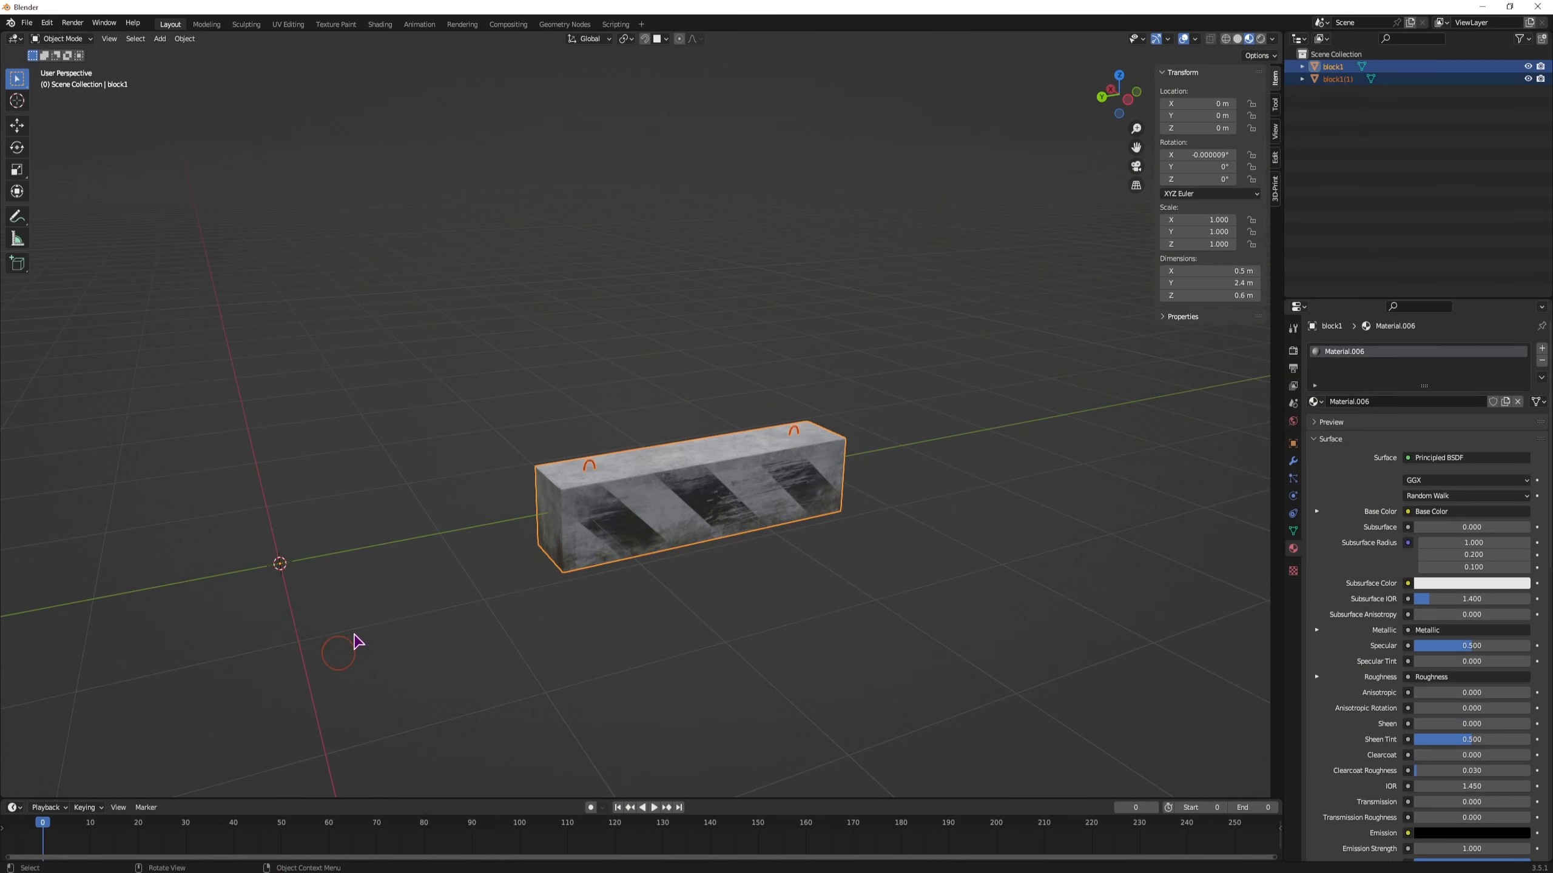
Import Old_Suitcase.usd into Blender as a Universal Scene Description and inspect it.
{"action": "left_click", "coordinate": [27, 22]}
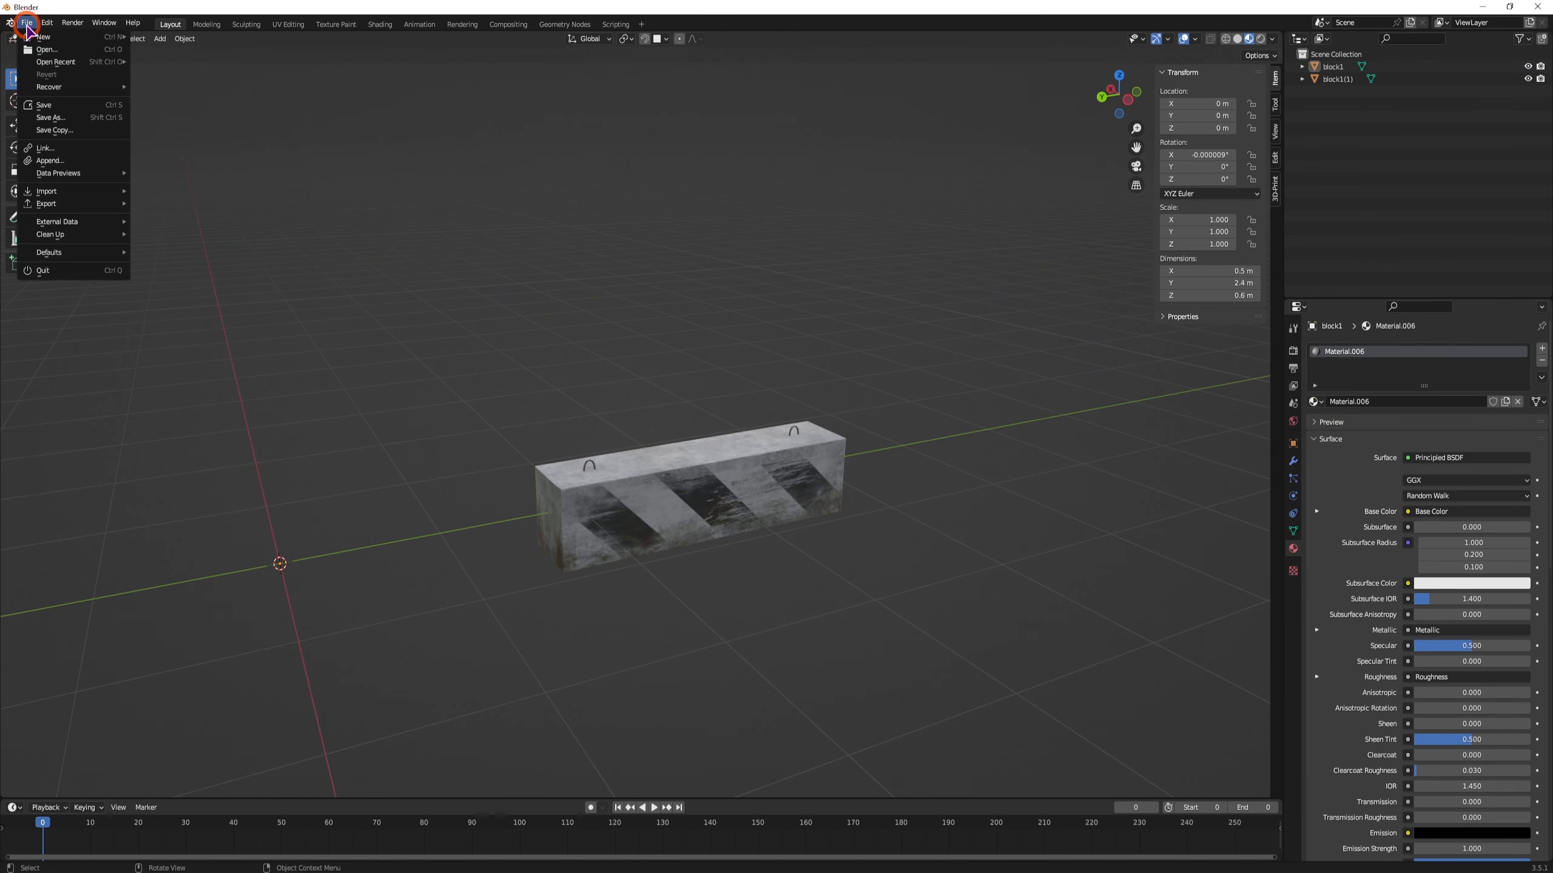
{"action": "mouse_move", "coordinate": [46, 192]}
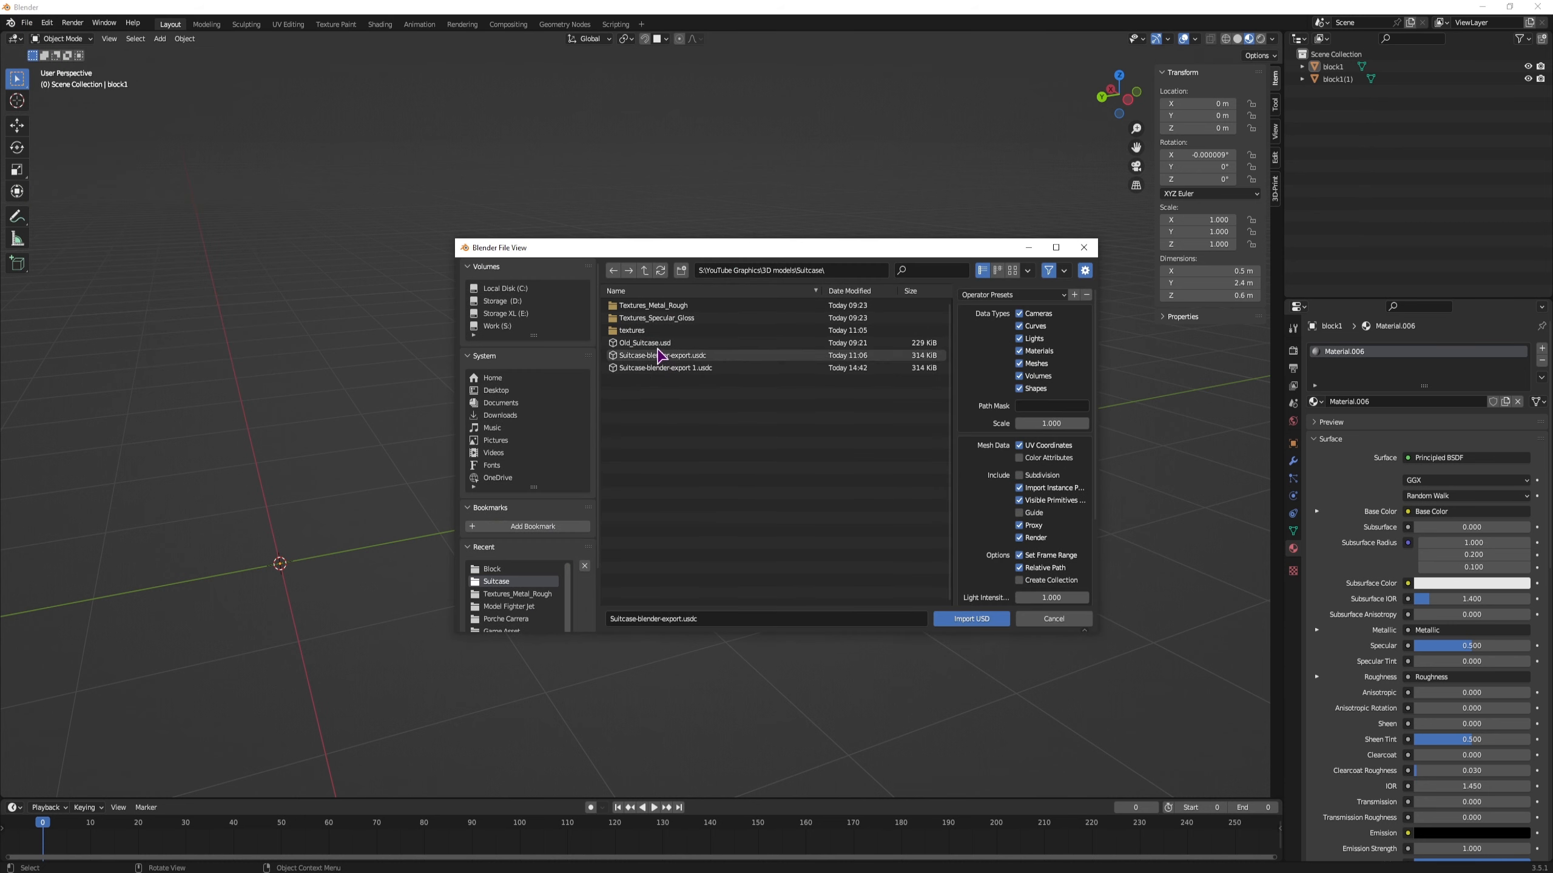
{"action": "left_click", "coordinate": [970, 619]}
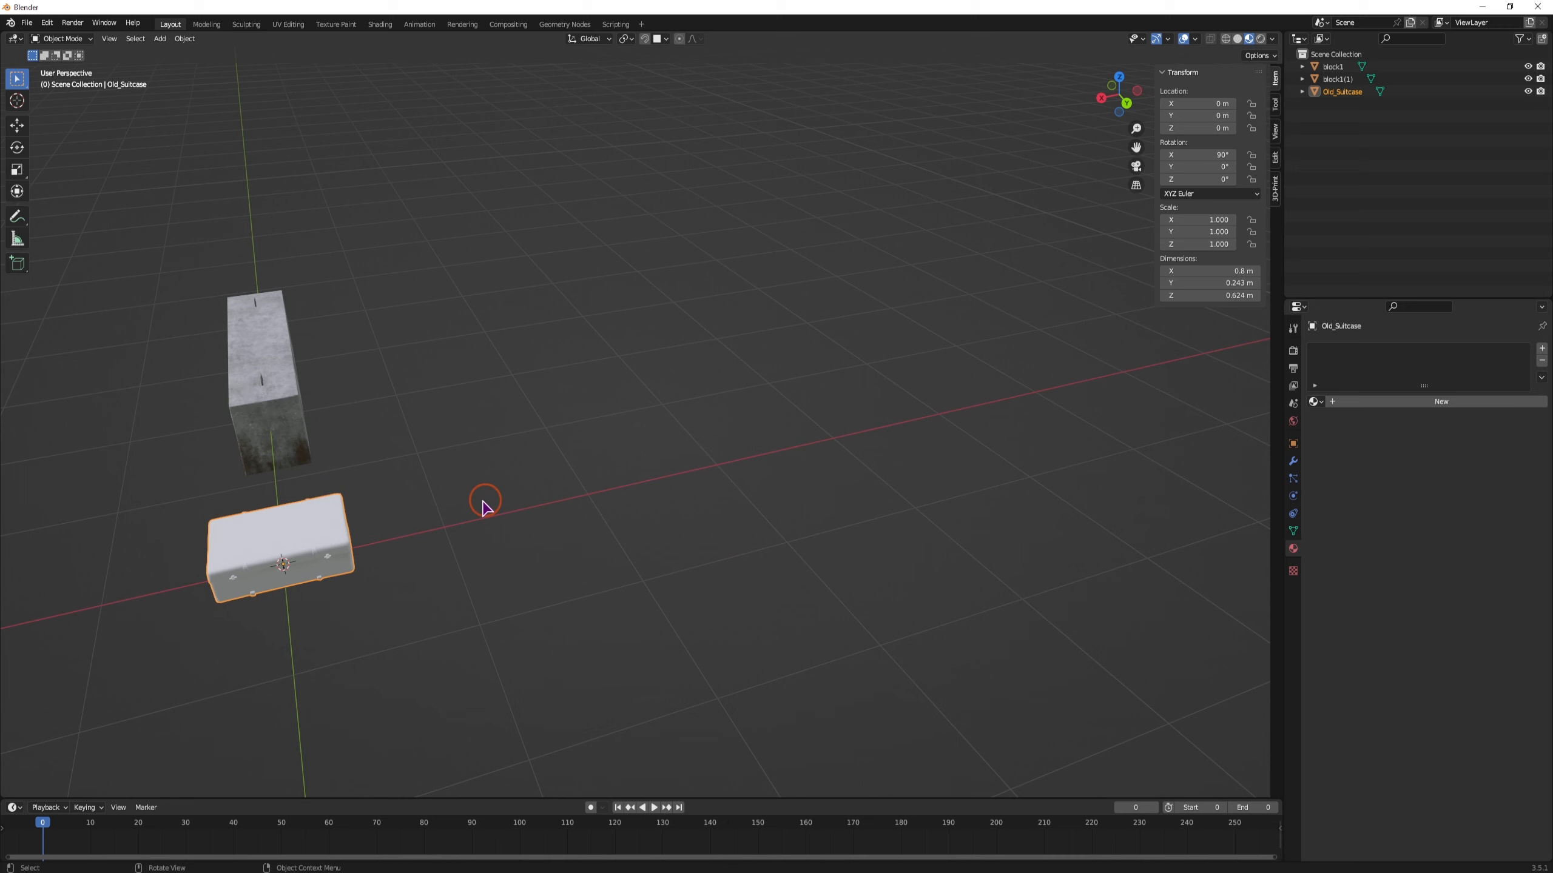
{"action": "left_click_drag", "start_coordinate": [486, 500], "coordinate": [728, 606]}
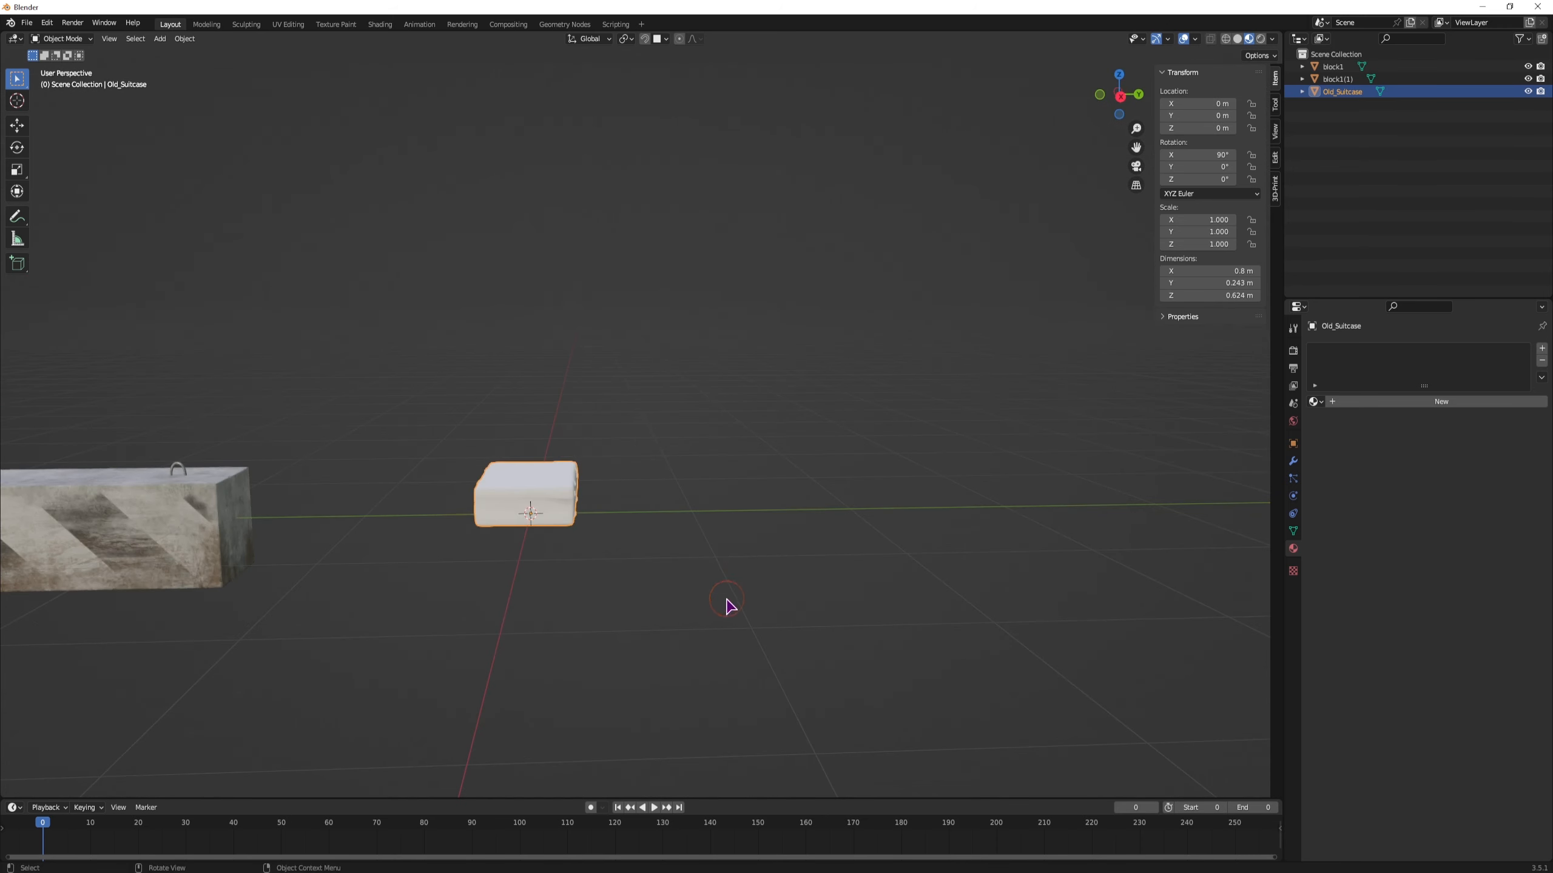
Import Old_Suitcase.usd a second time and move the textured copy aside with G.
{"action": "left_click", "coordinate": [25, 22]}
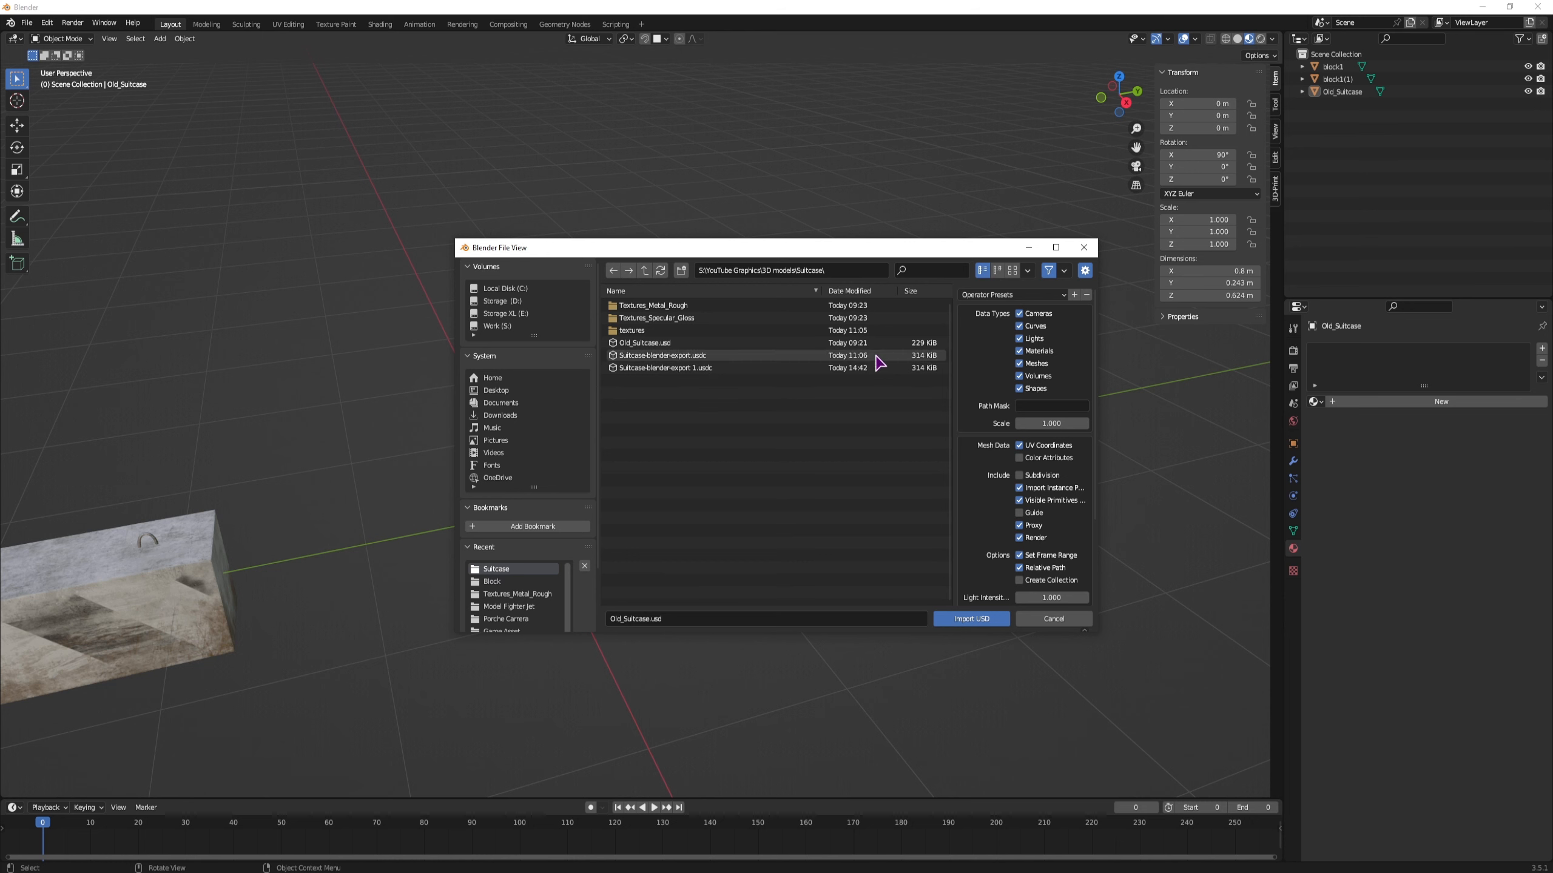
{"action": "left_click", "coordinate": [970, 619]}
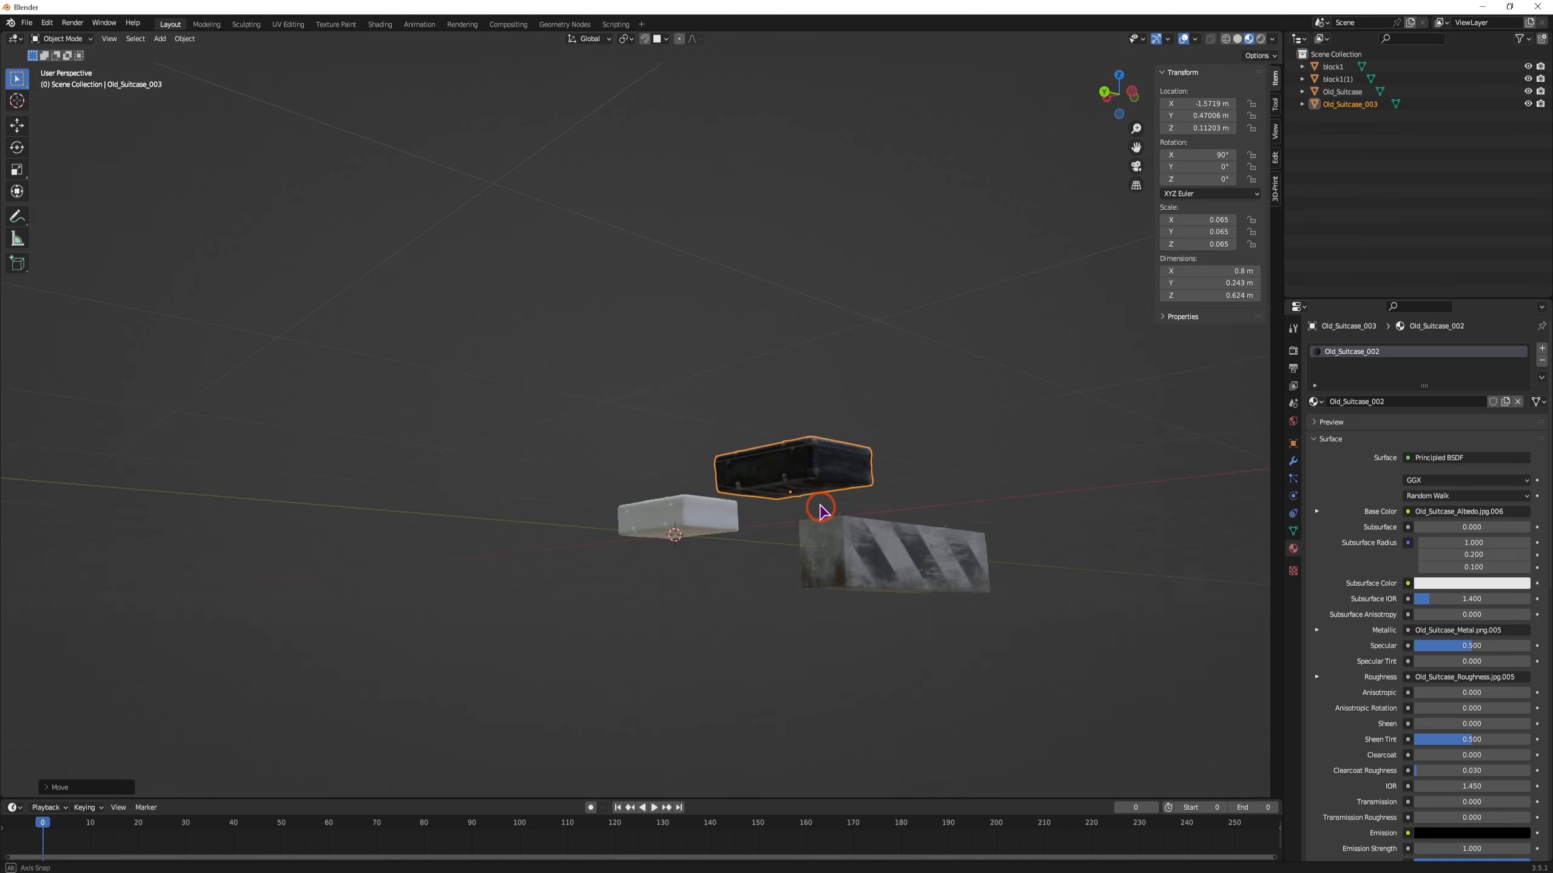
{"action": "left_click_drag", "start_coordinate": [822, 509], "coordinate": [829, 554]}
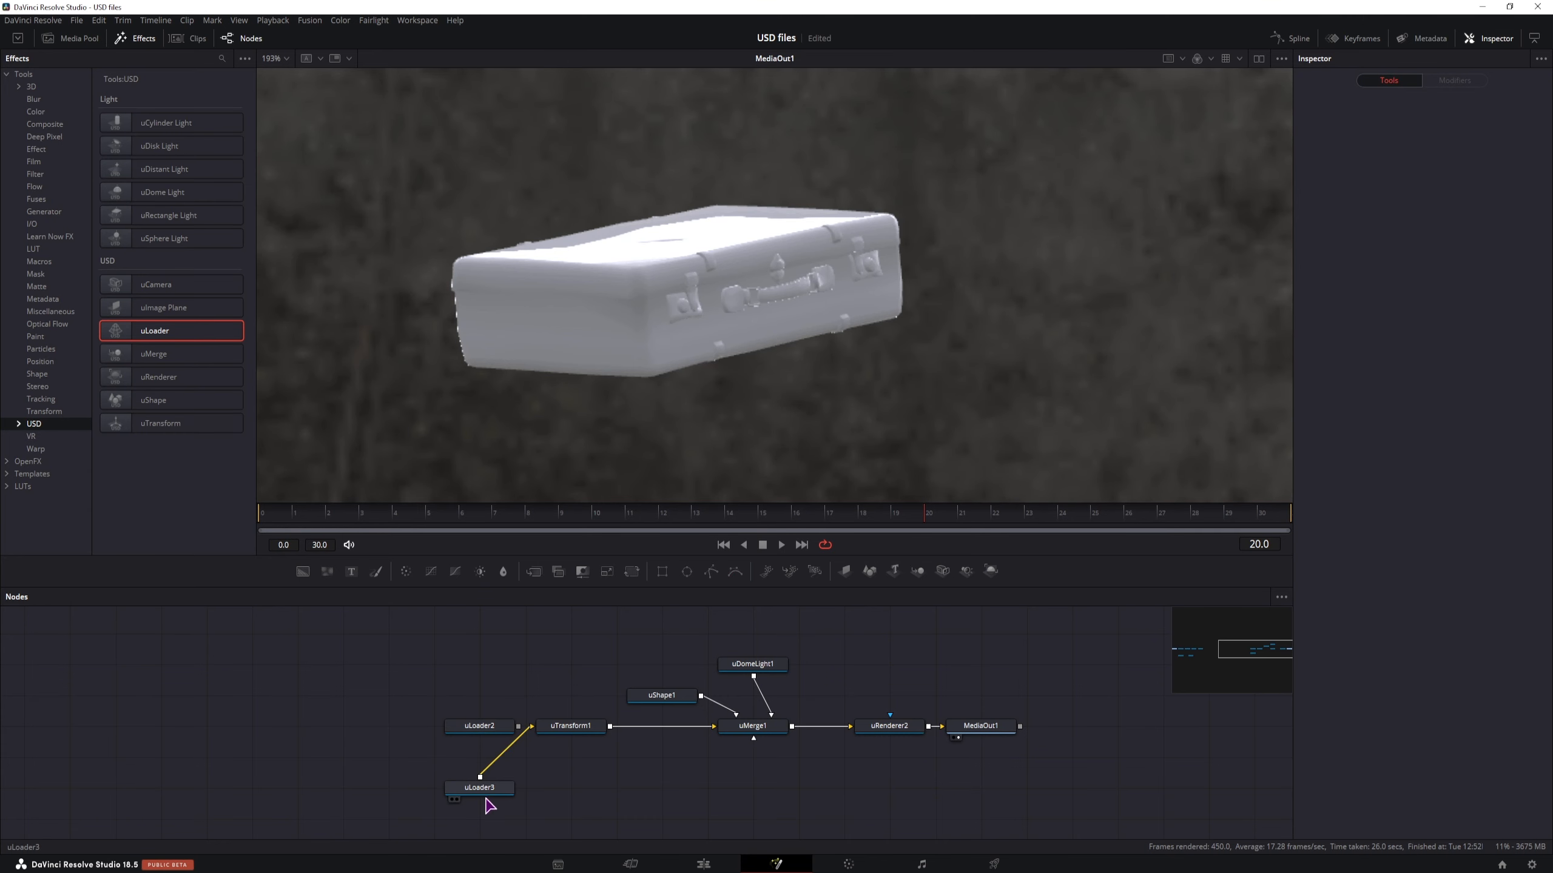
Point uLoader3 at Suitcase-blender-export 1.usdc from the Suitcase folder.
{"action": "left_click", "coordinate": [480, 787]}
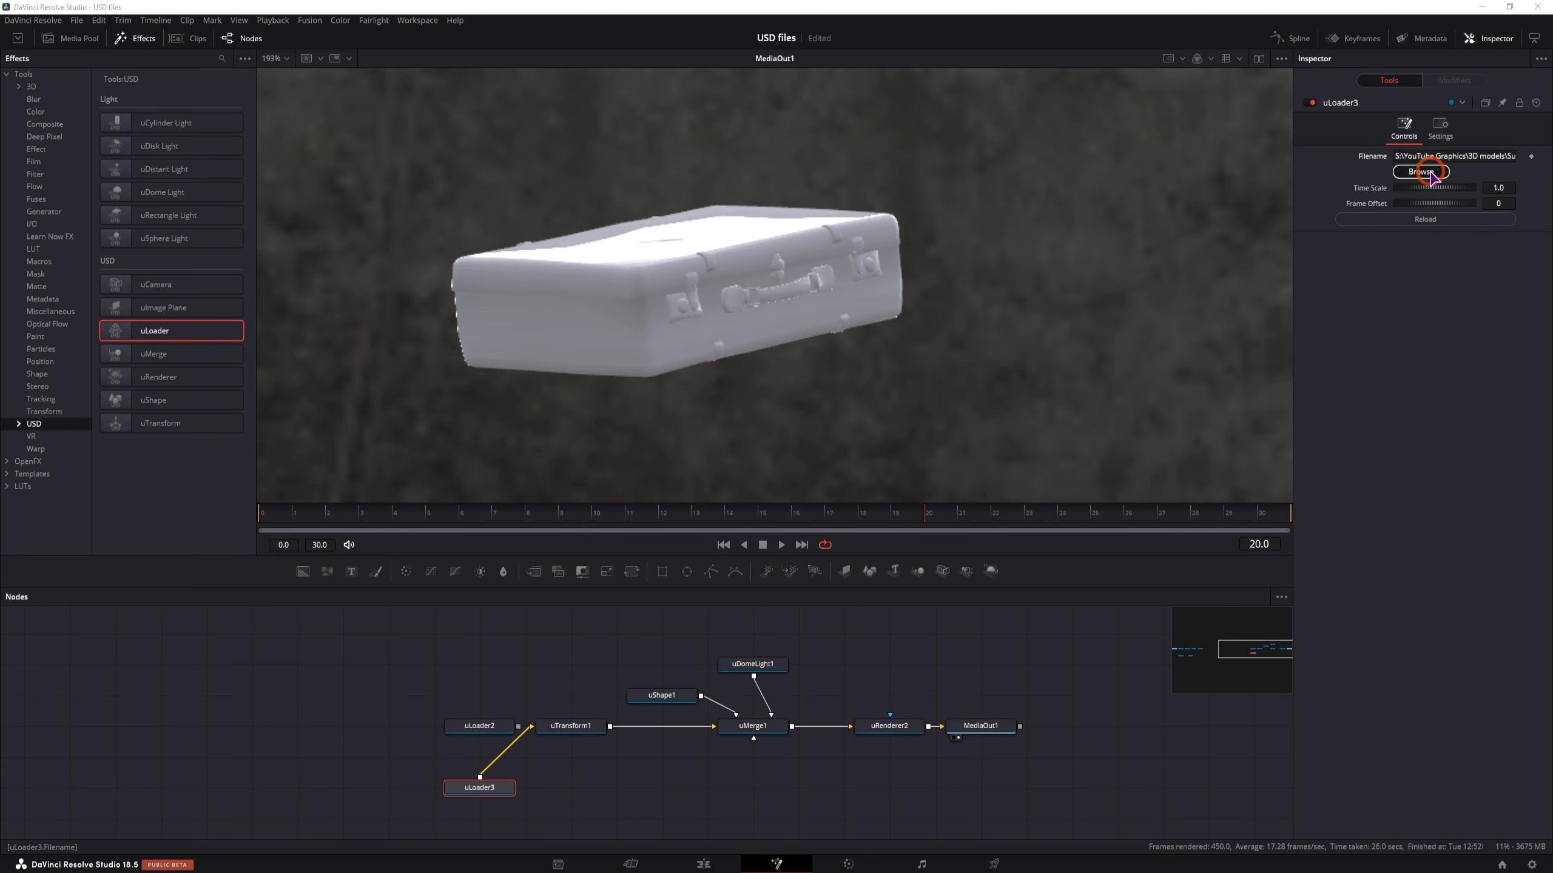
{"action": "left_click", "coordinate": [1420, 172]}
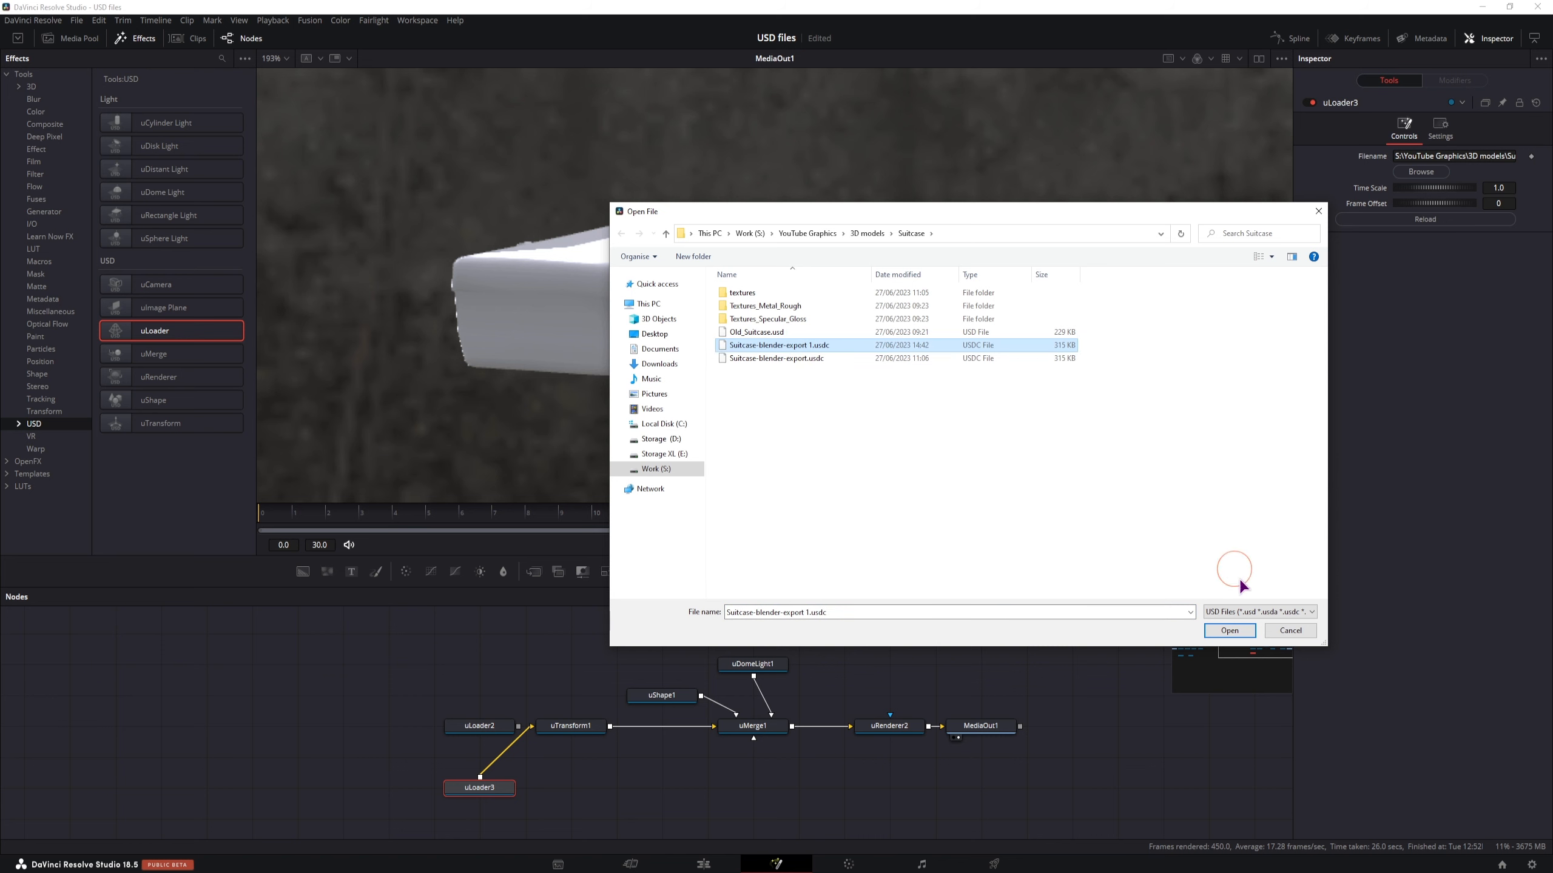
{"action": "left_click", "coordinate": [1230, 629]}
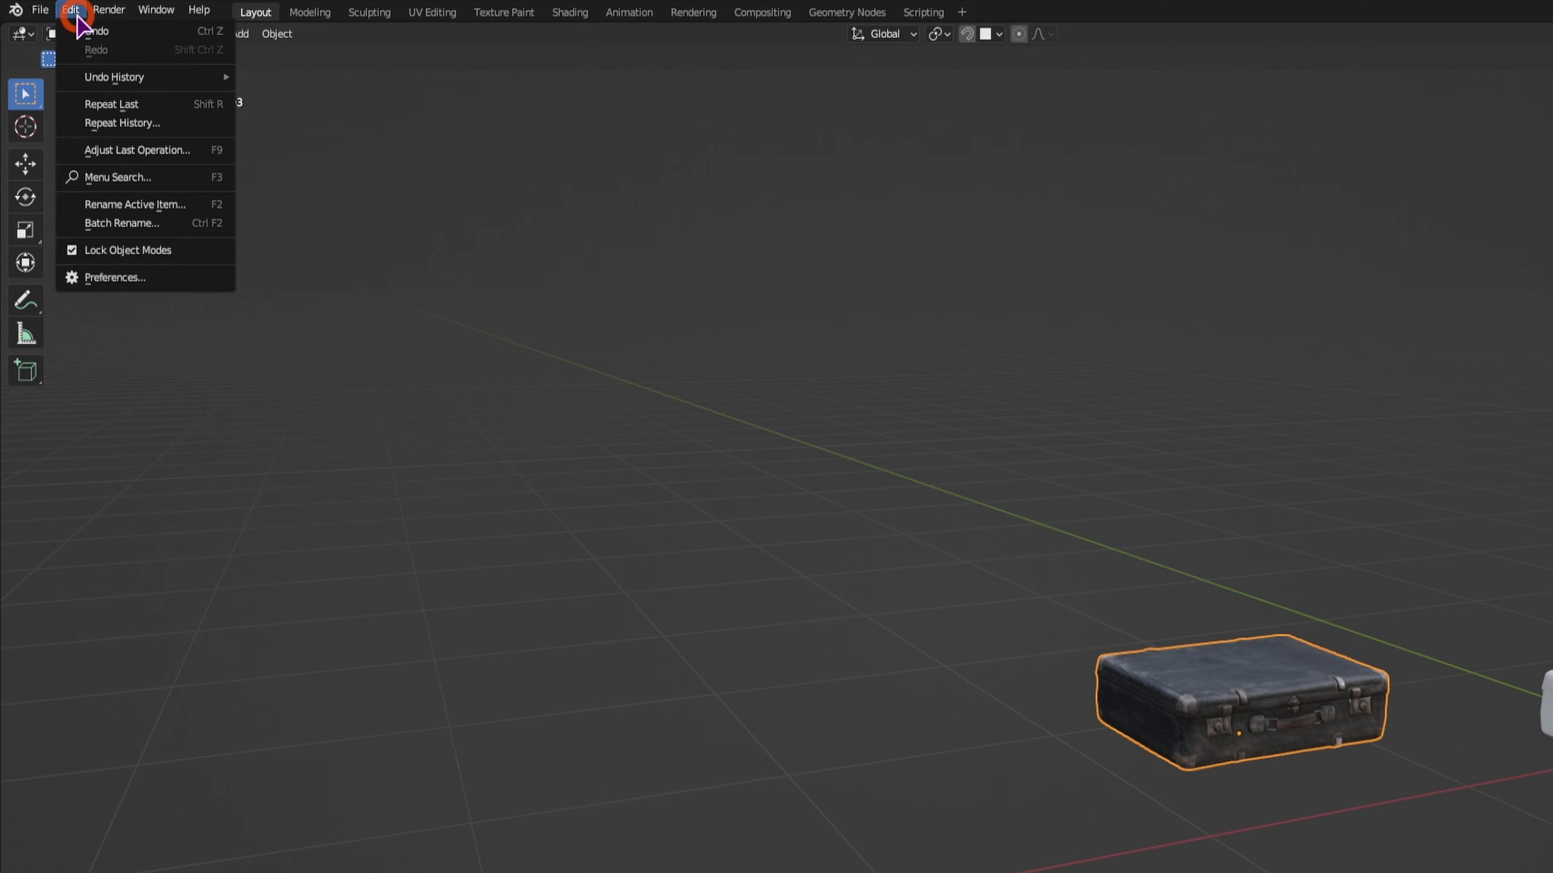
{"action": "left_click", "coordinate": [39, 10]}
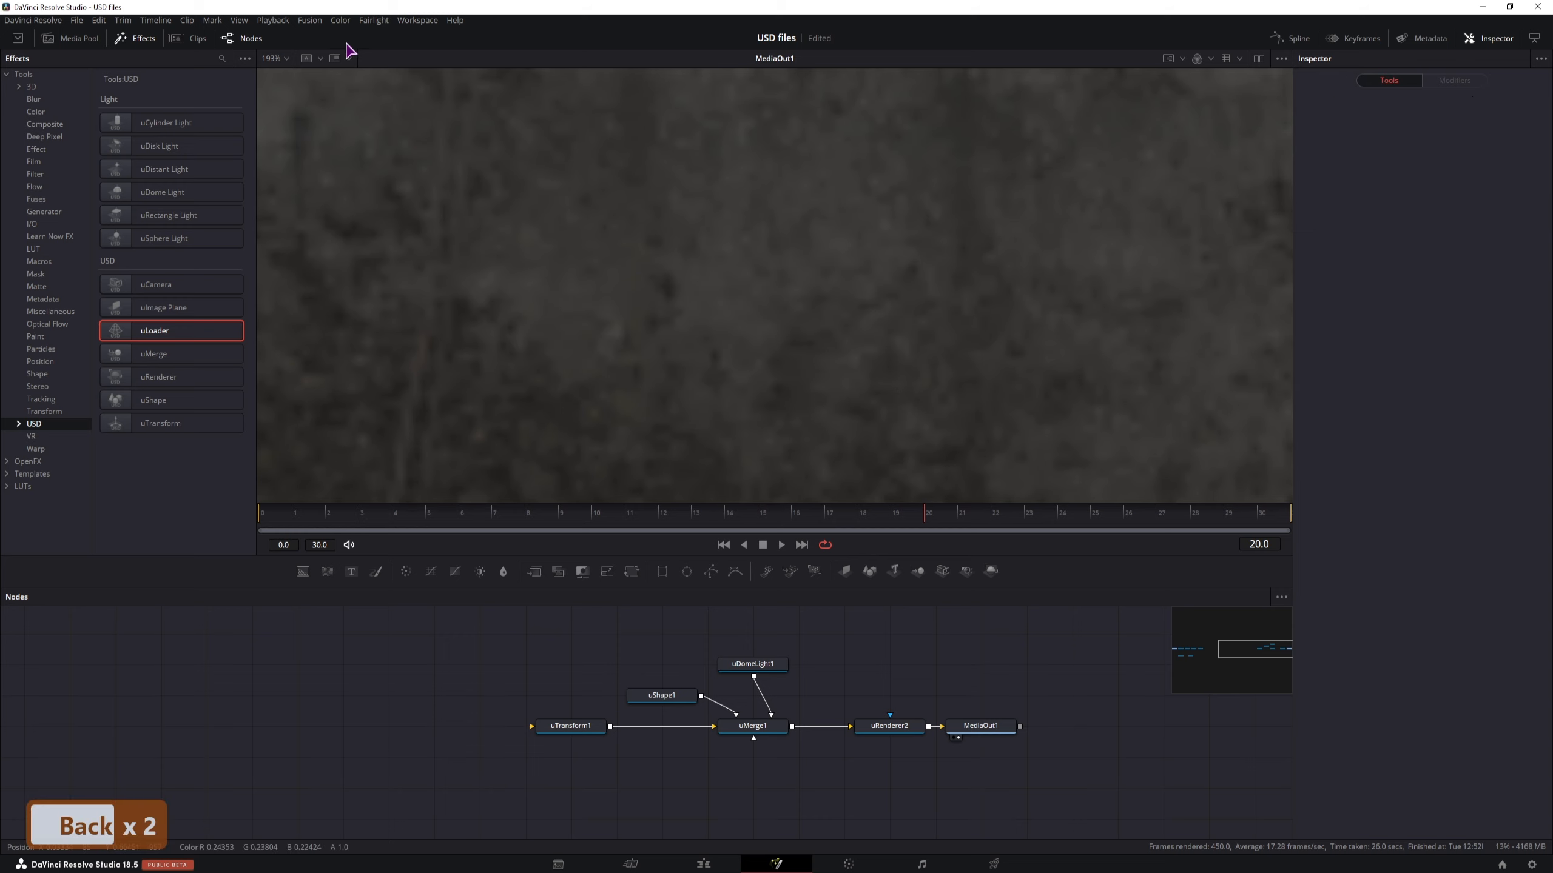
Import the untitled.dae suitcase model via File > Import into the composition.
{"action": "left_click", "coordinate": [308, 36]}
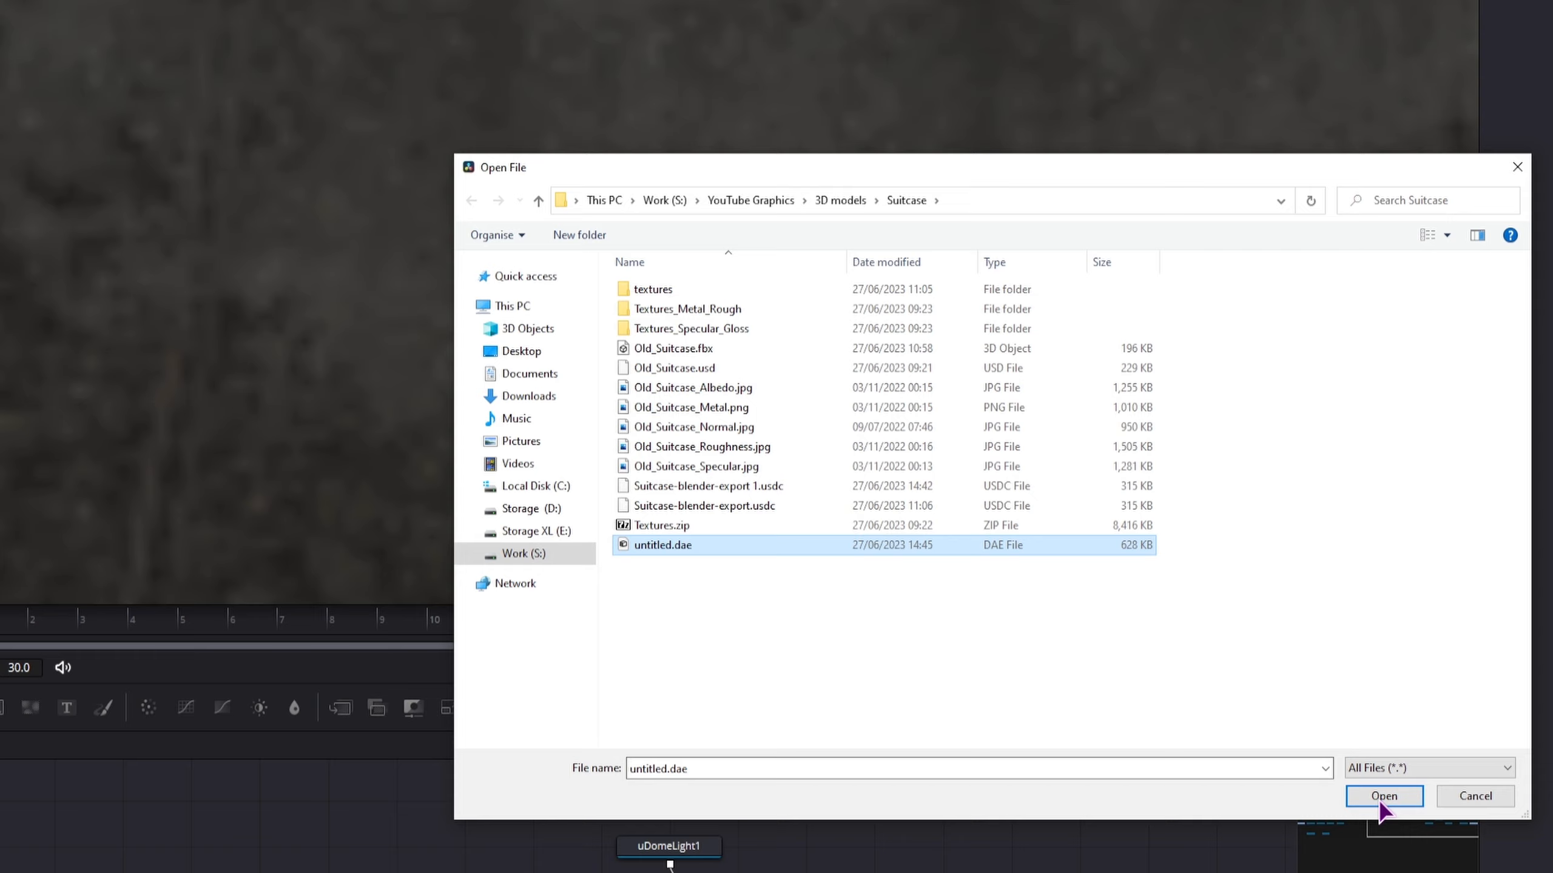
{"action": "left_click", "coordinate": [1384, 795]}
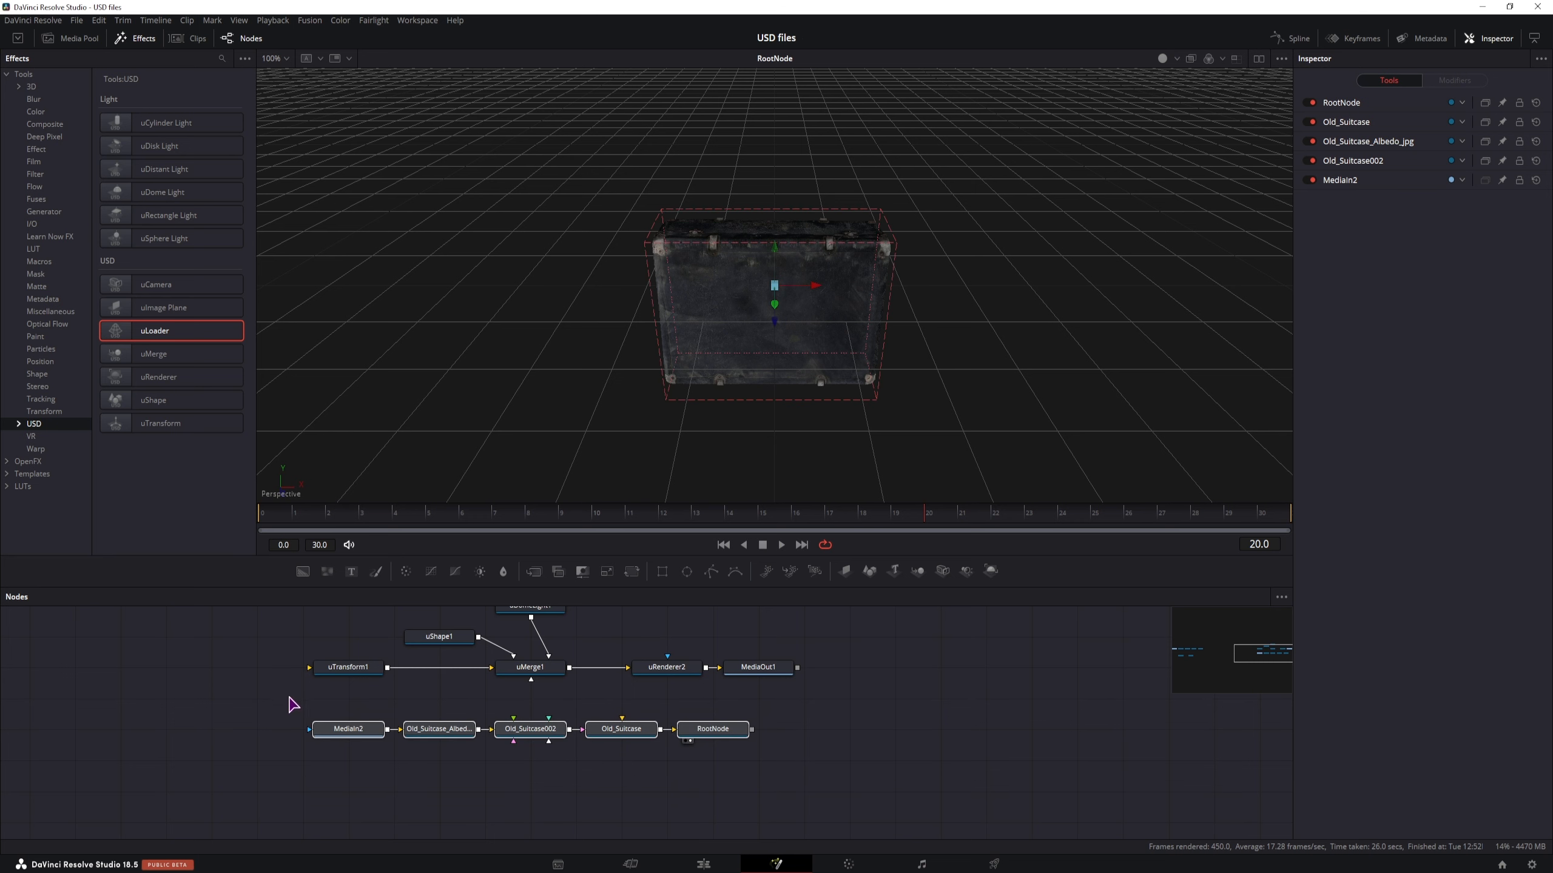
{"action": "mouse_move", "coordinate": [168, 346]}
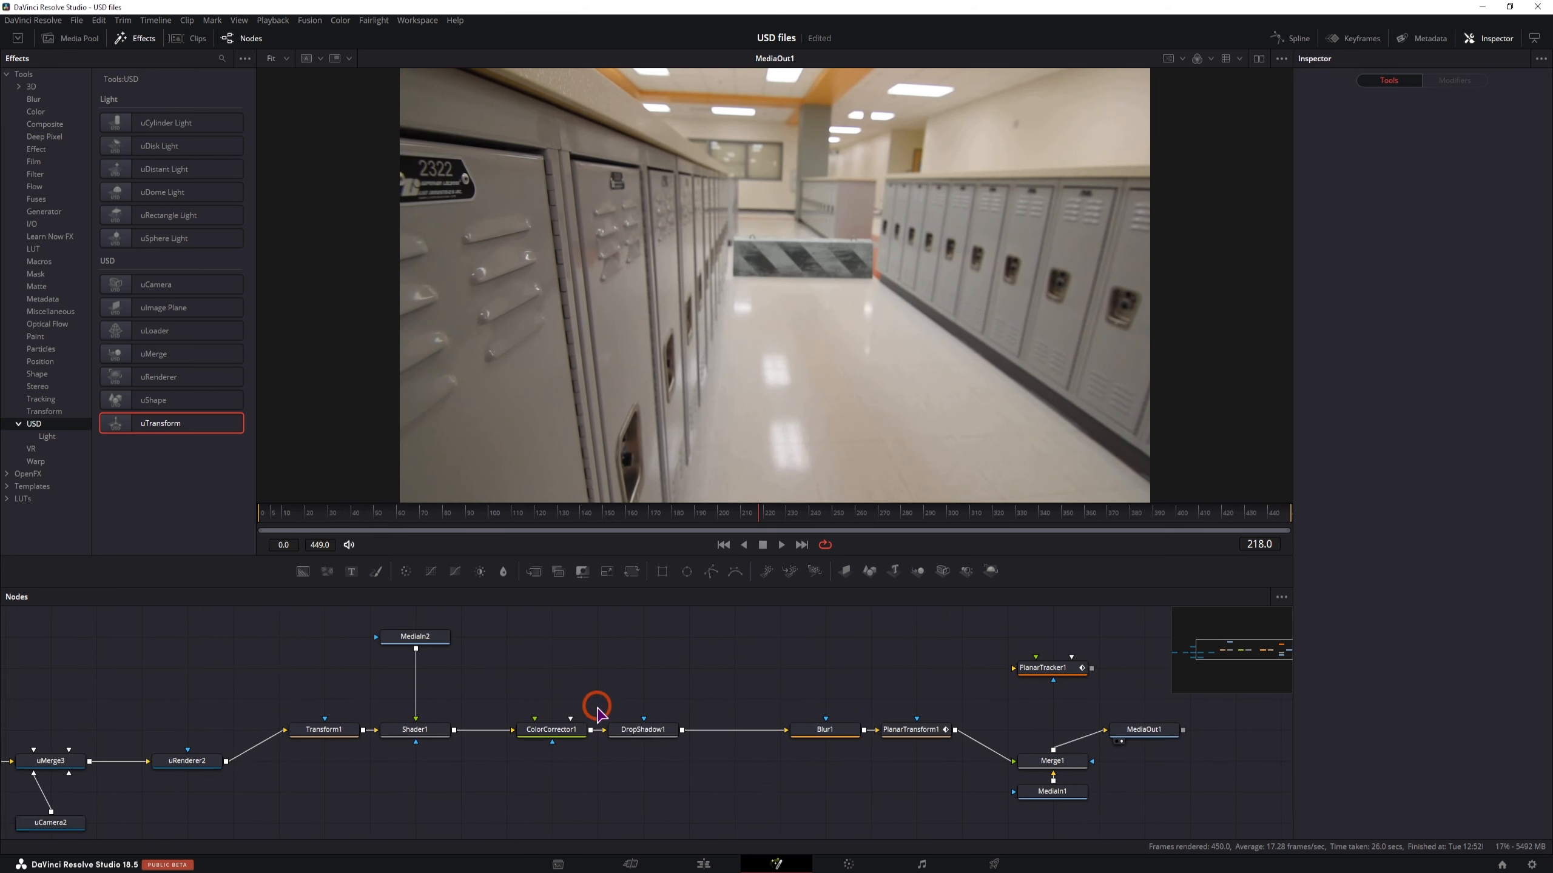
Create a planar transform from PlanarTracker1 and review the composited barrier on the Edit page timeline.
{"action": "left_click", "coordinate": [643, 730]}
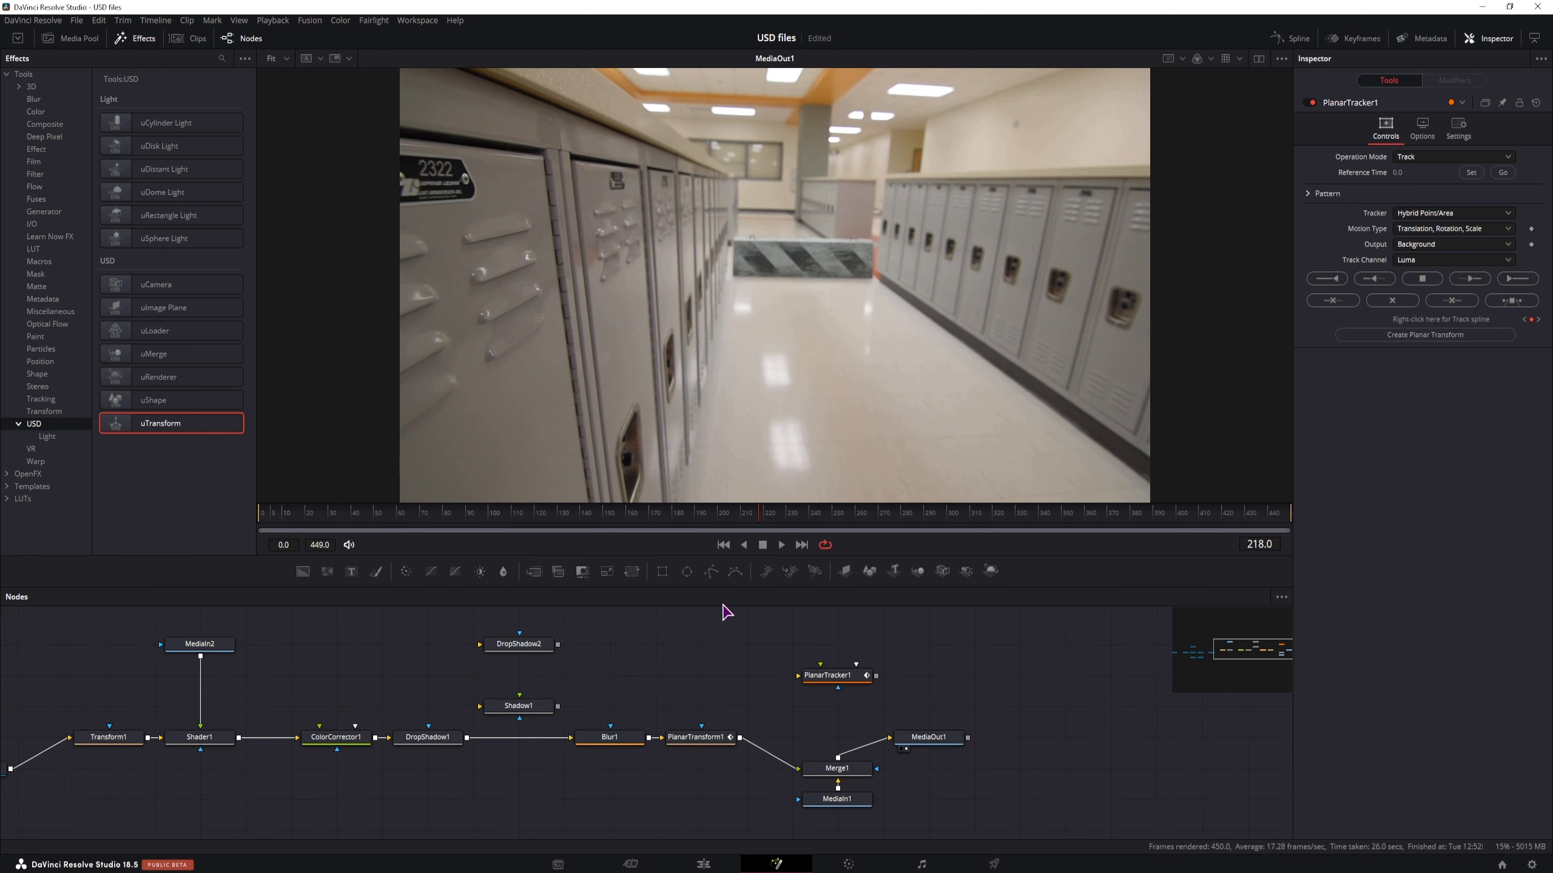
{"action": "mouse_move", "coordinate": [882, 306]}
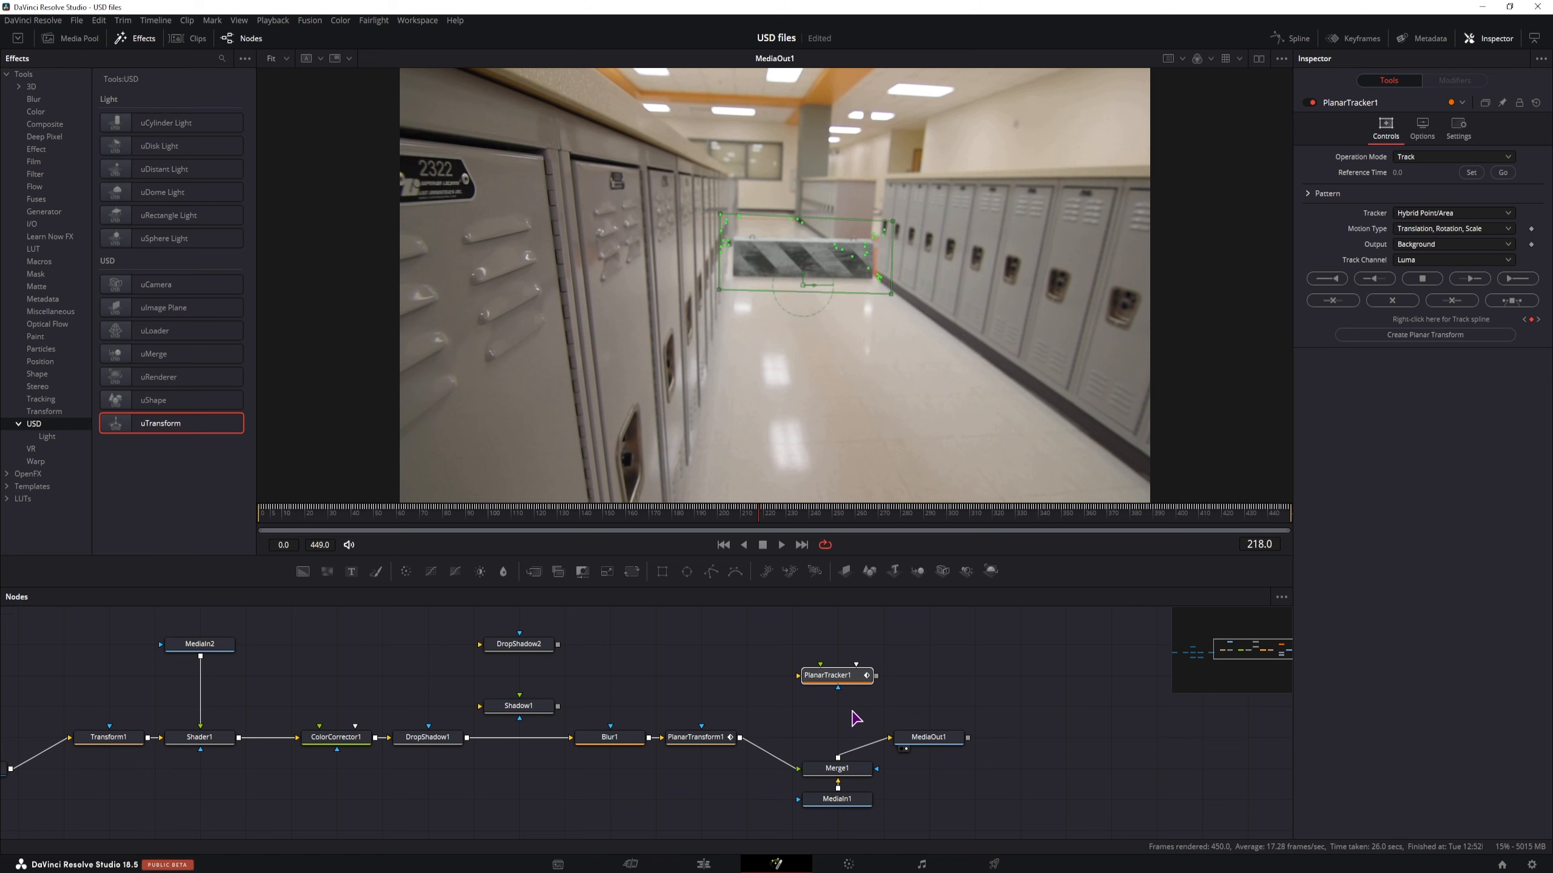
{"action": "left_click", "coordinate": [1424, 335]}
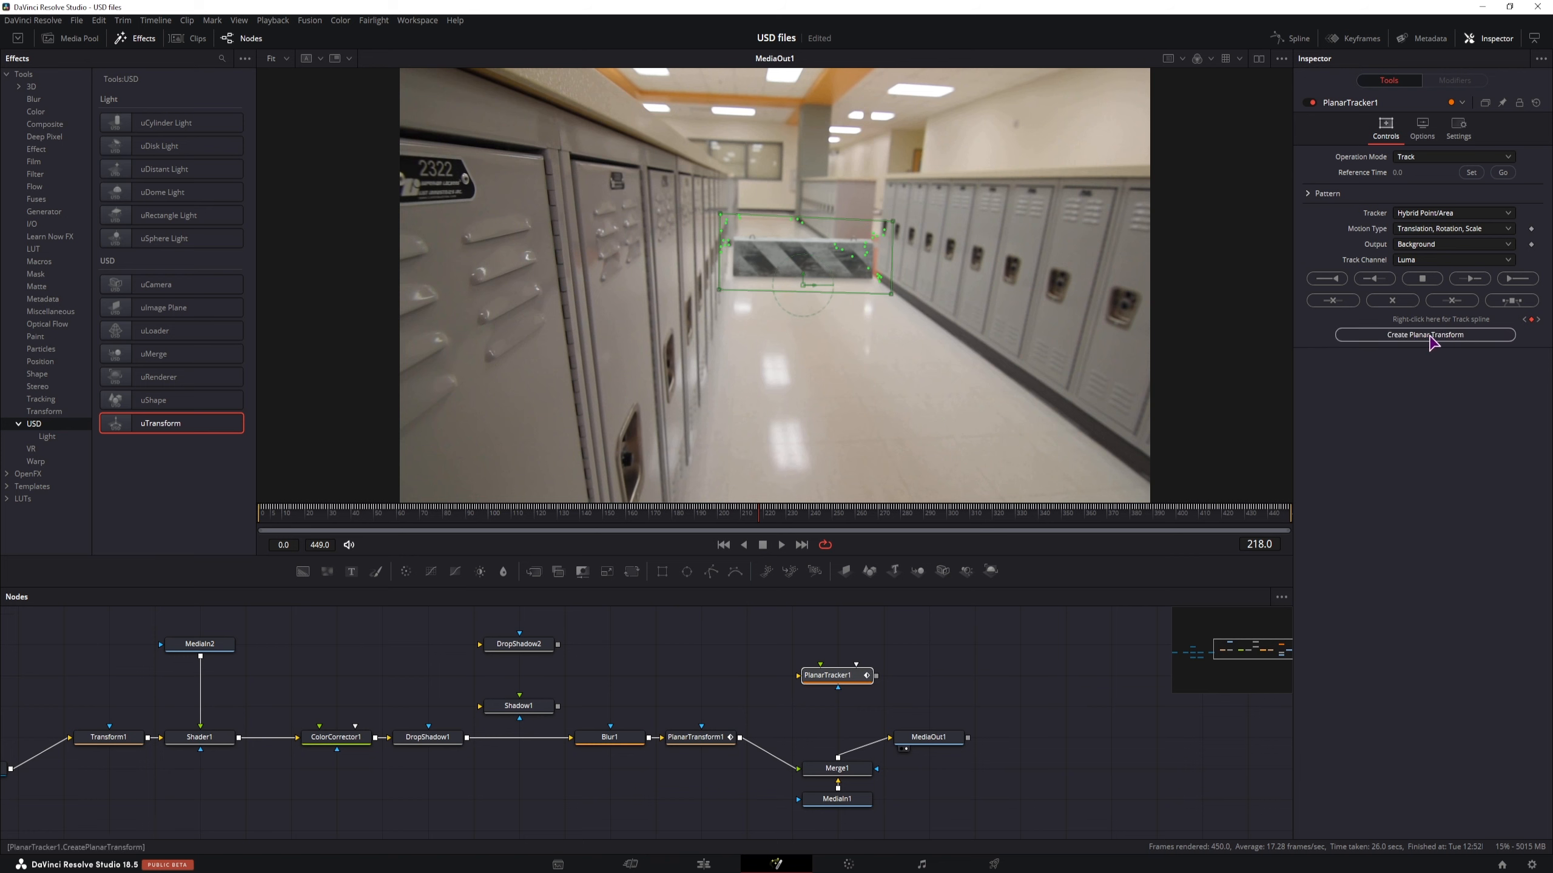
{"action": "left_click", "coordinate": [696, 738]}
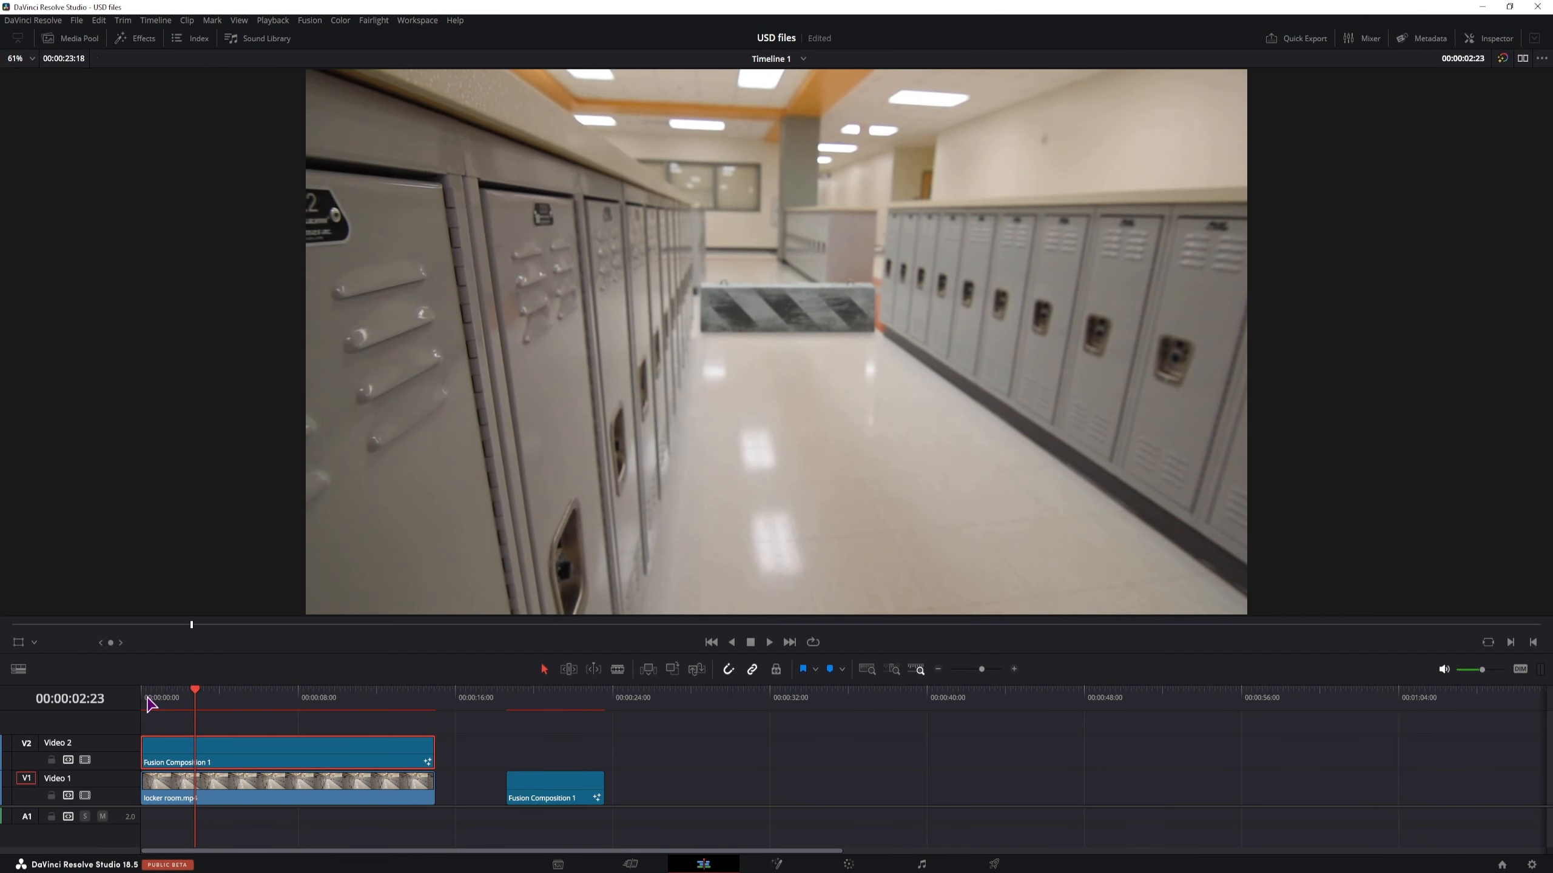
{"action": "left_click", "coordinate": [290, 716]}
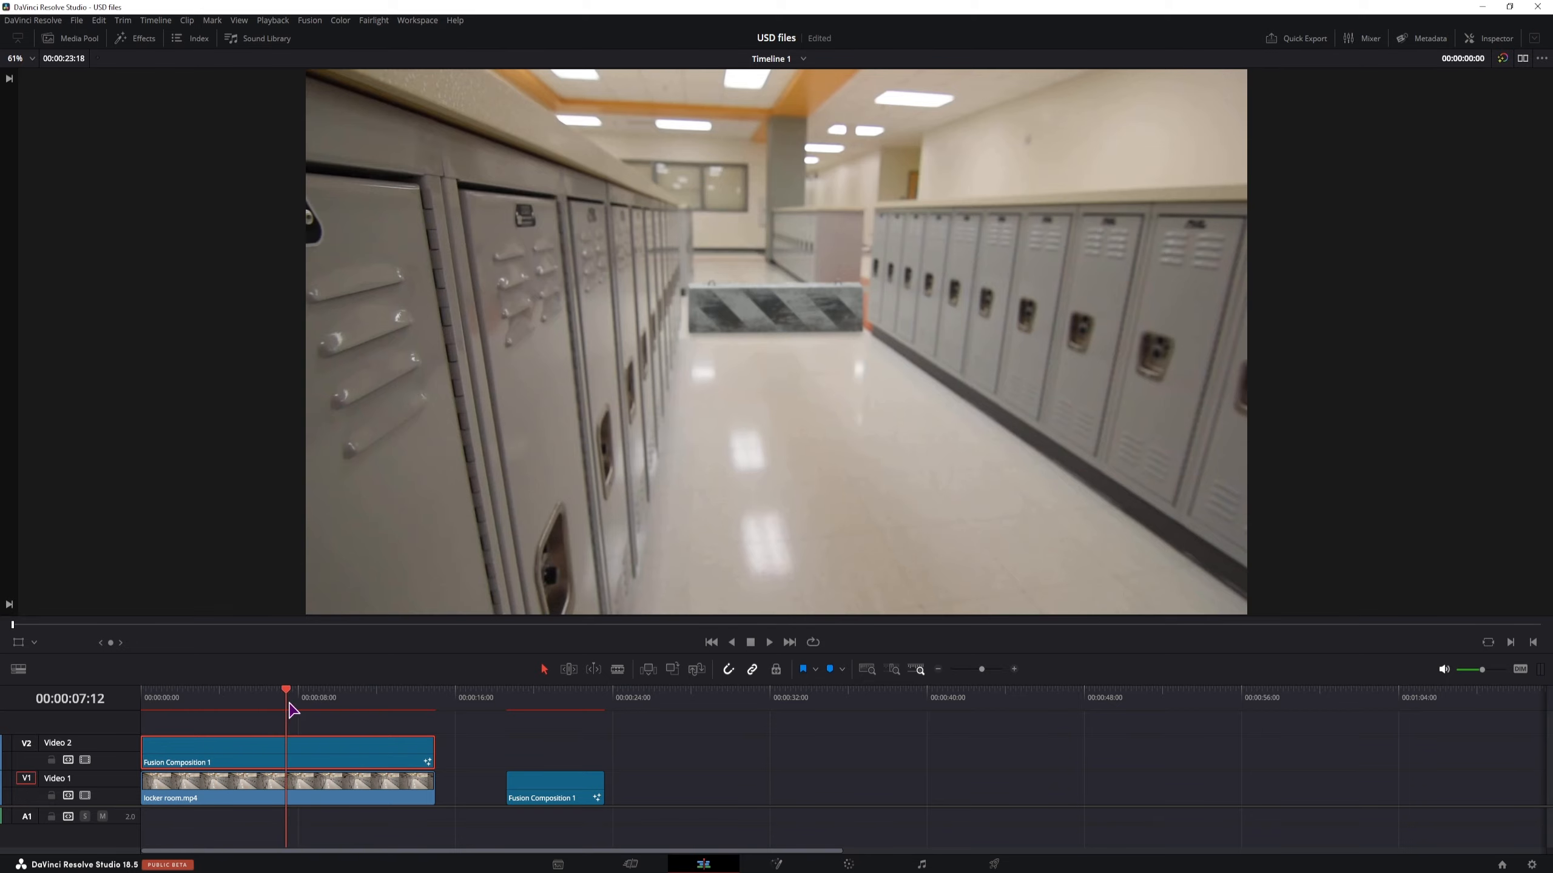